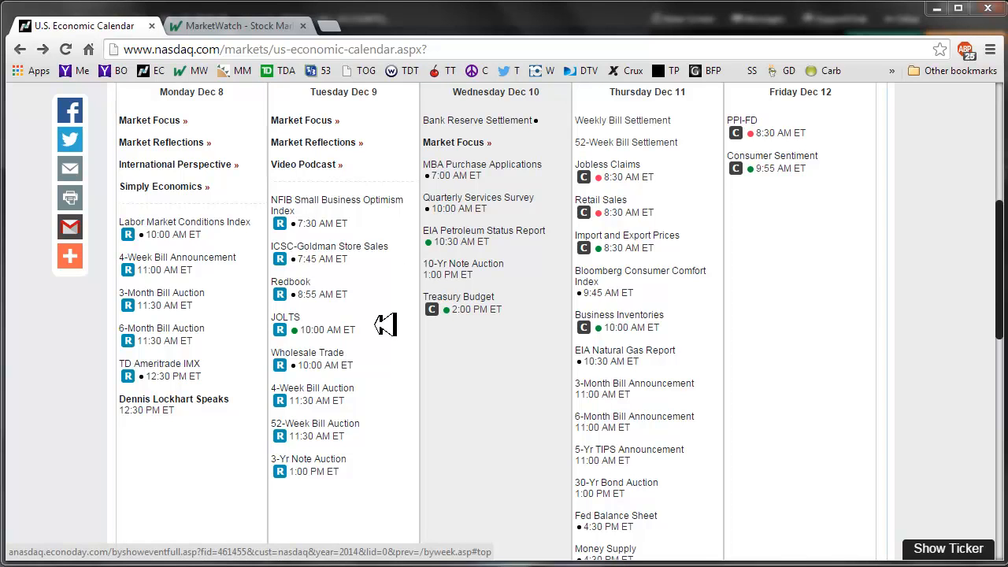
mouse_move(392, 318)
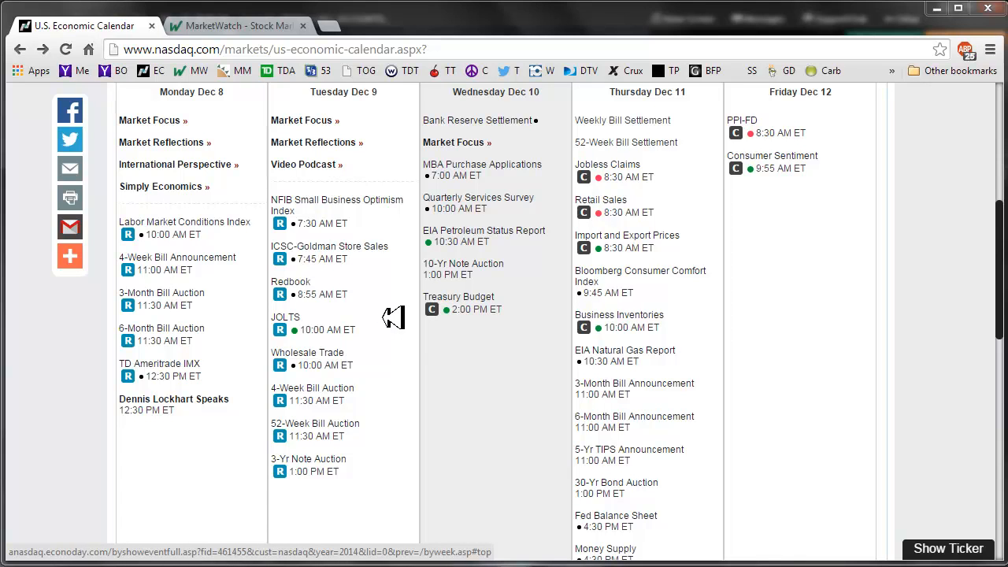
mouse_move(386, 307)
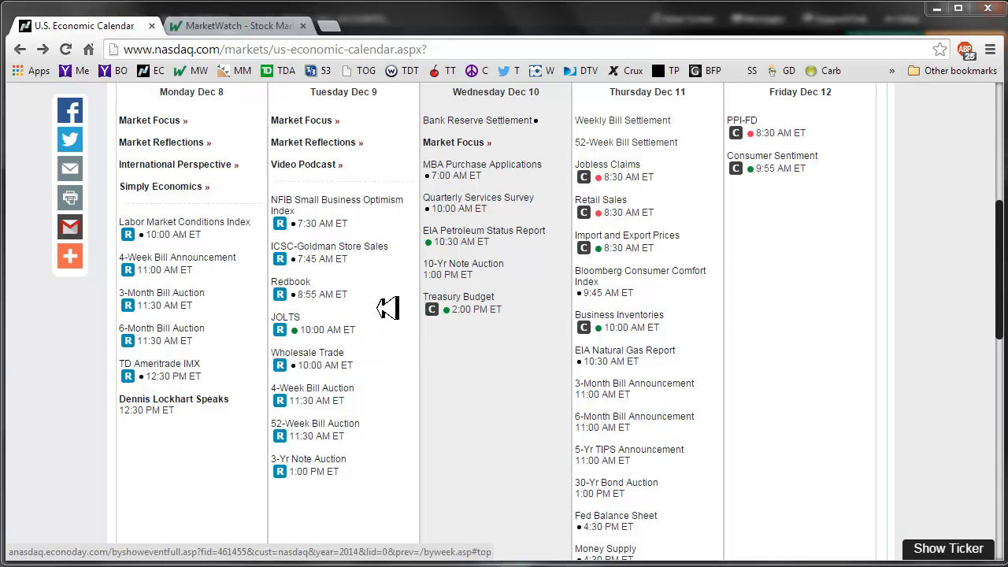
mouse_move(564, 205)
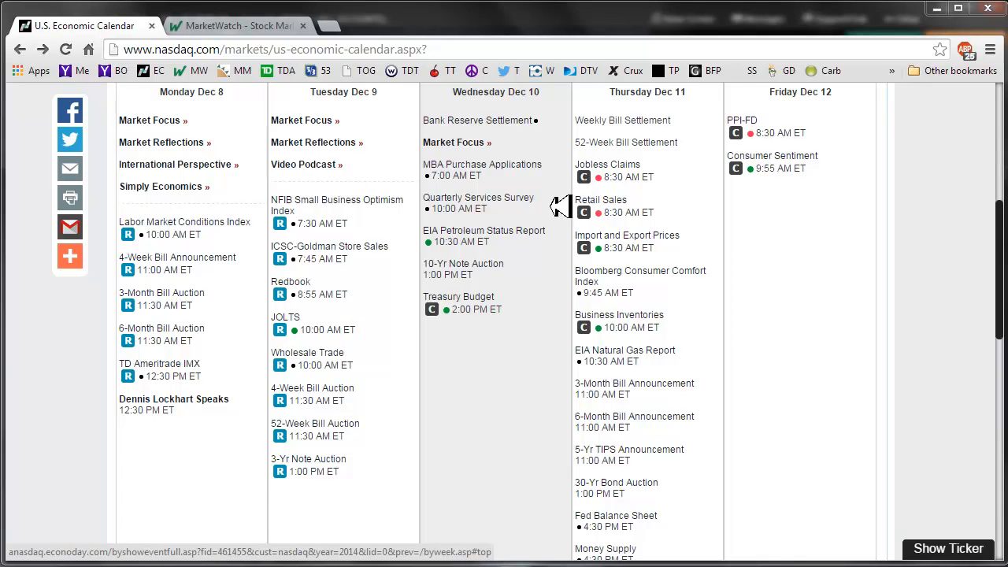
mouse_move(543, 238)
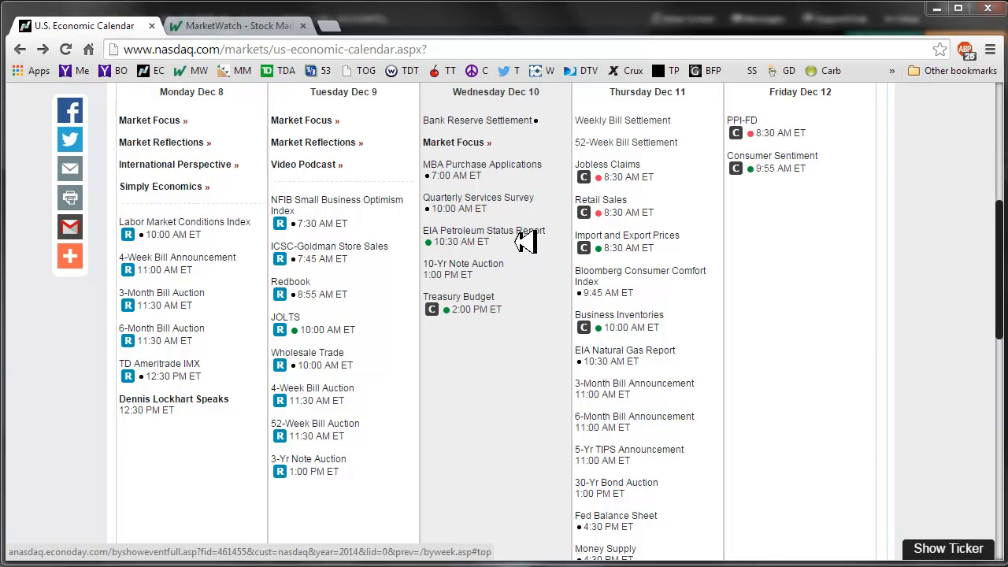
mouse_move(529, 299)
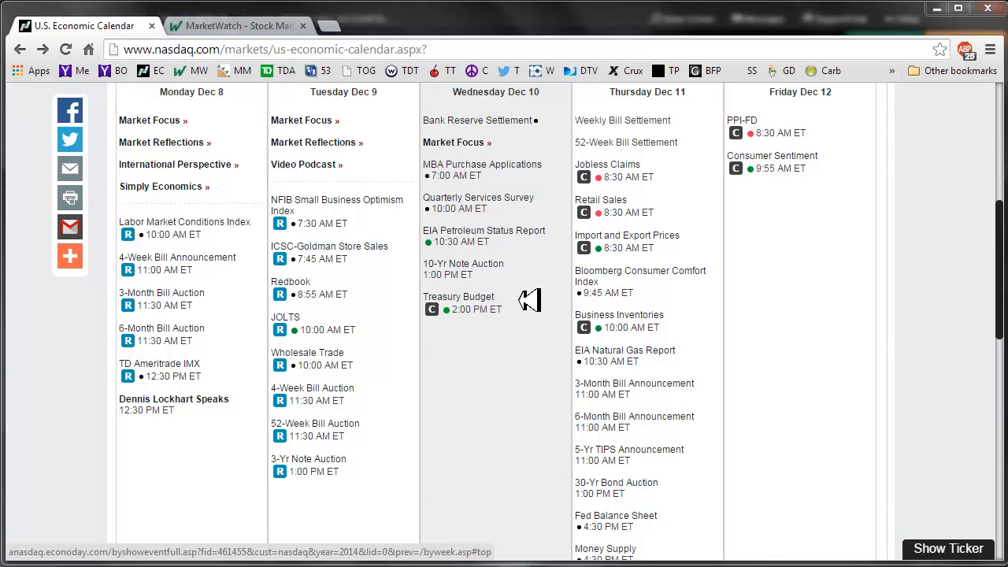
mouse_move(529, 303)
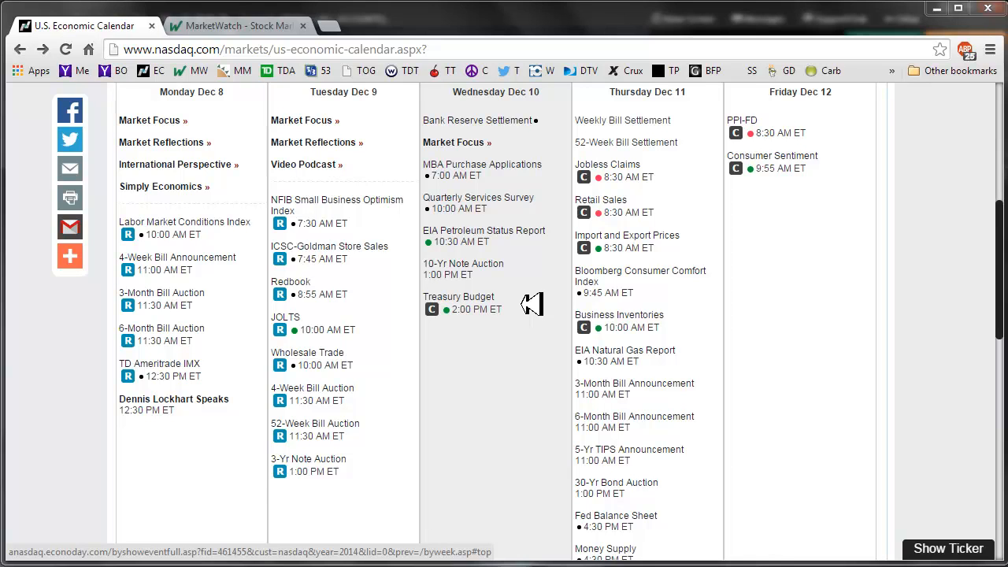
mouse_move(528, 305)
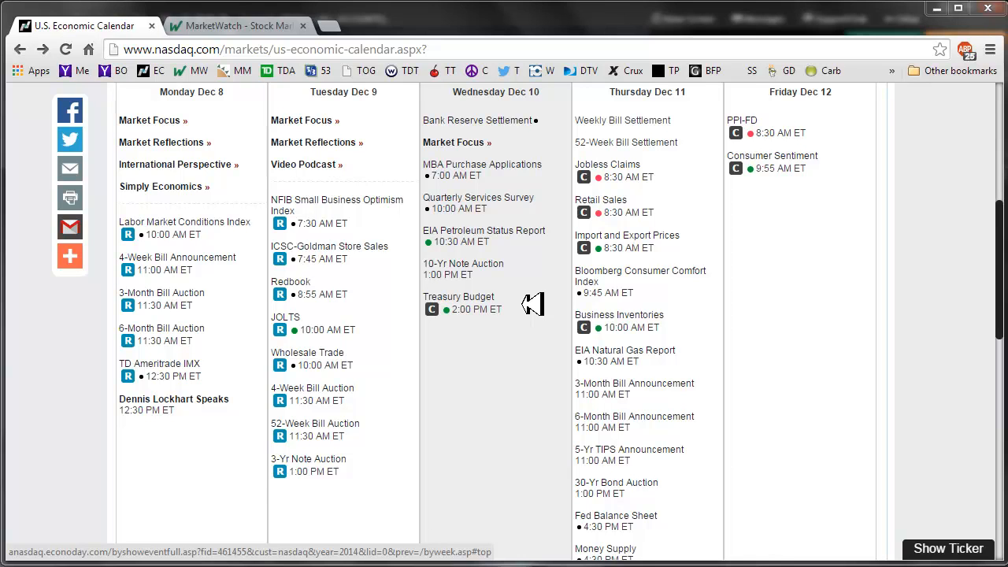
mouse_move(539, 299)
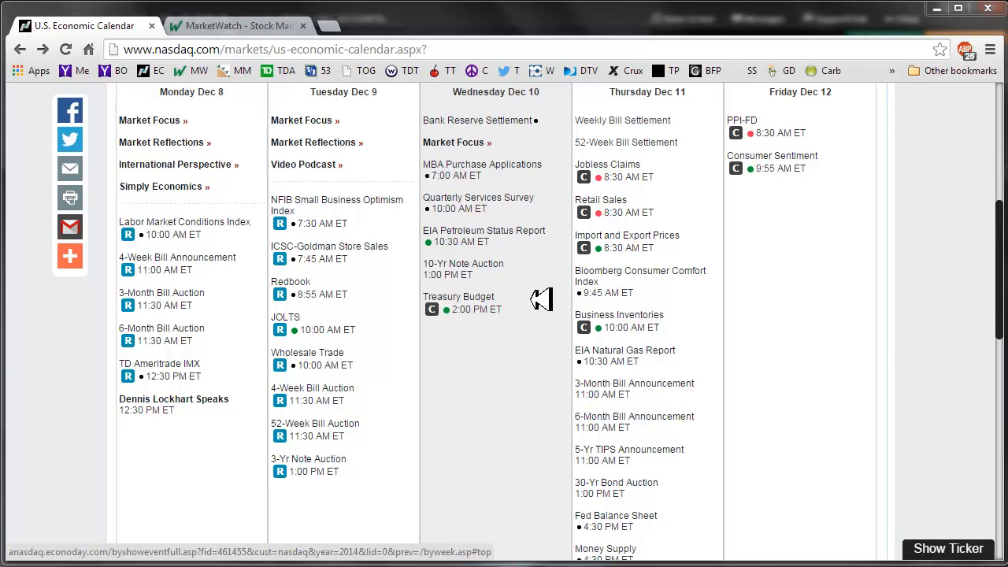
mouse_move(526, 286)
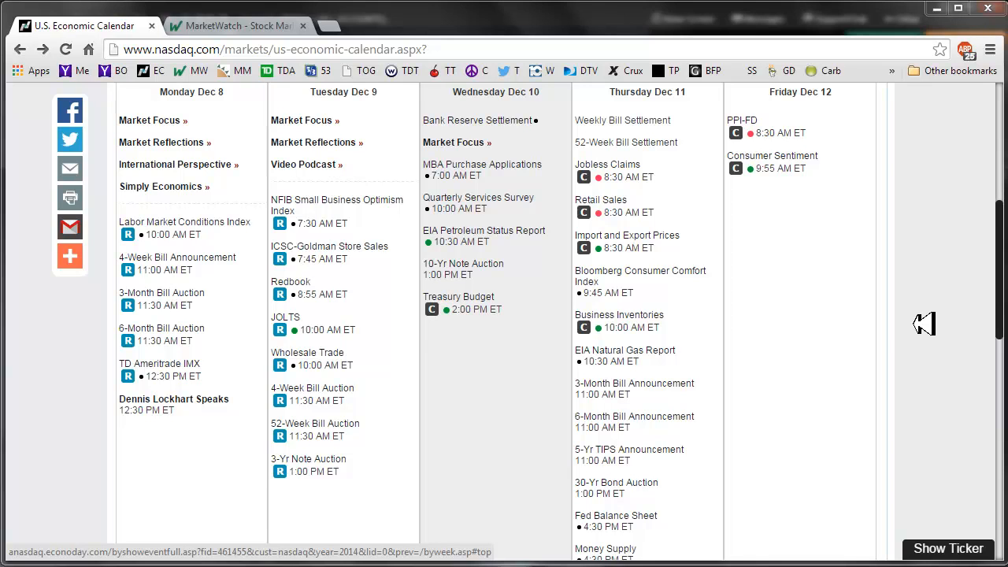
mouse_move(854, 343)
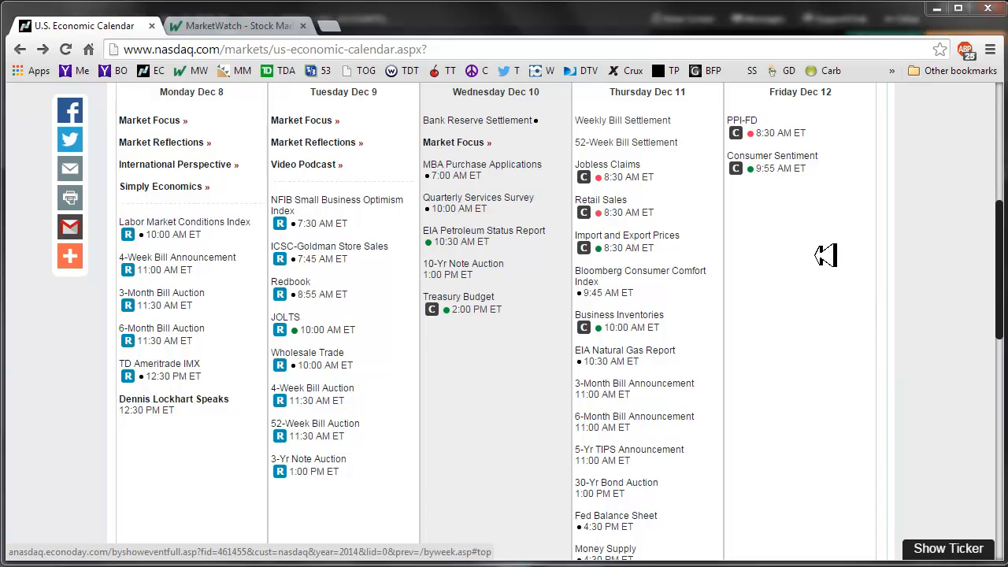
mouse_move(852, 318)
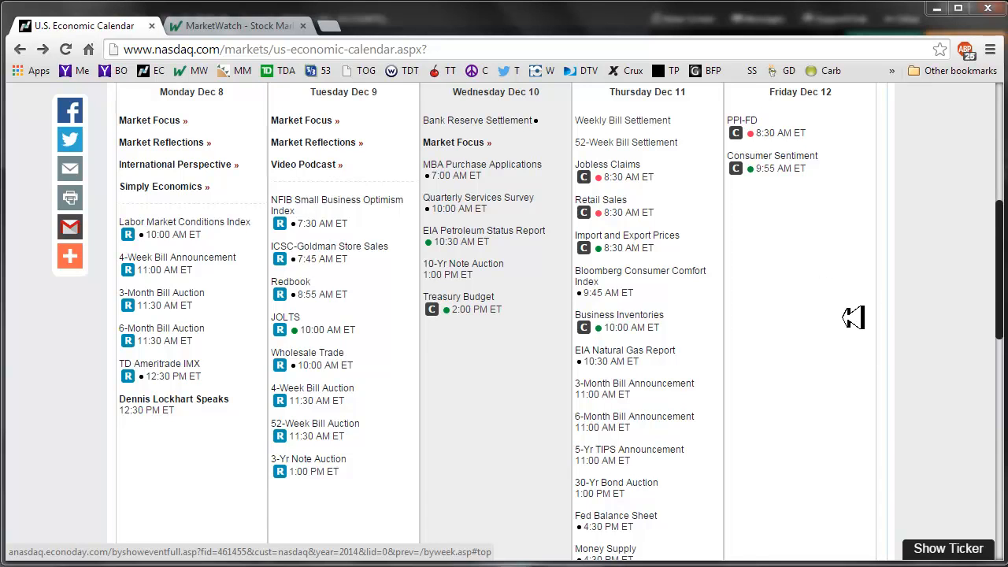
mouse_move(933, 297)
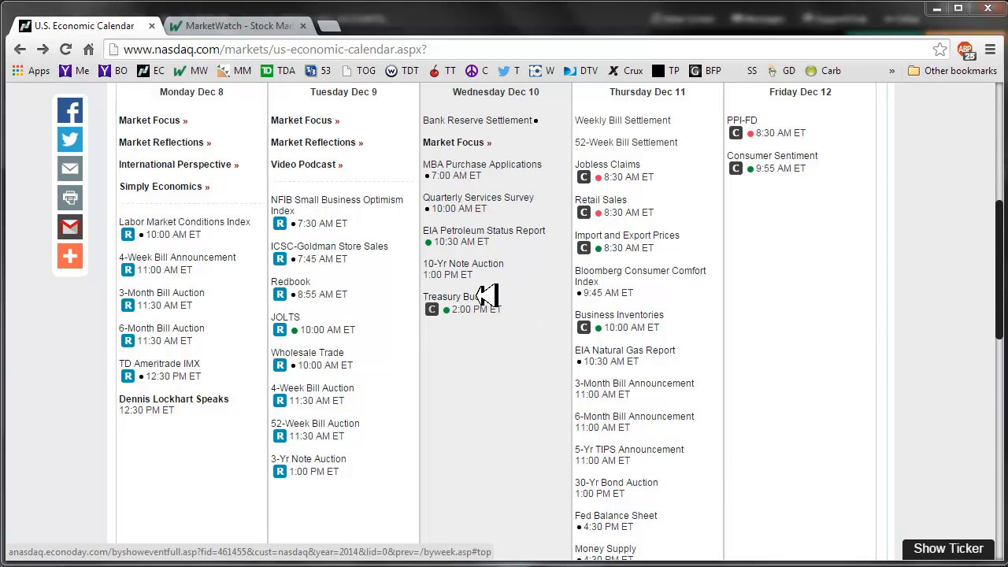
Review the Treasury Budget release details on the economic calendar
left_click(451, 296)
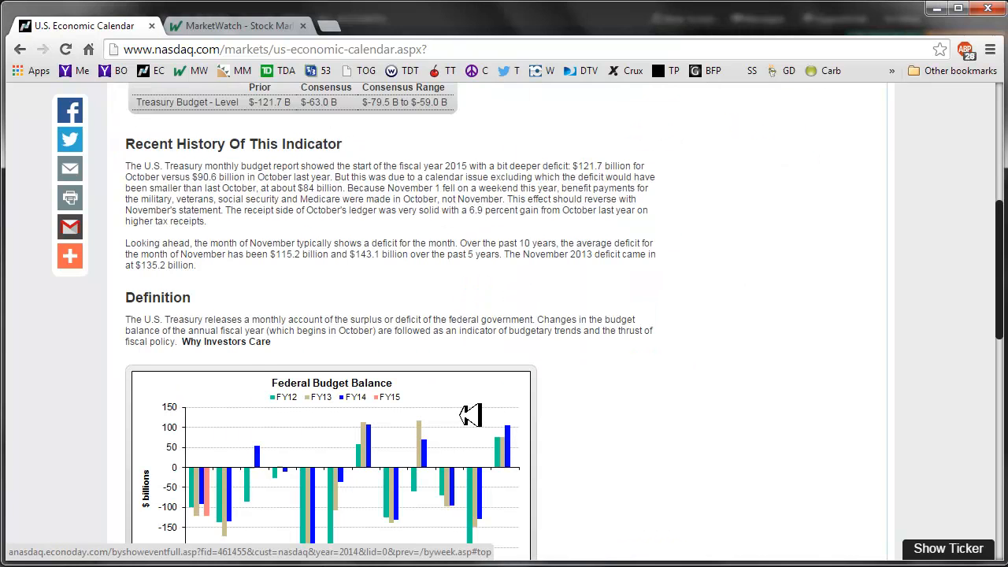
scroll("down", 3)
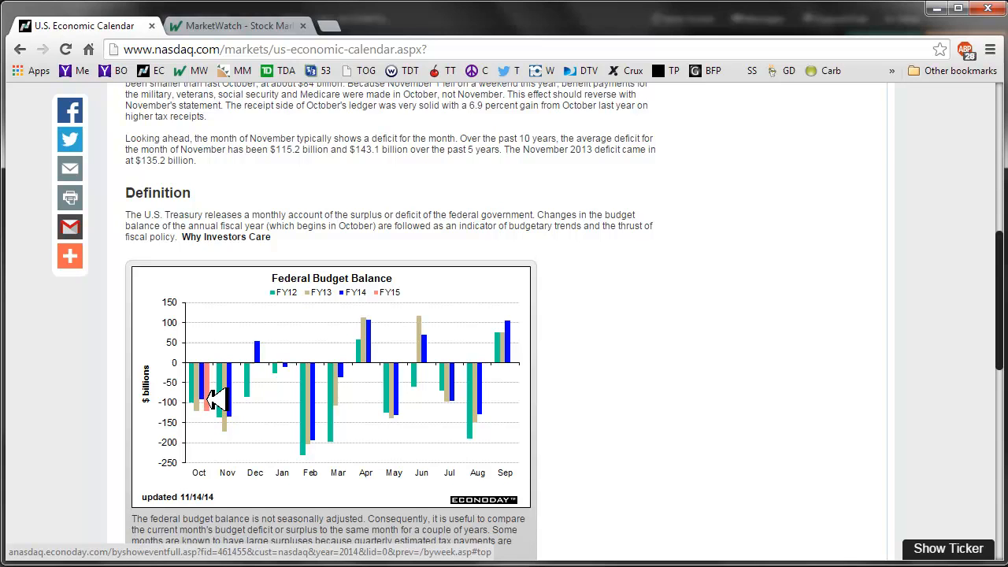
mouse_move(417, 280)
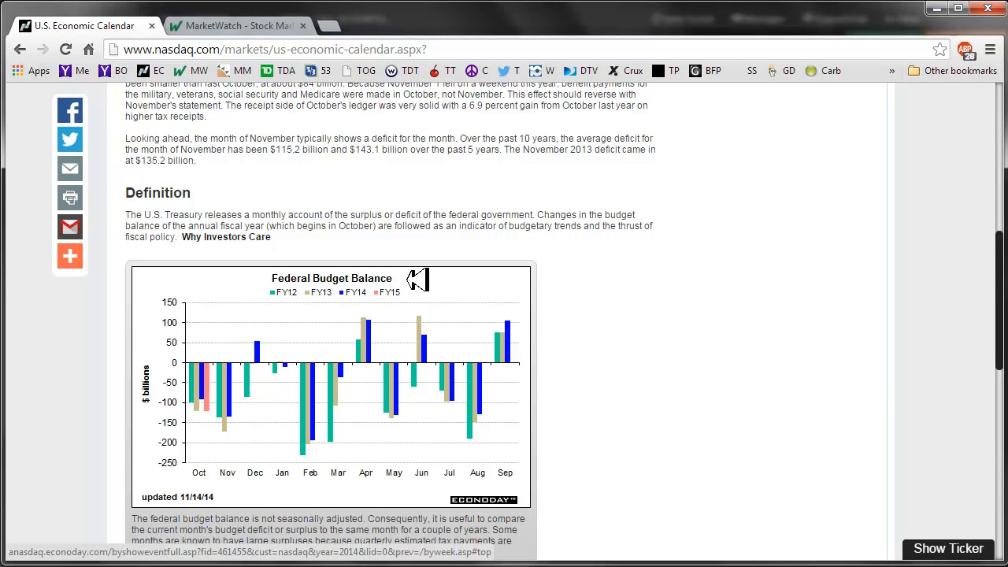
mouse_move(413, 286)
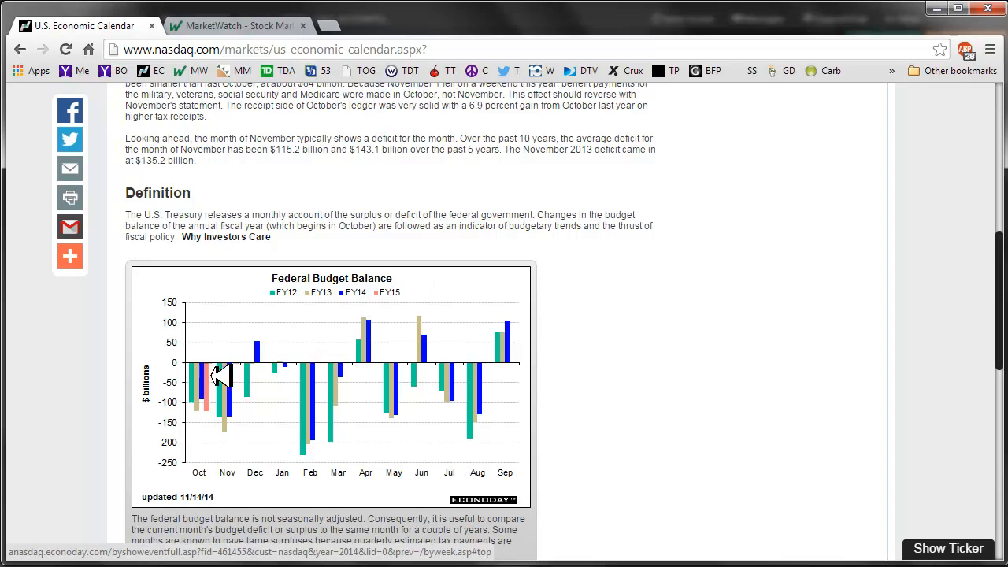
mouse_move(218, 390)
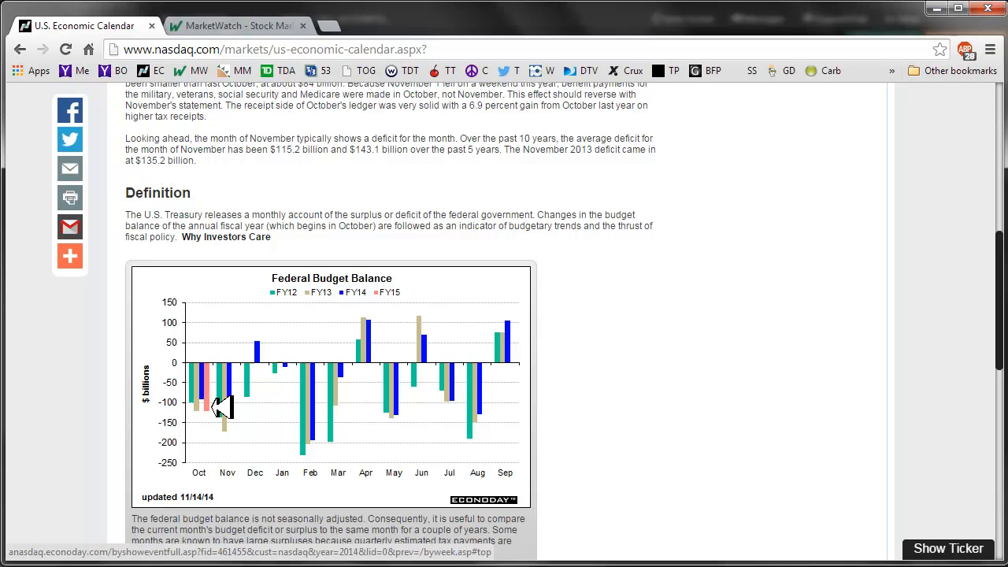
mouse_move(220, 409)
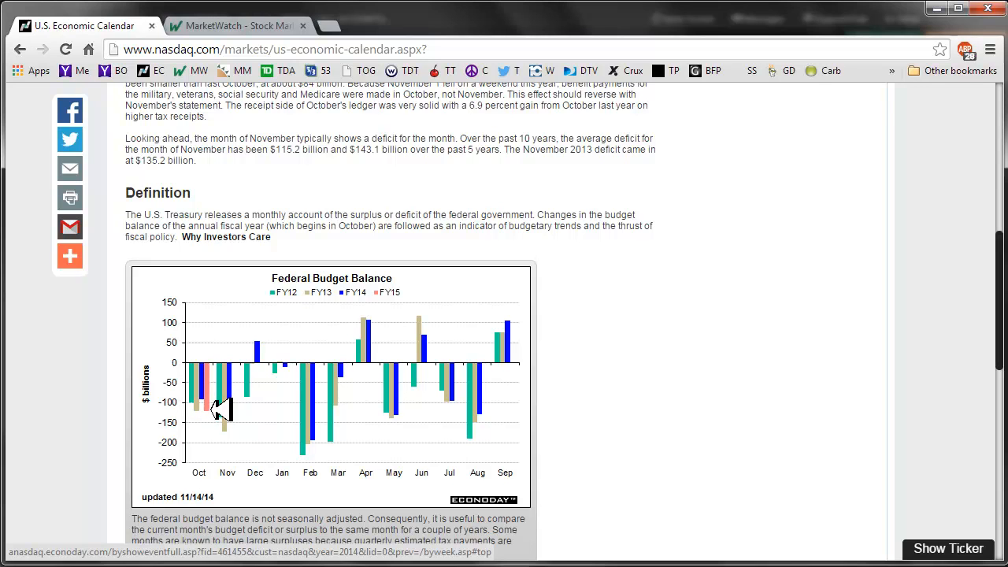
mouse_move(224, 410)
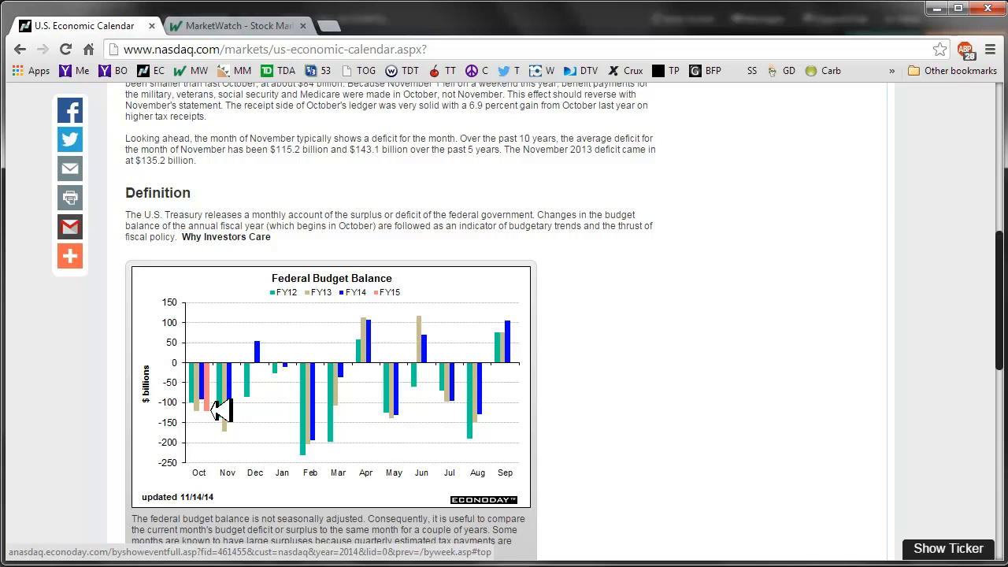
mouse_move(268, 394)
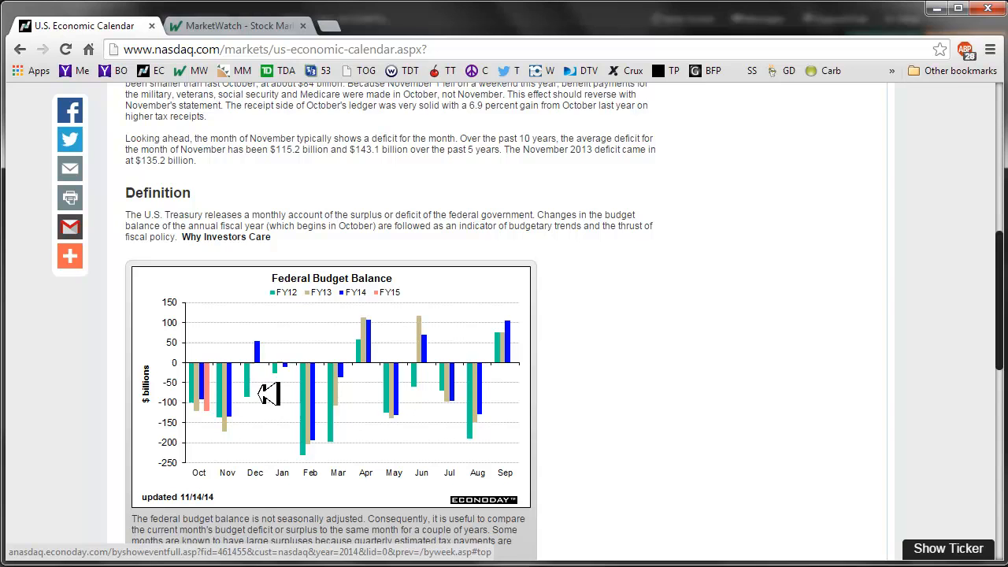
mouse_move(267, 410)
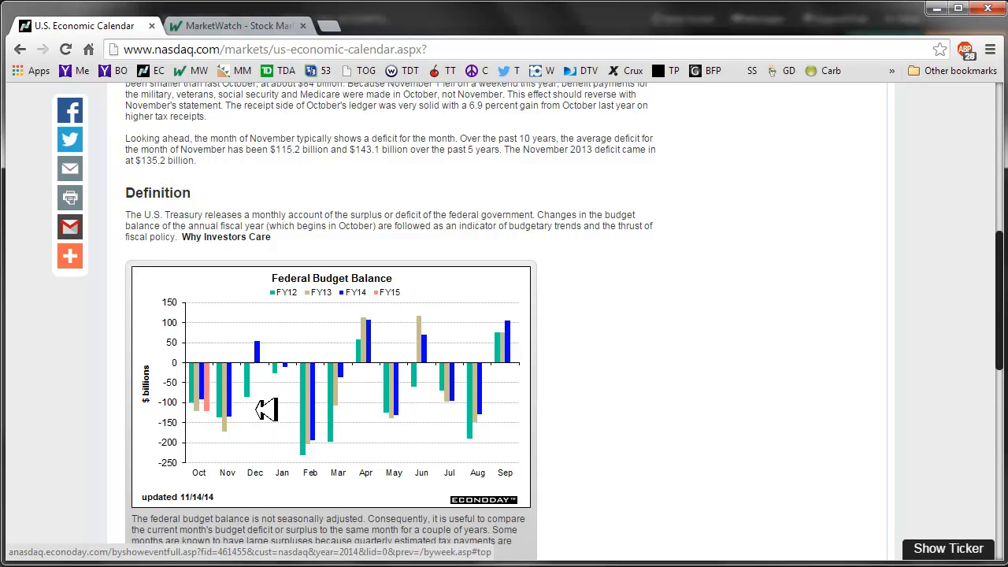
mouse_move(535, 397)
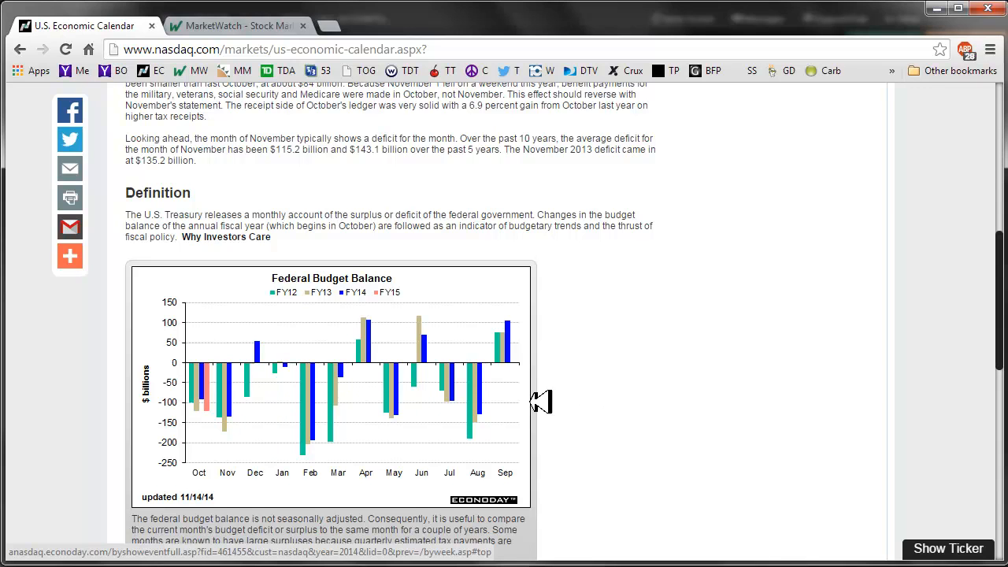
mouse_move(555, 416)
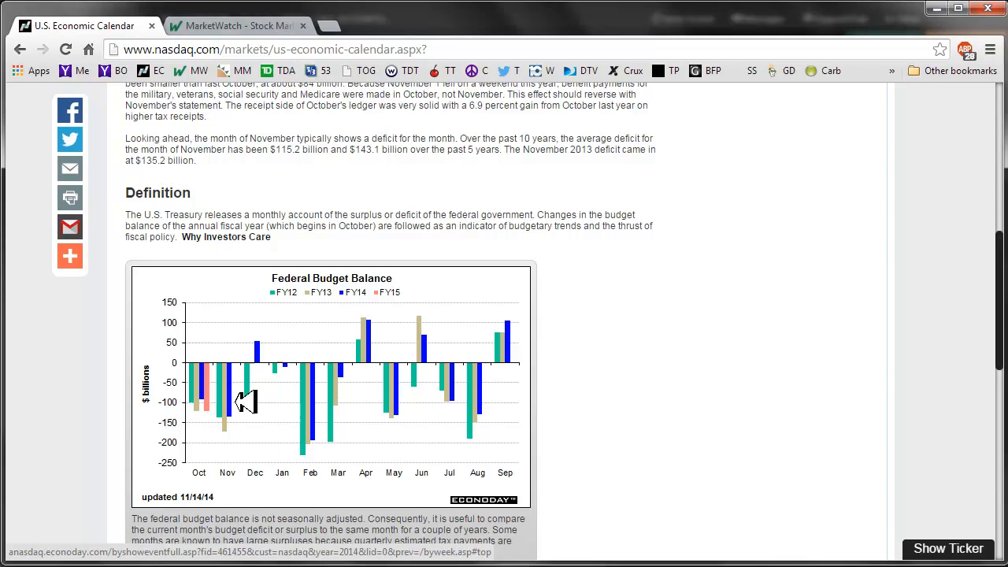
mouse_move(496, 391)
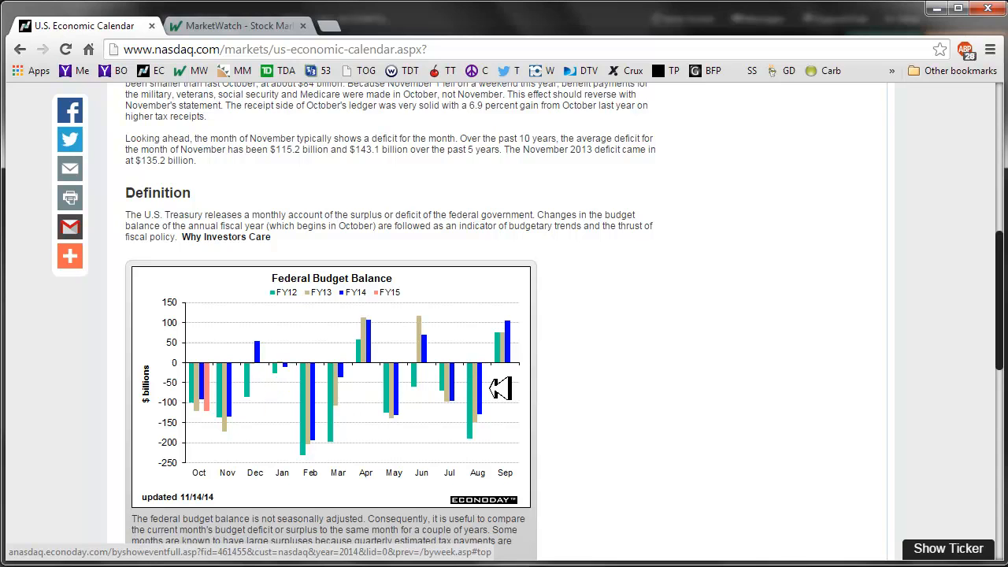
mouse_move(590, 406)
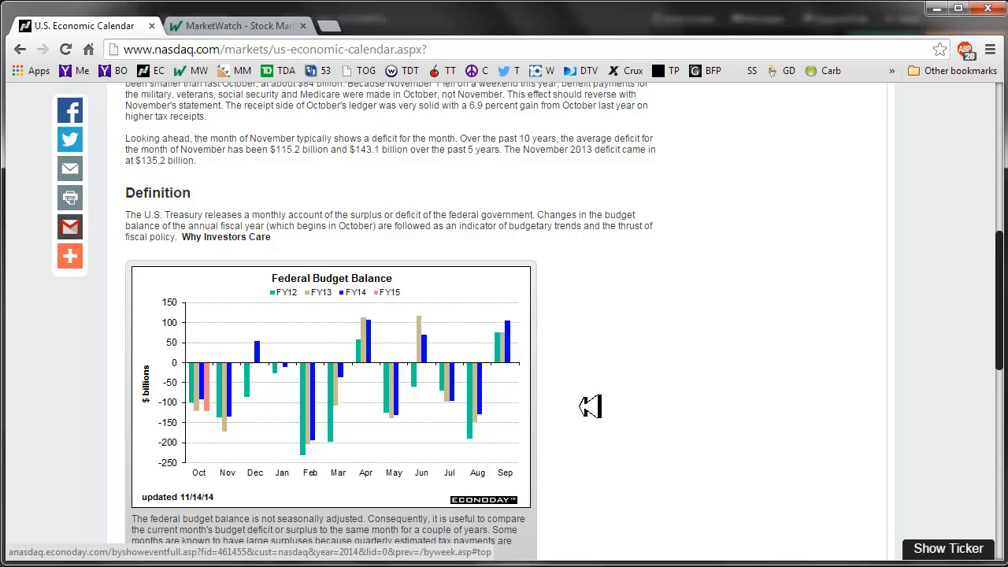
mouse_move(617, 394)
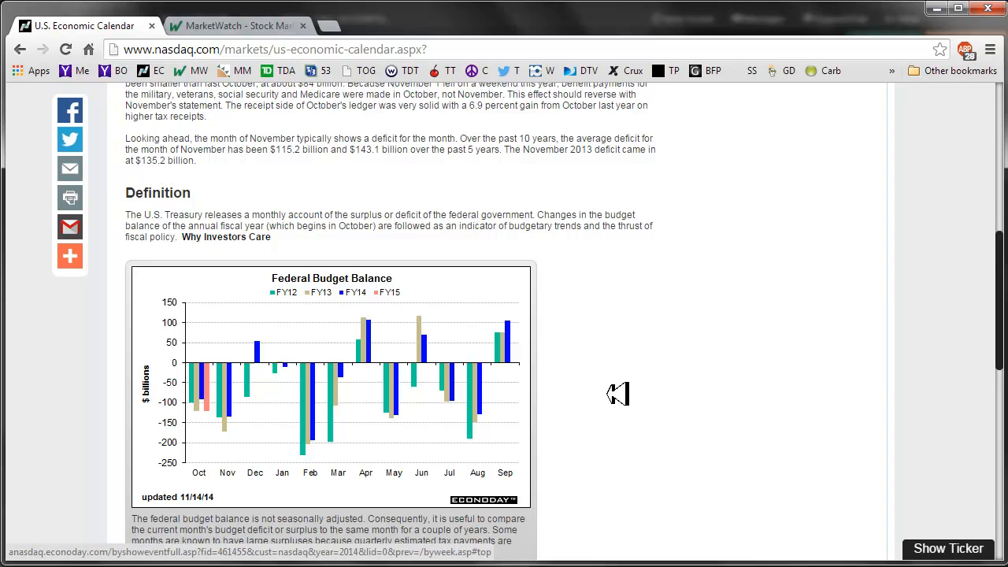
mouse_move(255, 406)
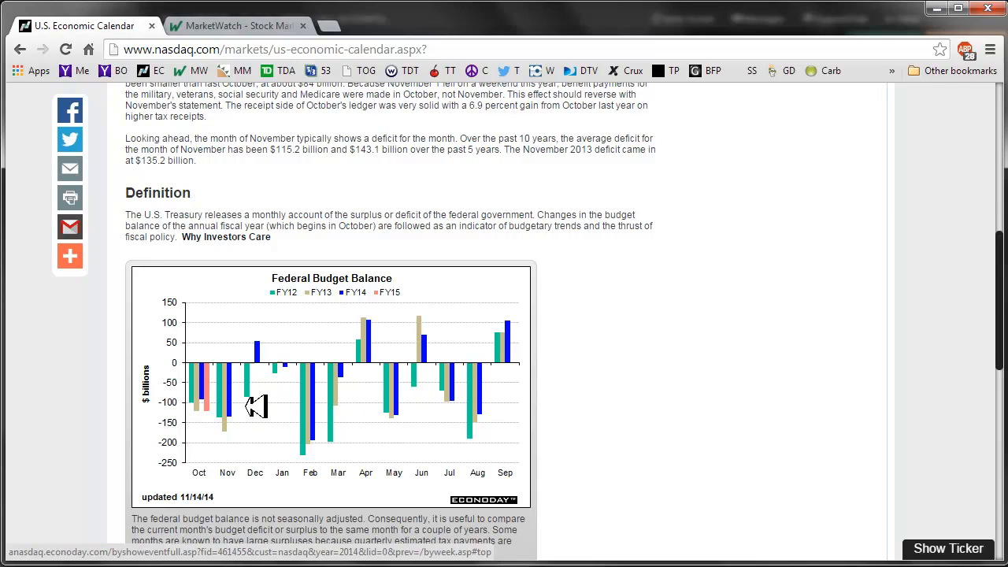
mouse_move(718, 331)
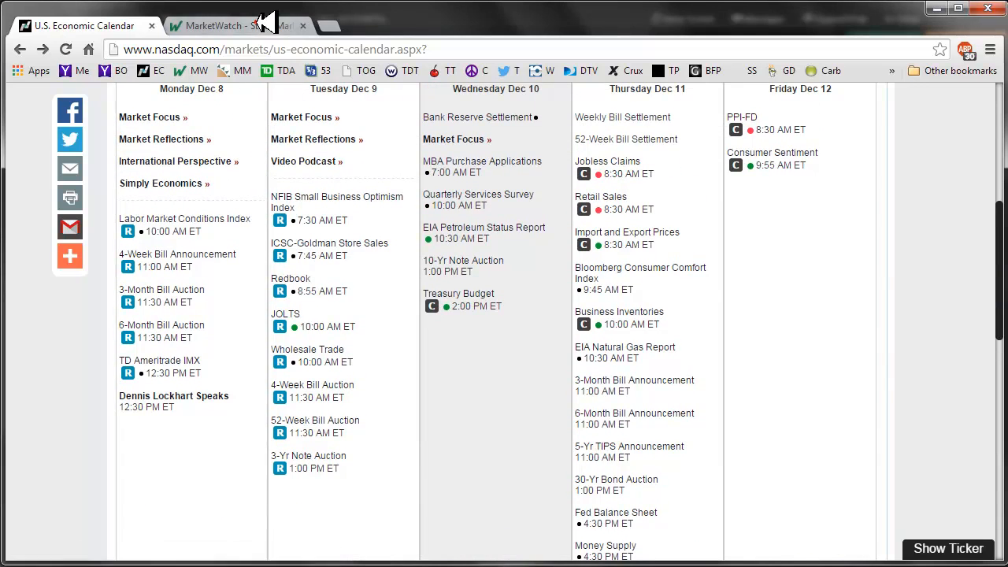
Check the Asian then European index figures on the MarketWatch homepage Markets panel
left_click(228, 25)
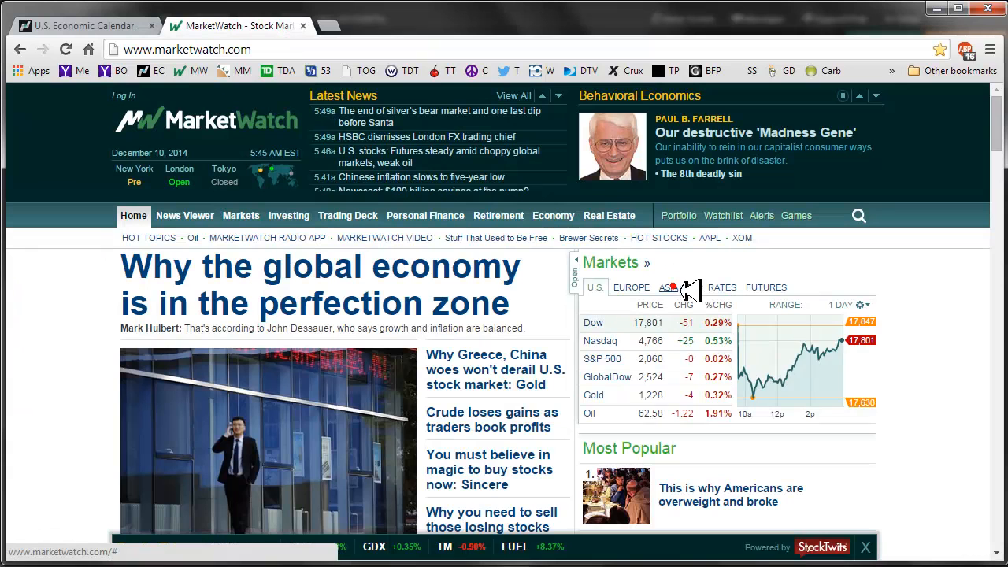
left_click(667, 287)
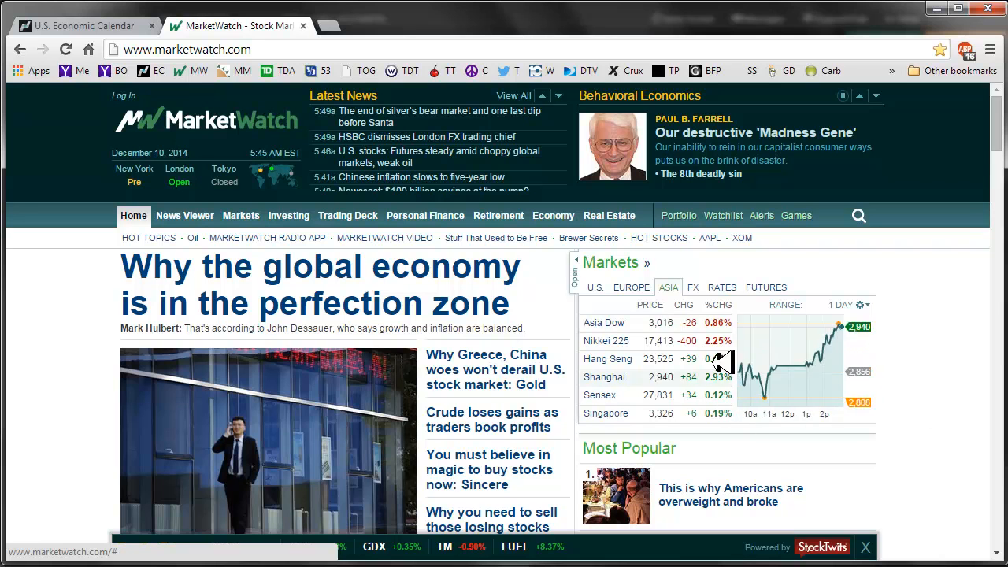
left_click(630, 287)
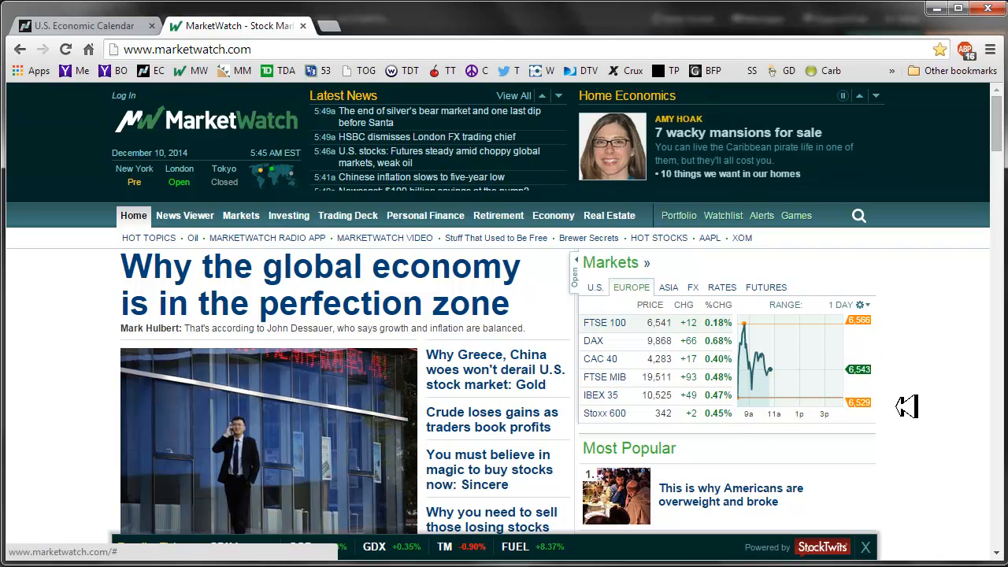
mouse_move(916, 473)
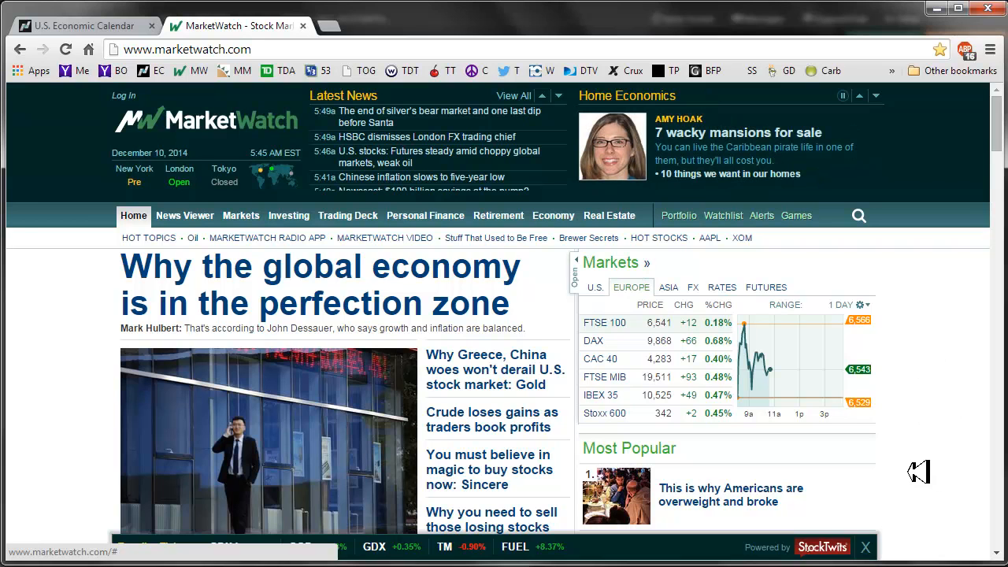
mouse_move(900, 439)
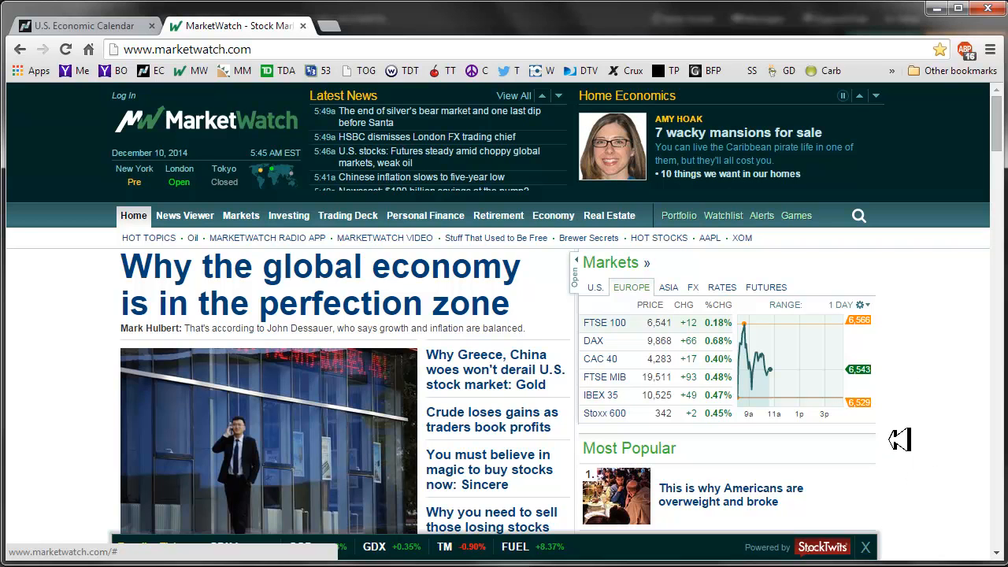
Scroll through the homepage headlines, popular stock quotes and credit card rates
scroll("down", 3)
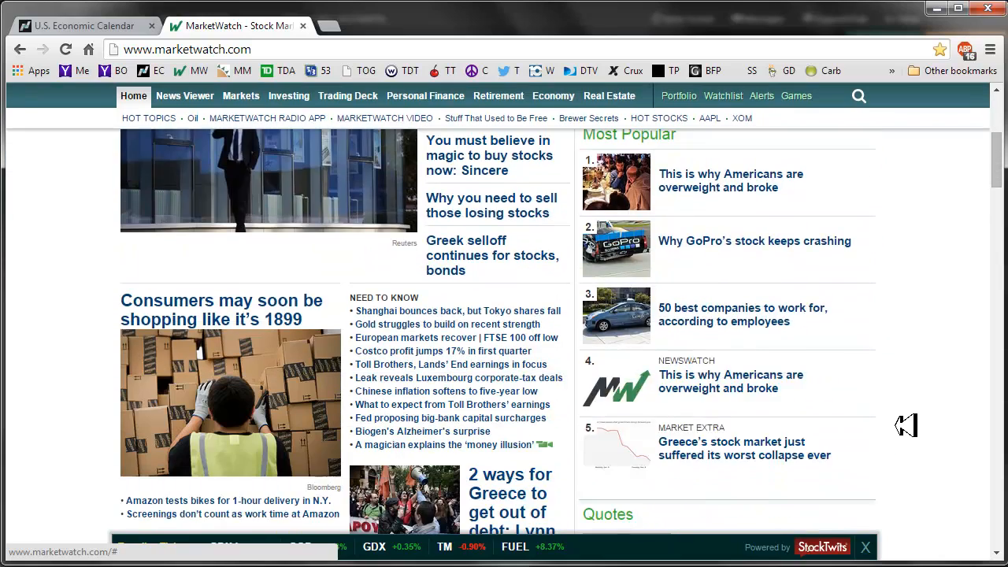
scroll("down", 3)
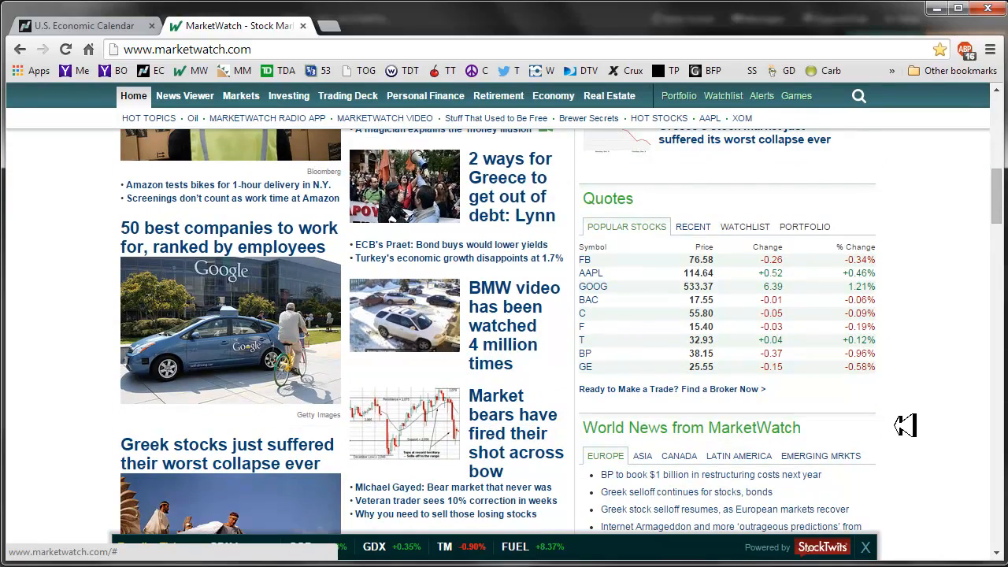
scroll("down", 3)
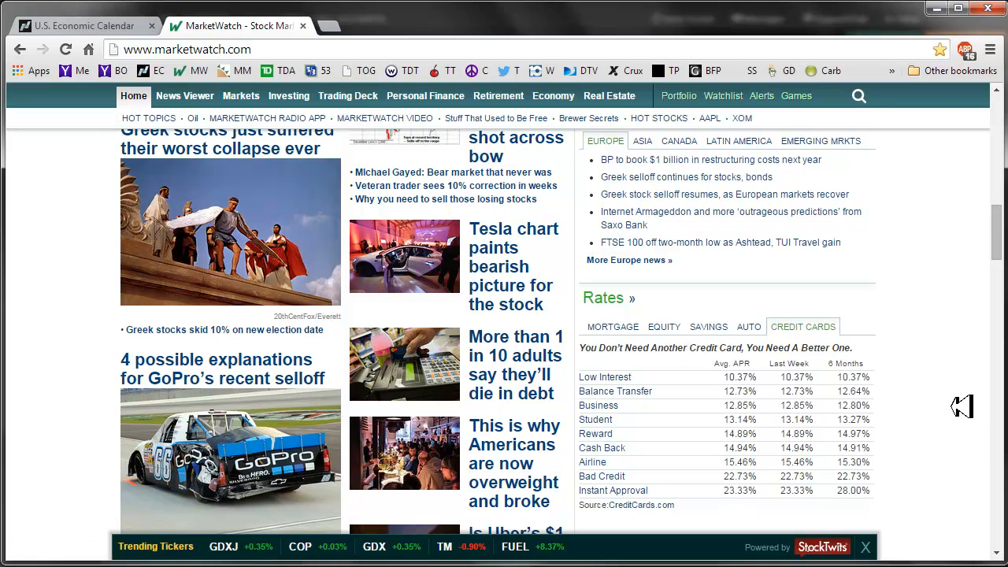
mouse_move(962, 384)
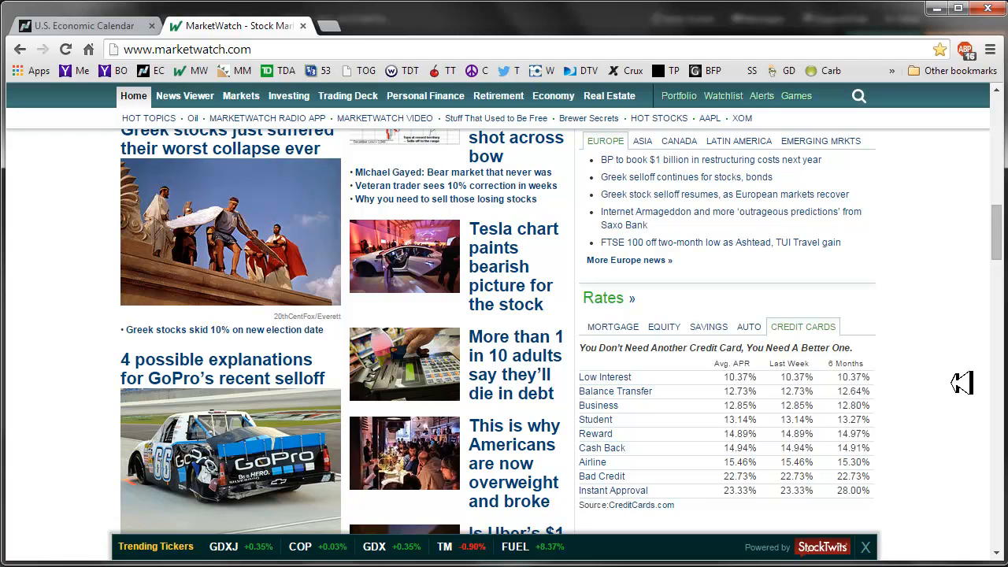
mouse_move(970, 400)
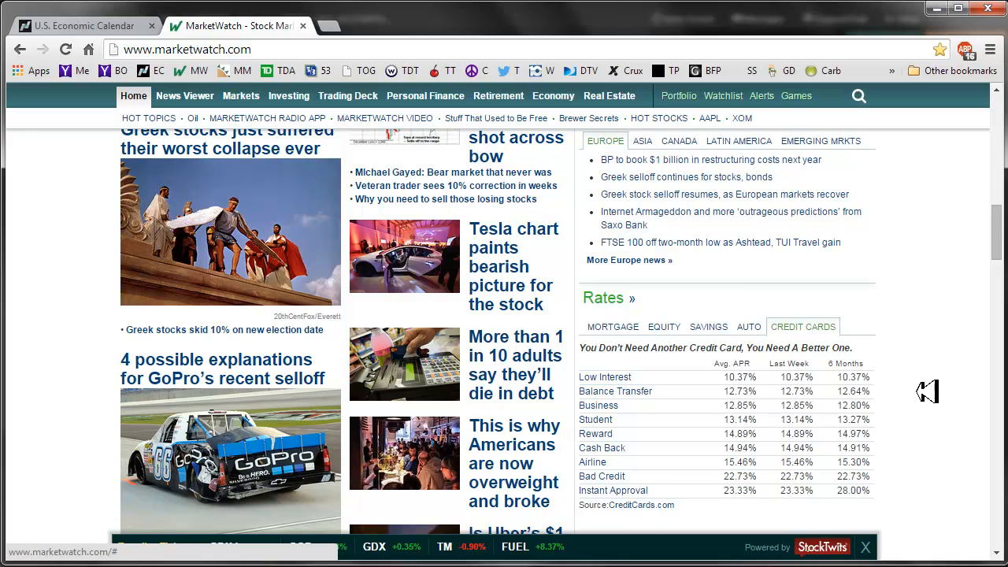
mouse_move(512, 425)
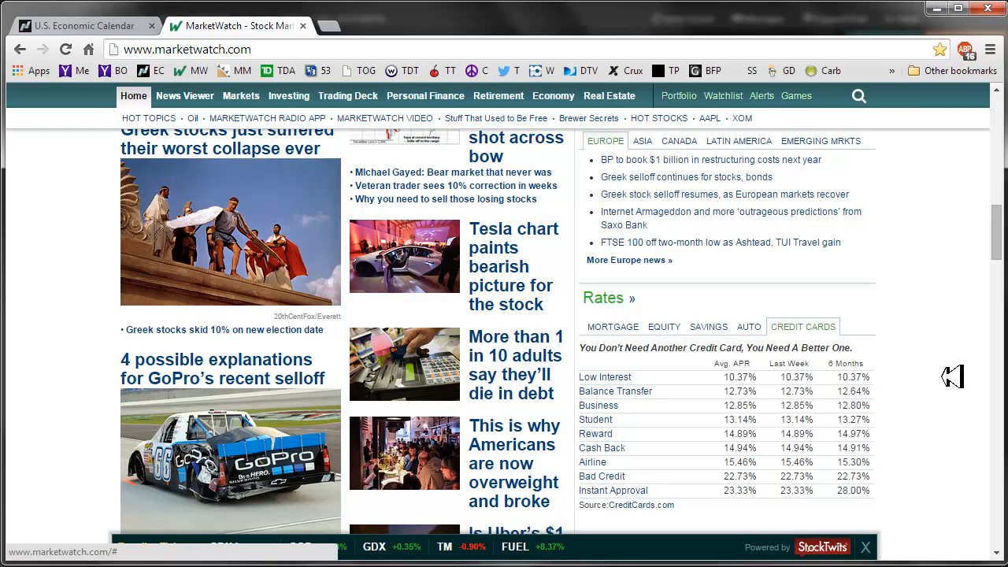
scroll("down", 3)
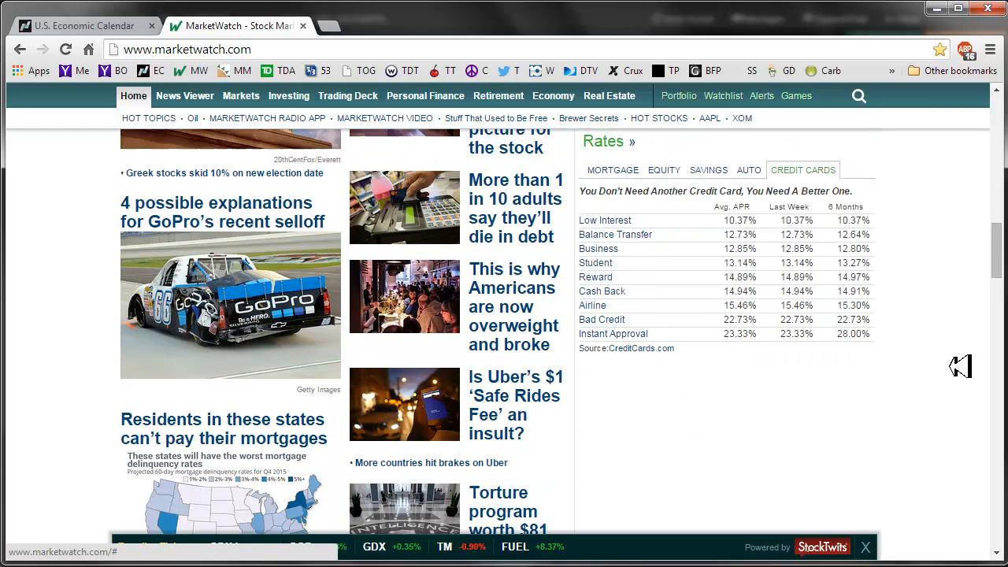
scroll("down", 3)
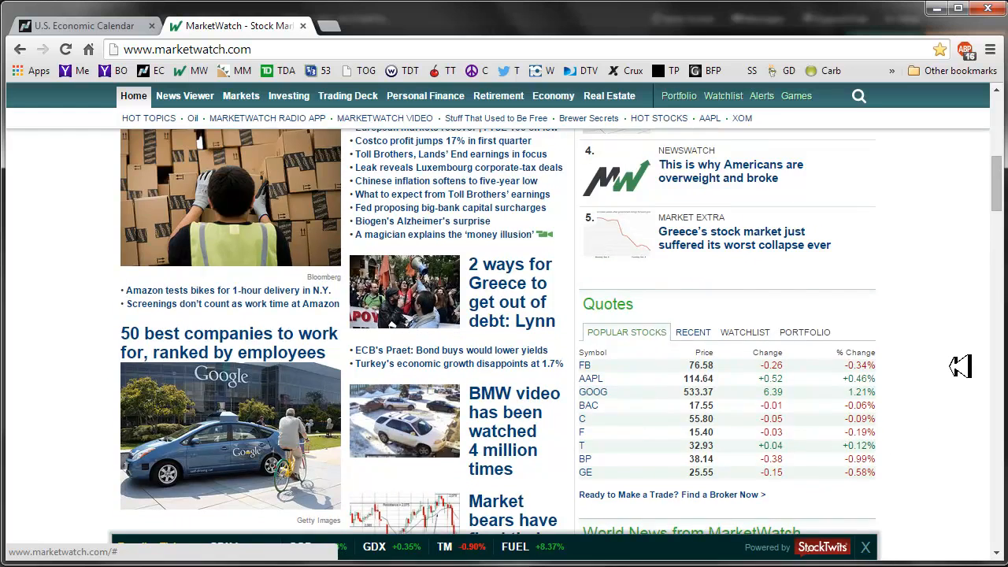
scroll("up", 3)
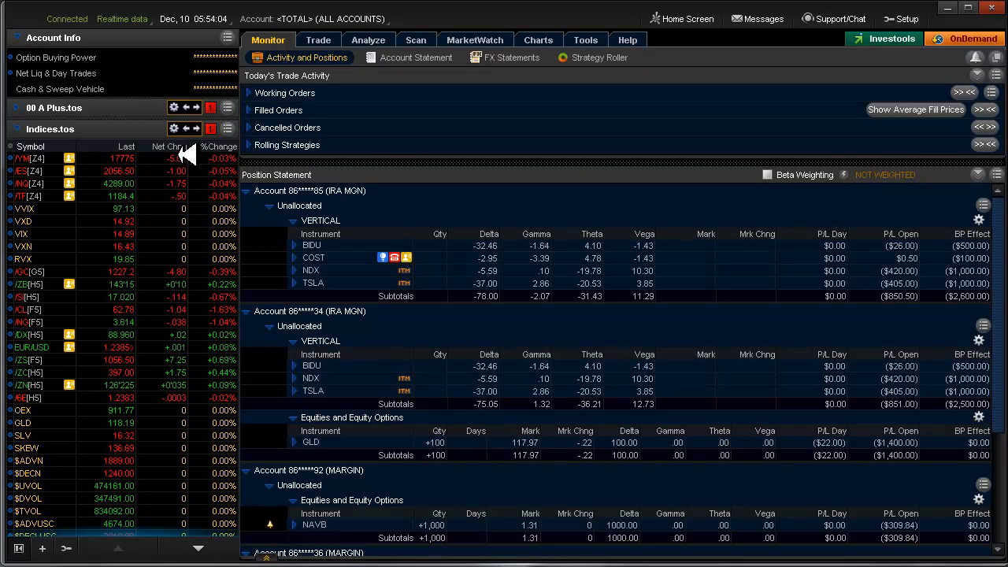
Select the /CL crude oil futures row in the Indices watchlist
left_click(538, 40)
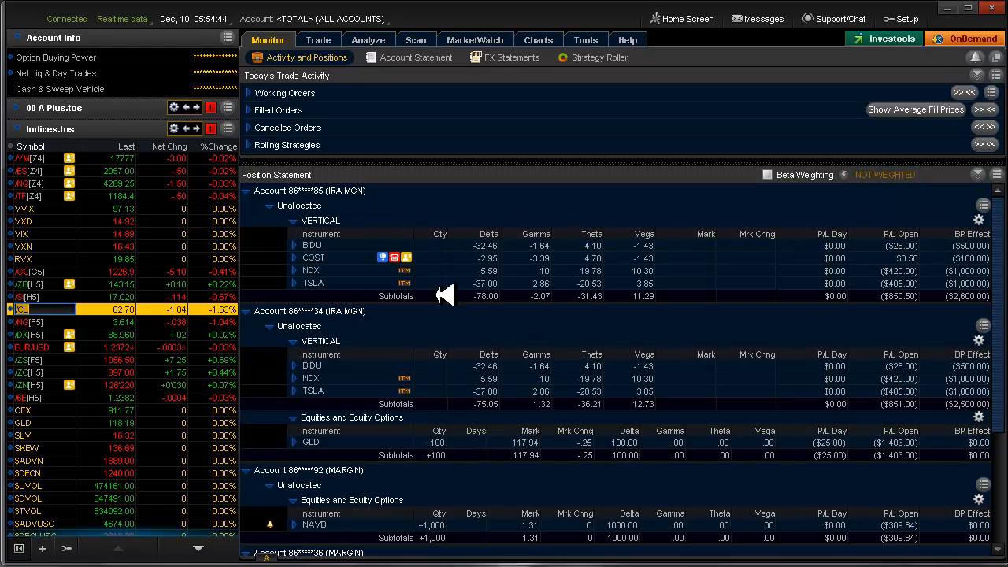
mouse_move(591, 162)
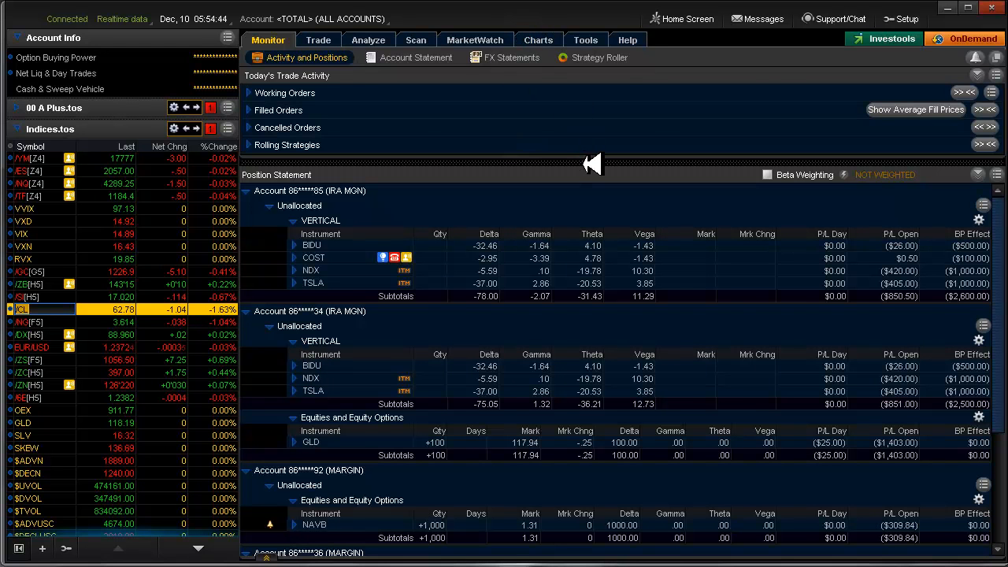
Chart /CL with a multi-year monthly time frame and dismiss the chart notification messages
left_click(538, 39)
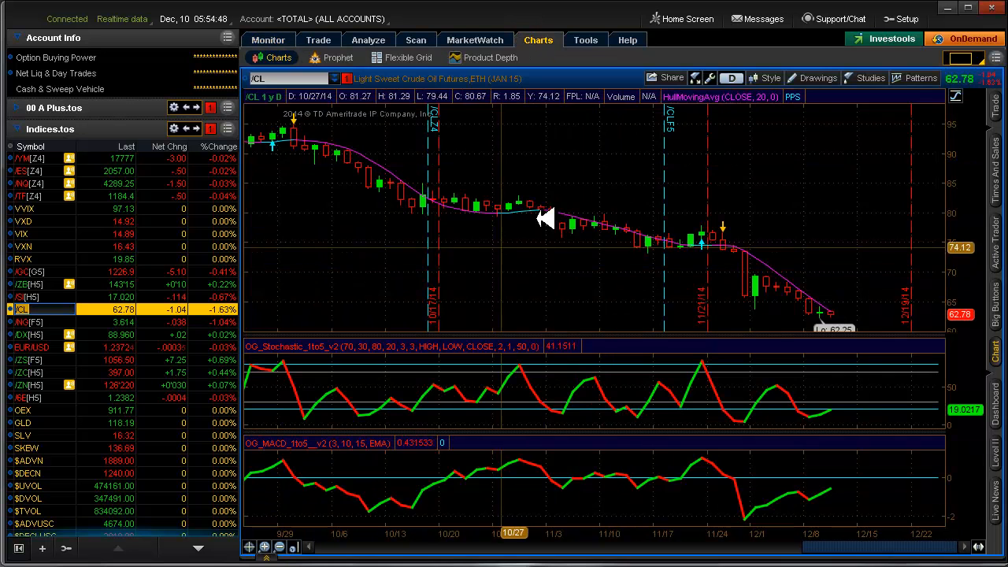
mouse_move(378, 113)
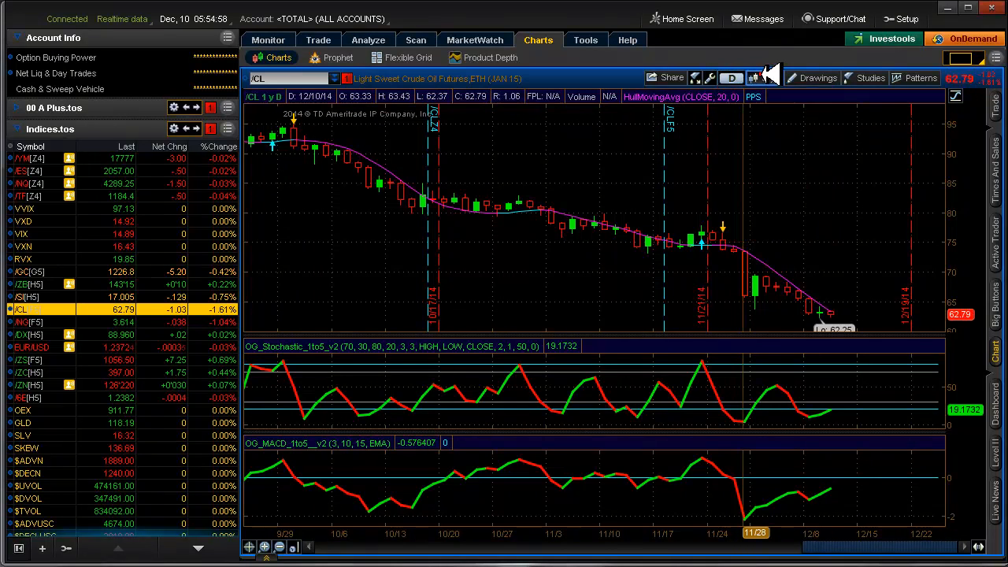
left_click(769, 77)
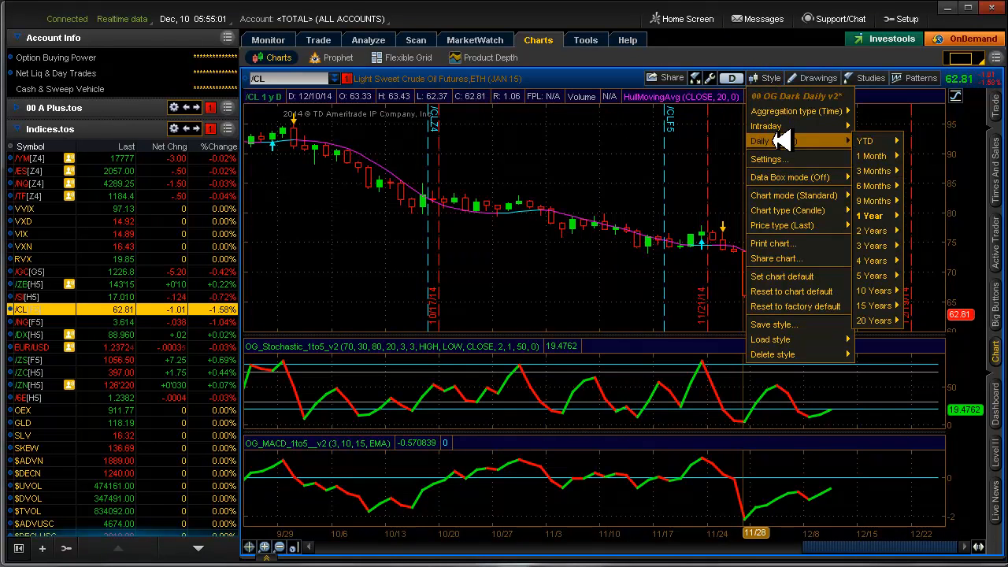
mouse_move(787, 141)
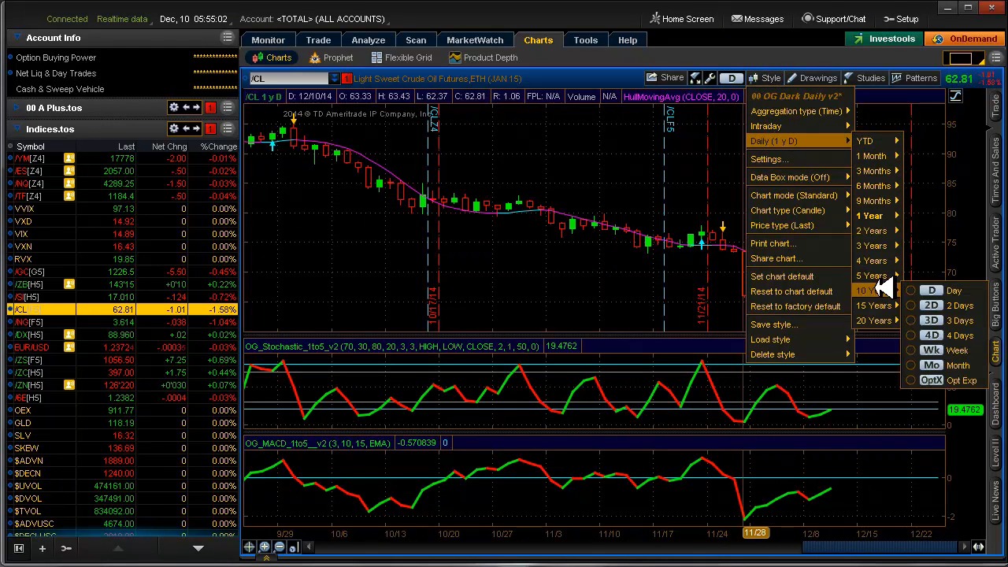
mouse_move(931, 365)
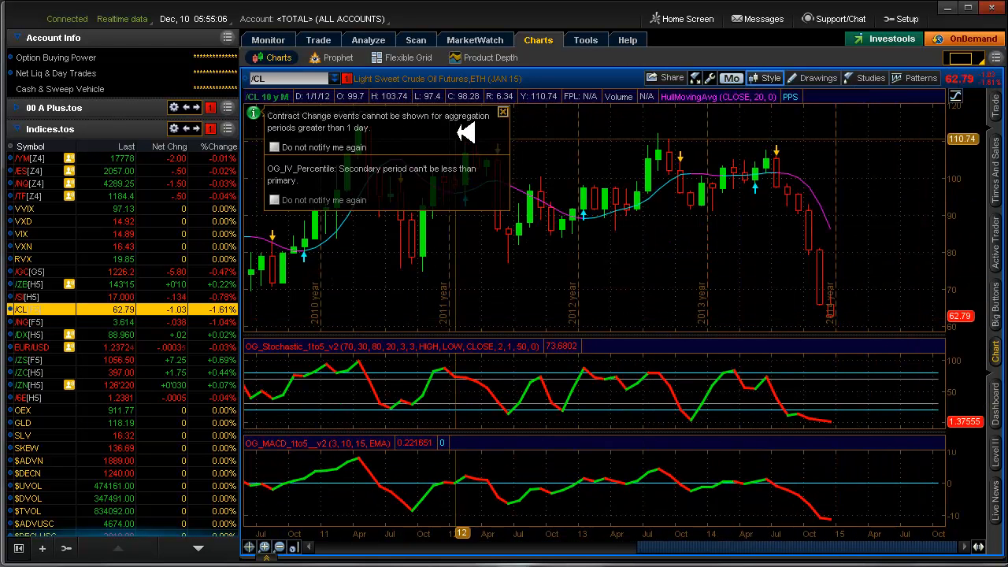
left_click(501, 111)
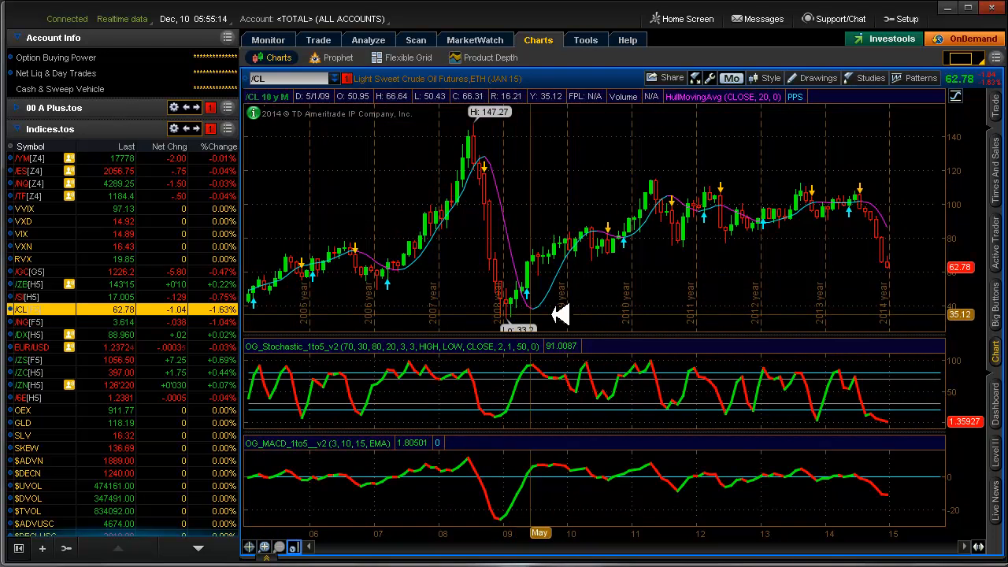
mouse_move(516, 323)
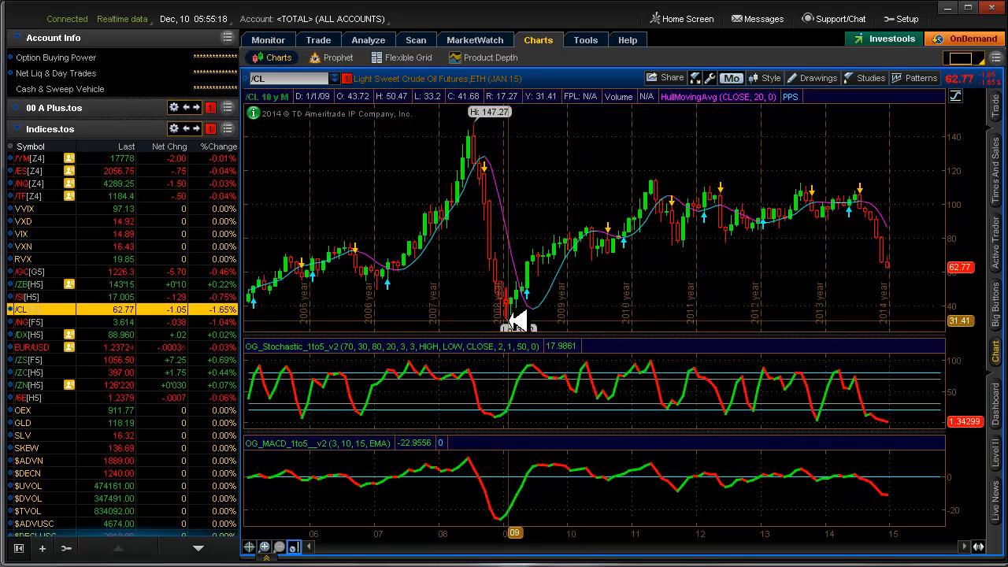
mouse_move(517, 311)
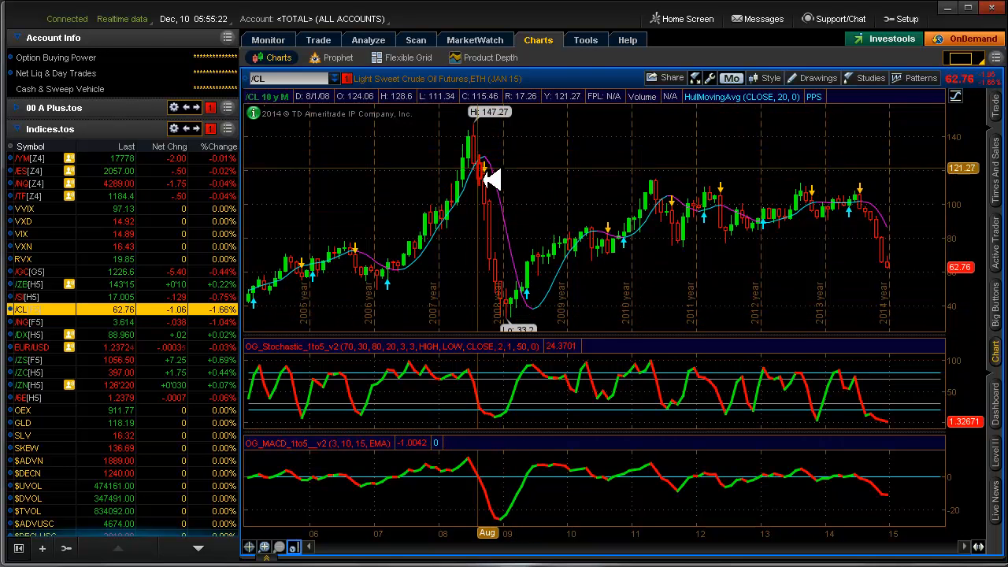
mouse_move(511, 299)
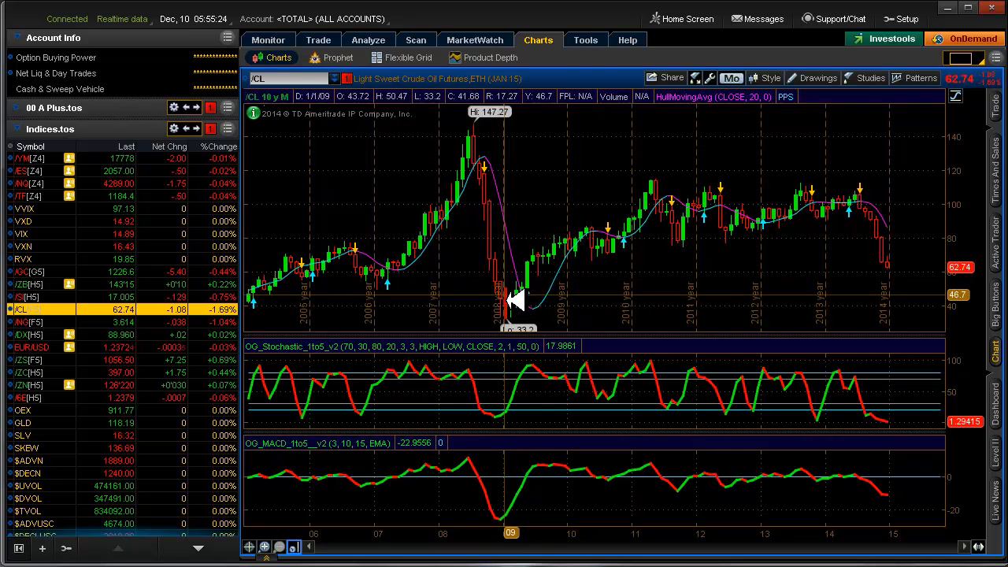
mouse_move(519, 281)
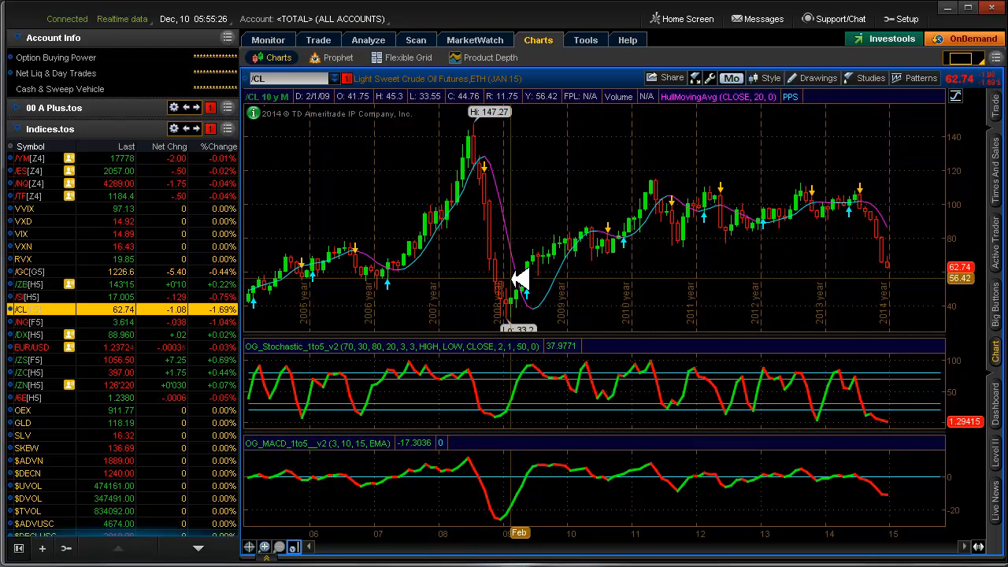
mouse_move(890, 236)
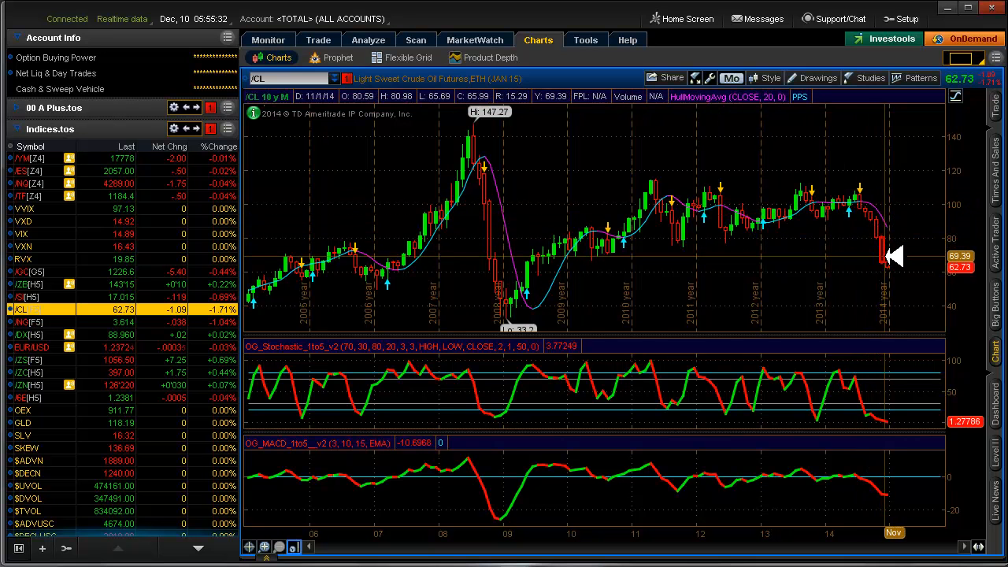
mouse_move(803, 297)
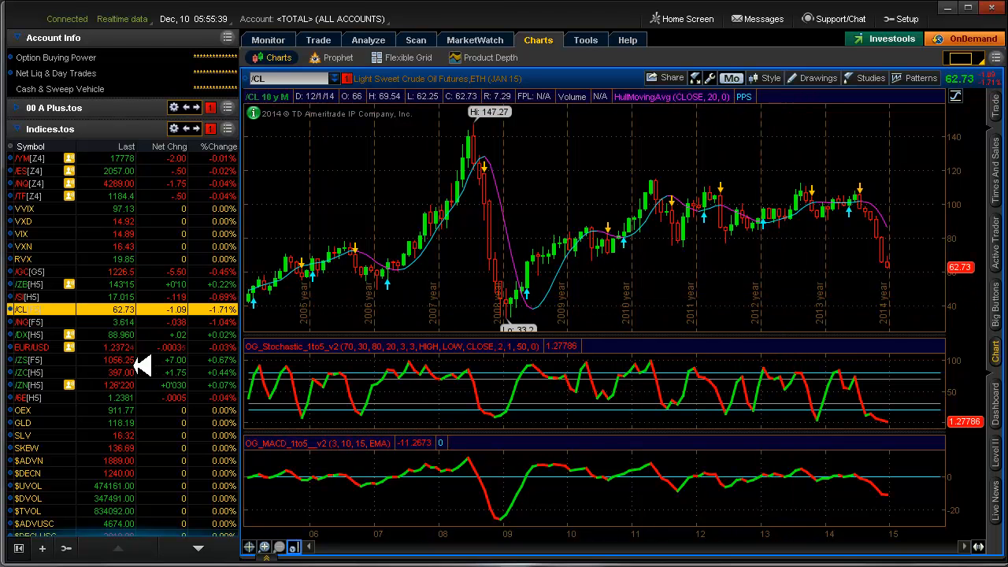
mouse_move(224, 377)
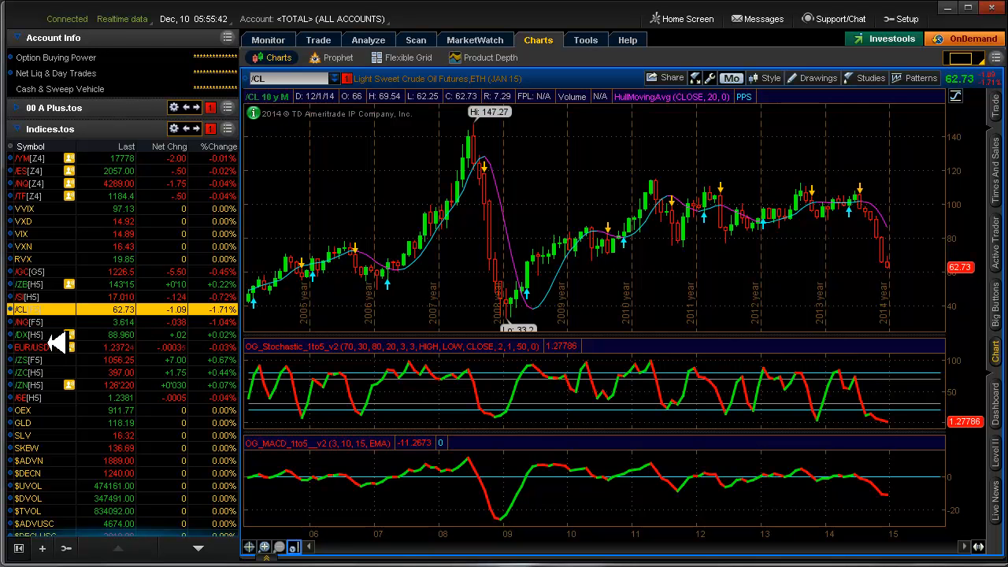
left_click(22, 334)
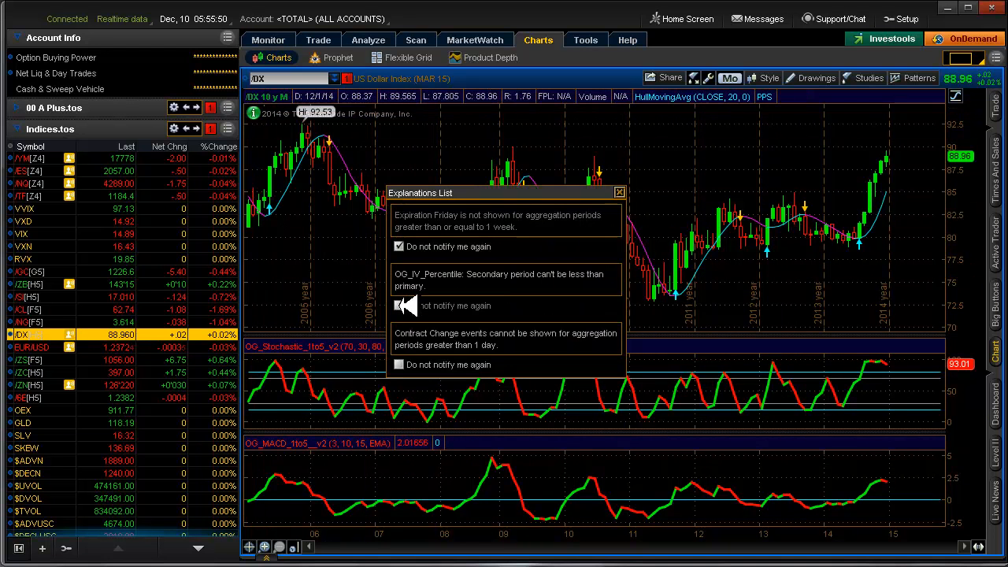
left_click(398, 364)
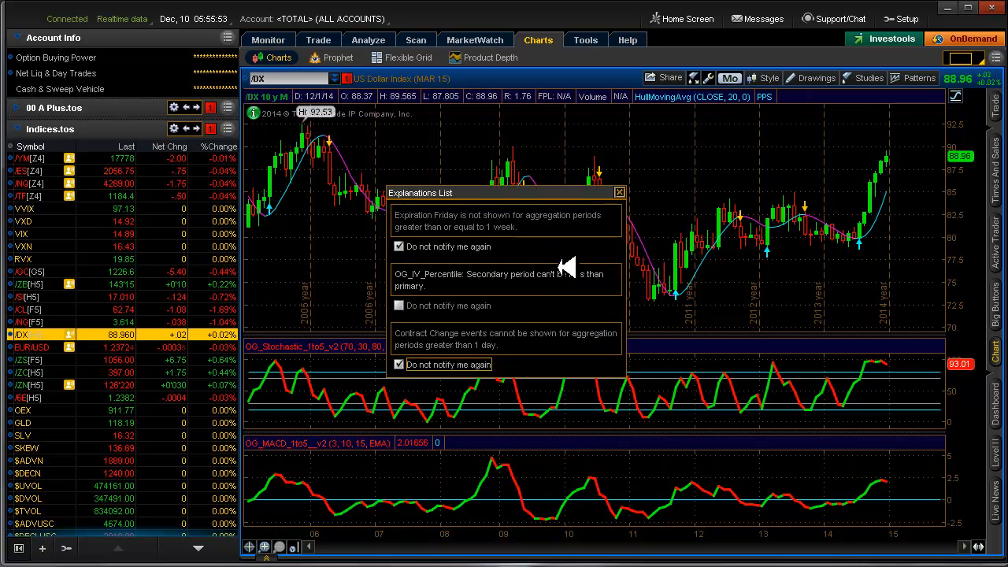
left_click(621, 192)
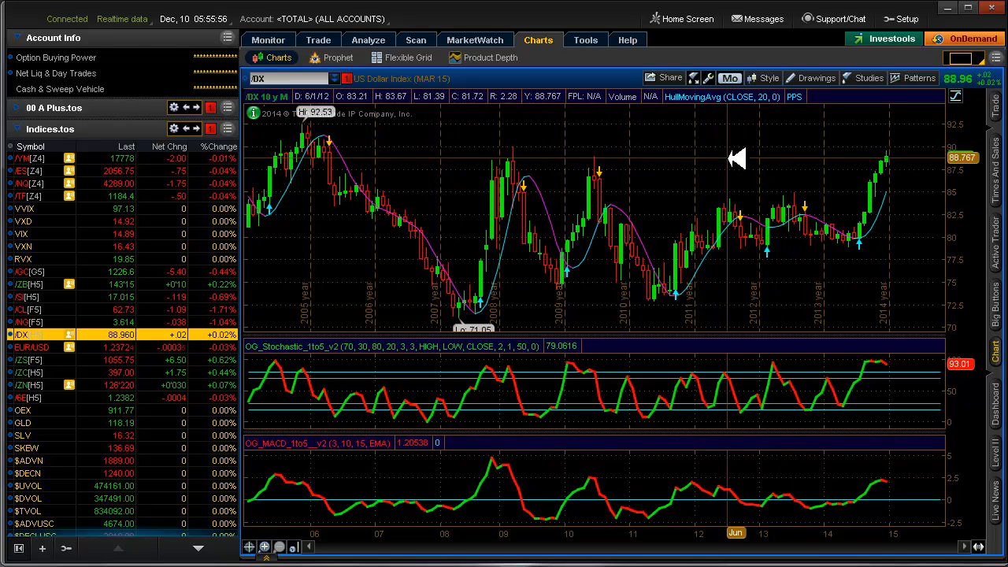
mouse_move(612, 281)
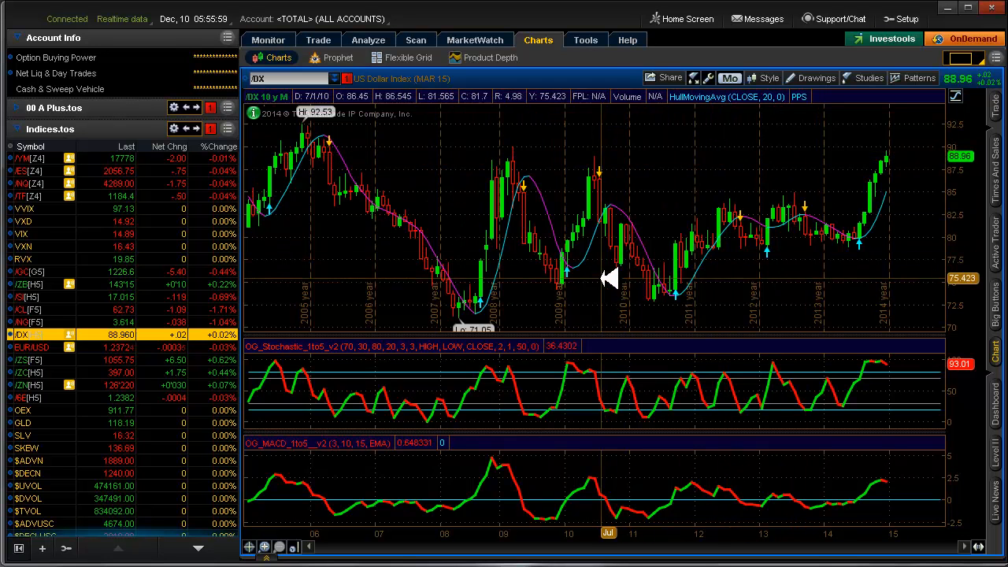
mouse_move(485, 302)
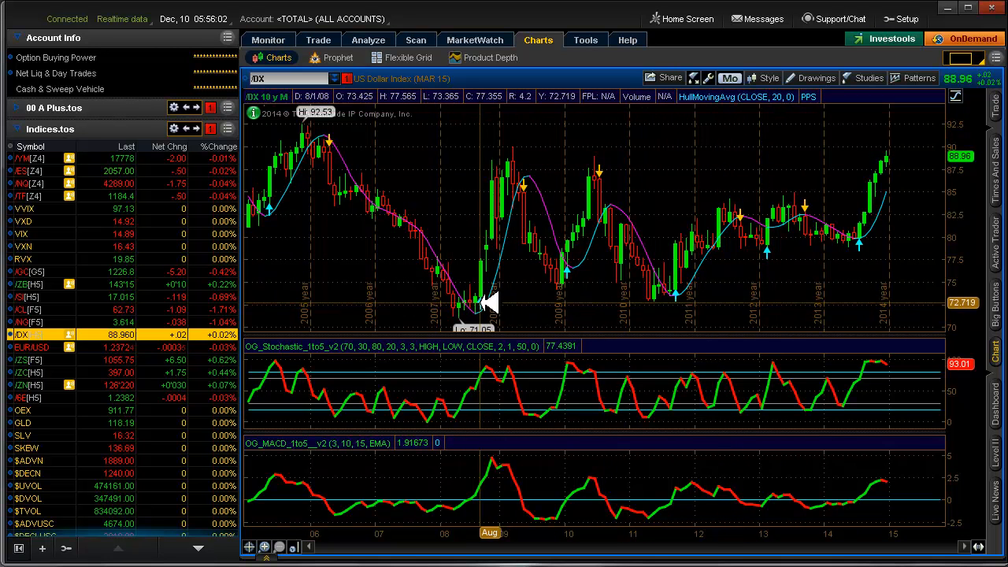
mouse_move(473, 305)
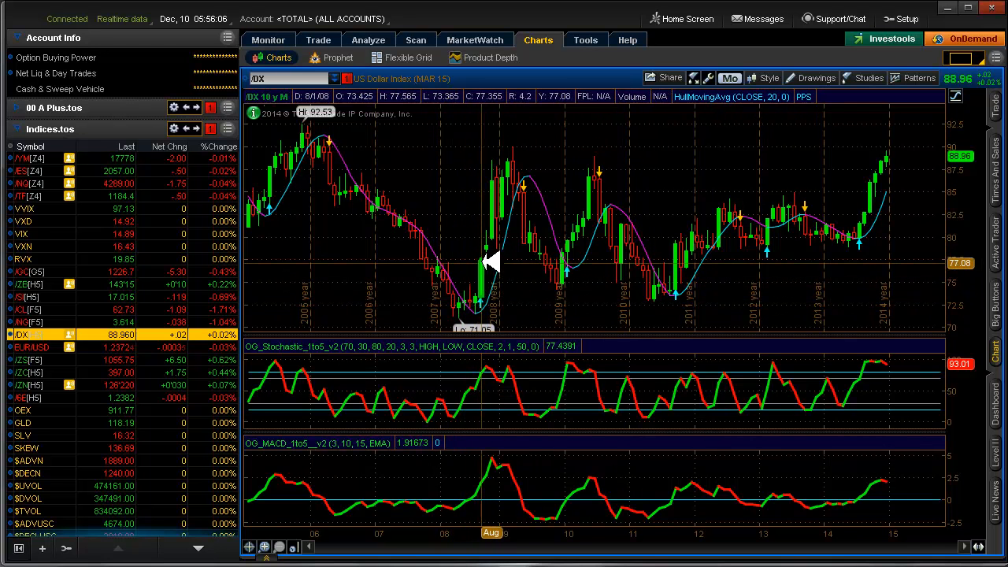
mouse_move(523, 185)
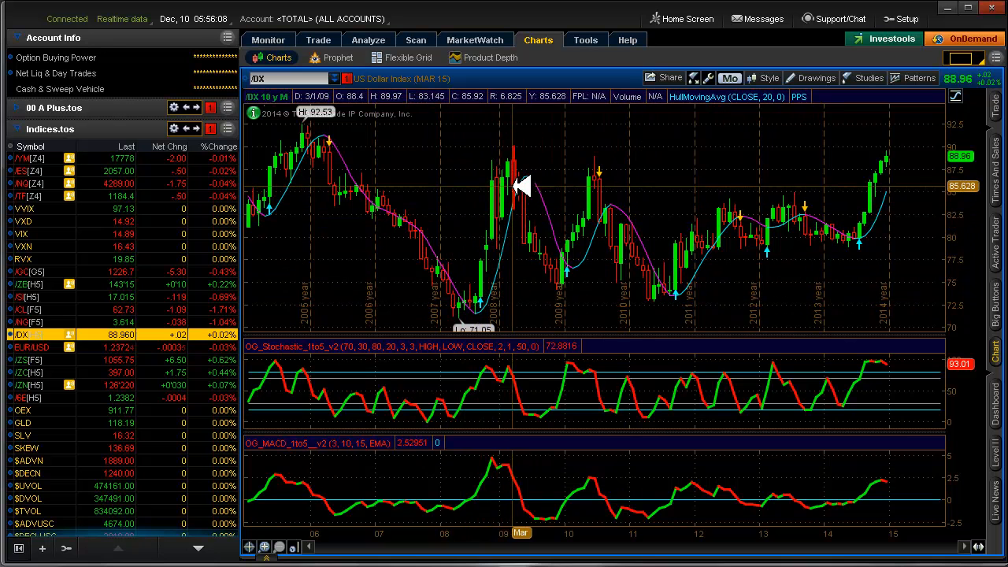
mouse_move(526, 181)
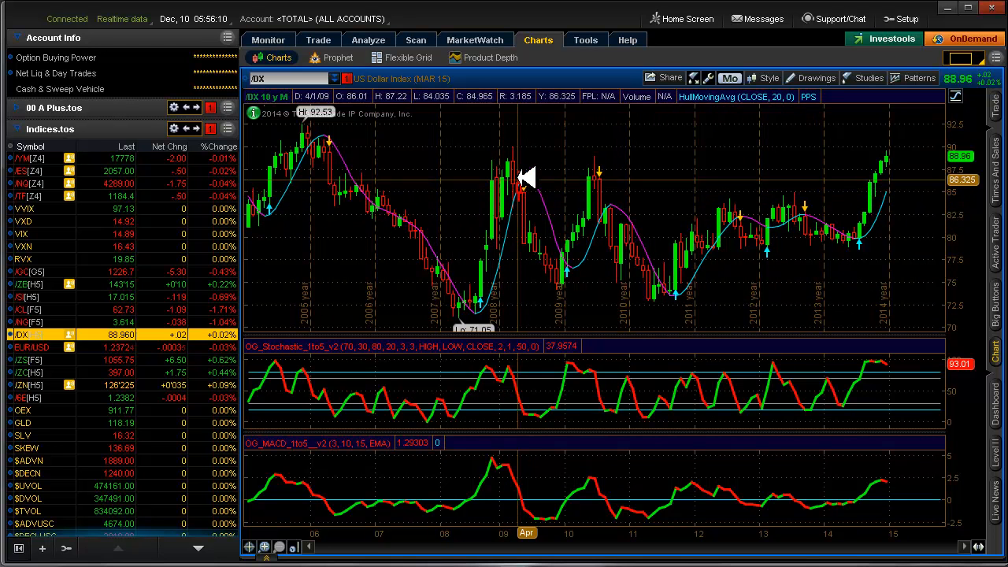
mouse_move(580, 305)
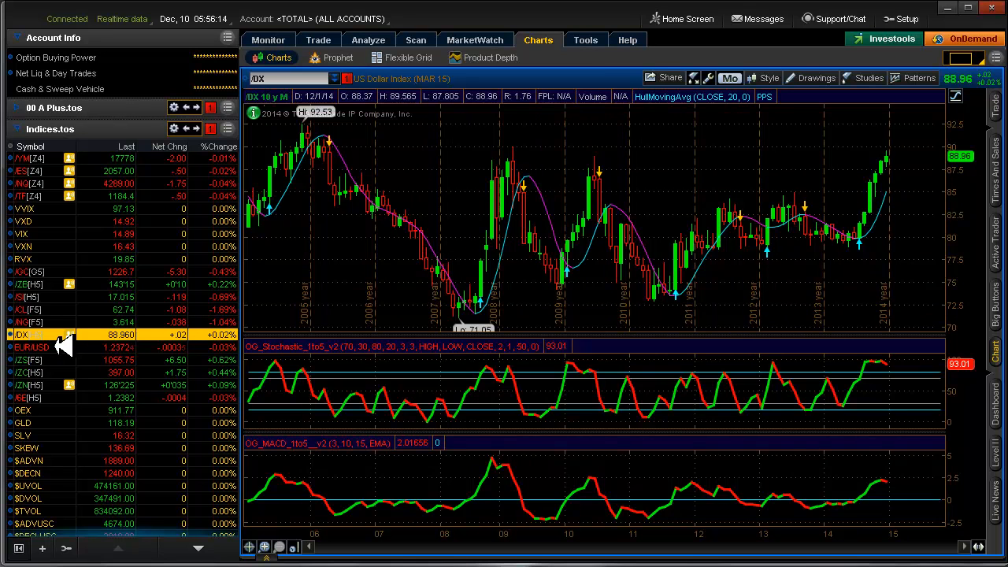
Load the EUR/USD chart from the Indices watchlist in place of the dollar index
left_click(31, 348)
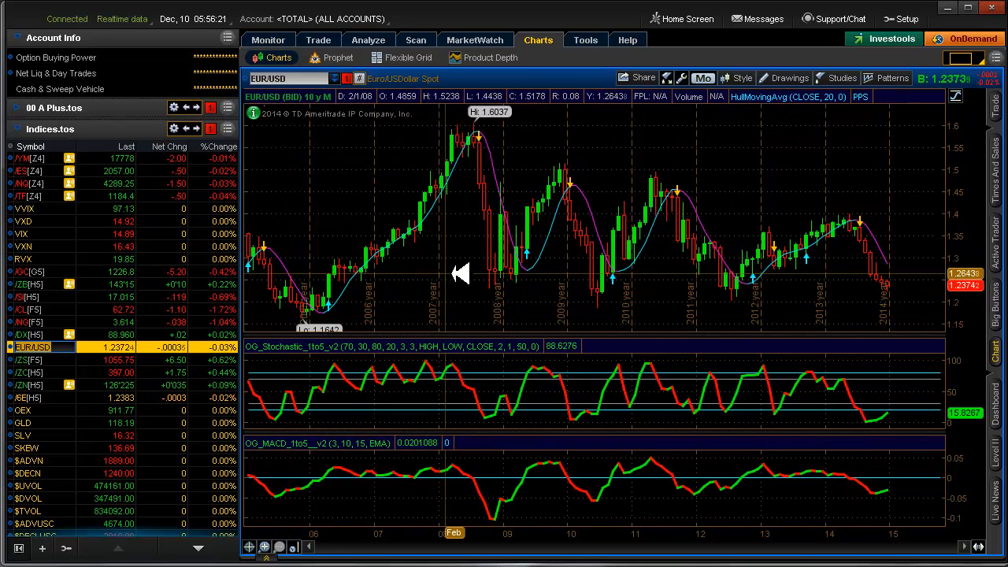
mouse_move(520, 284)
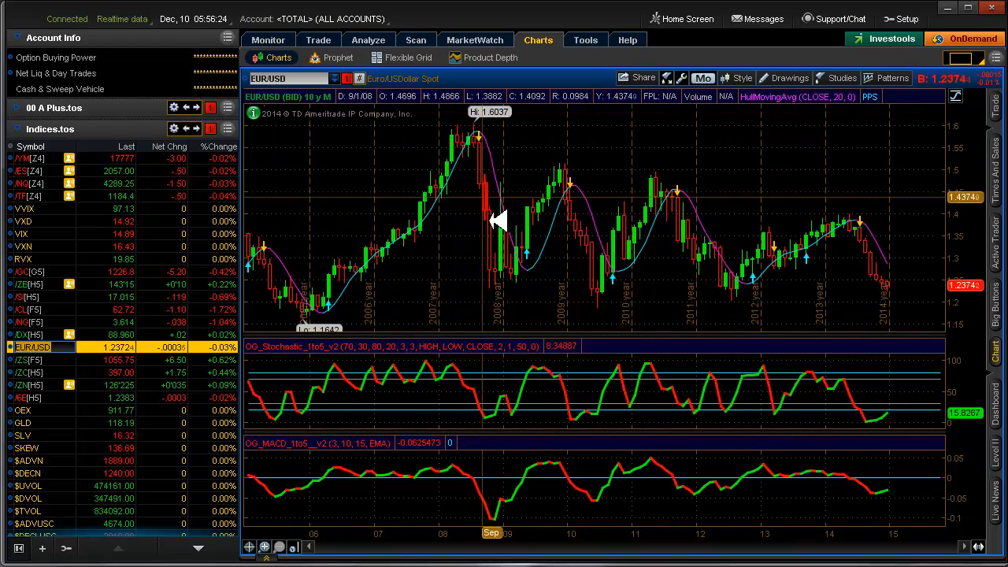
mouse_move(787, 296)
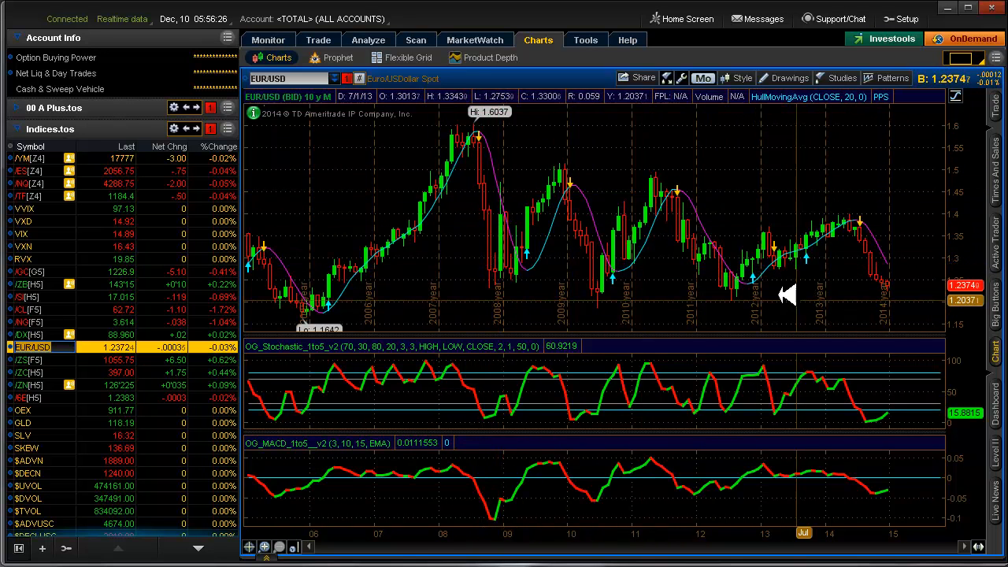
mouse_move(746, 163)
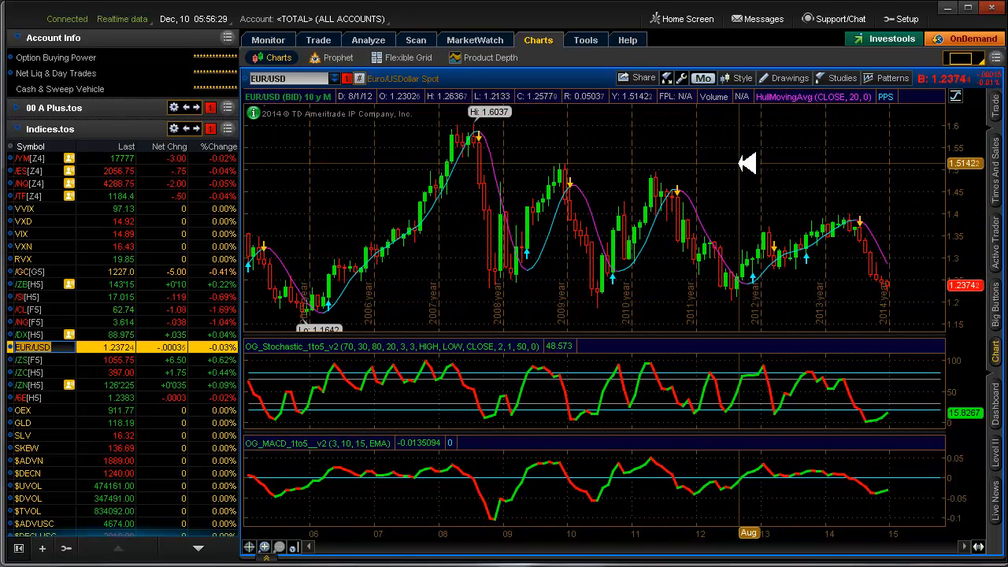
mouse_move(321, 219)
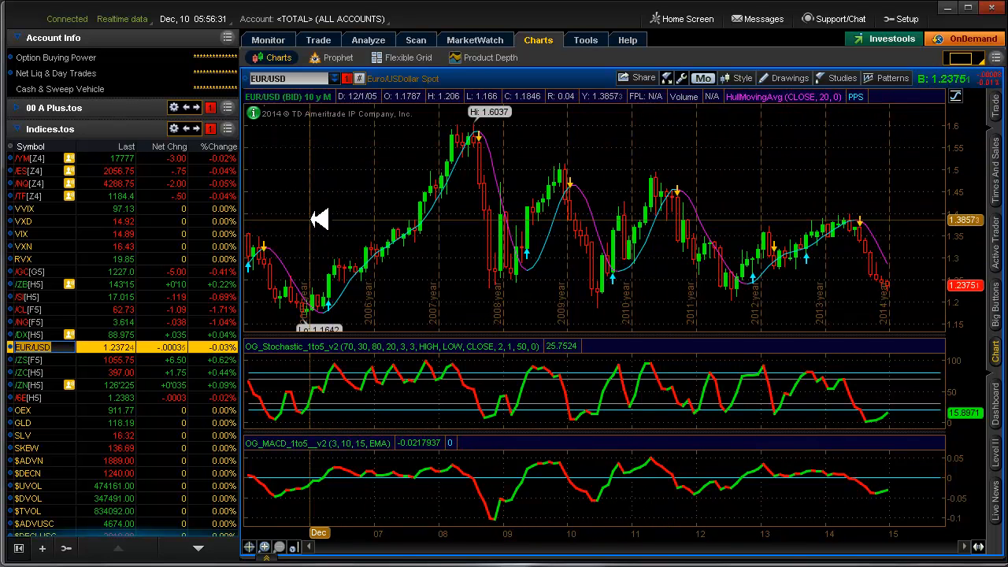
mouse_move(319, 167)
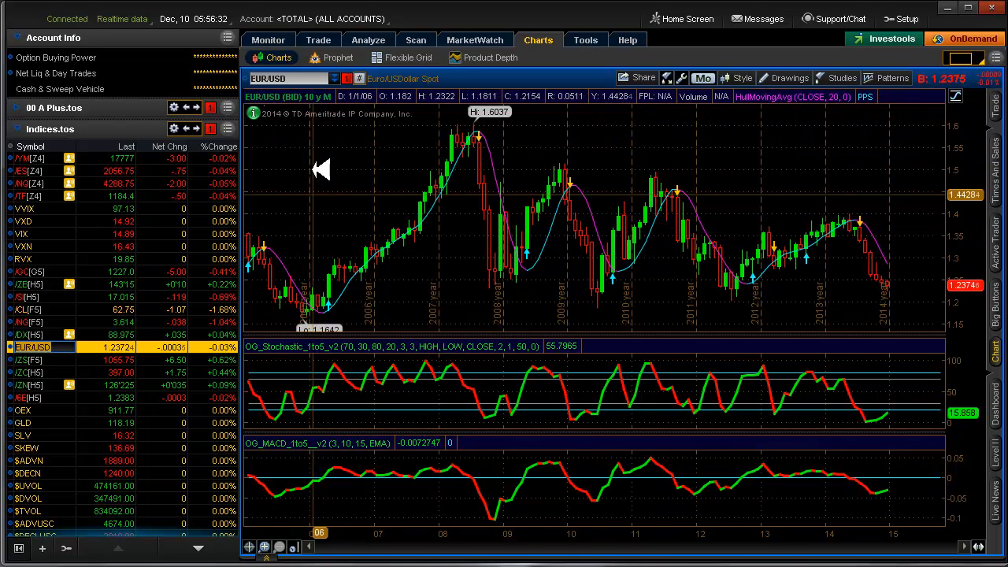
Show the Activity and Positions overview on the Monitor tab
left_click(268, 40)
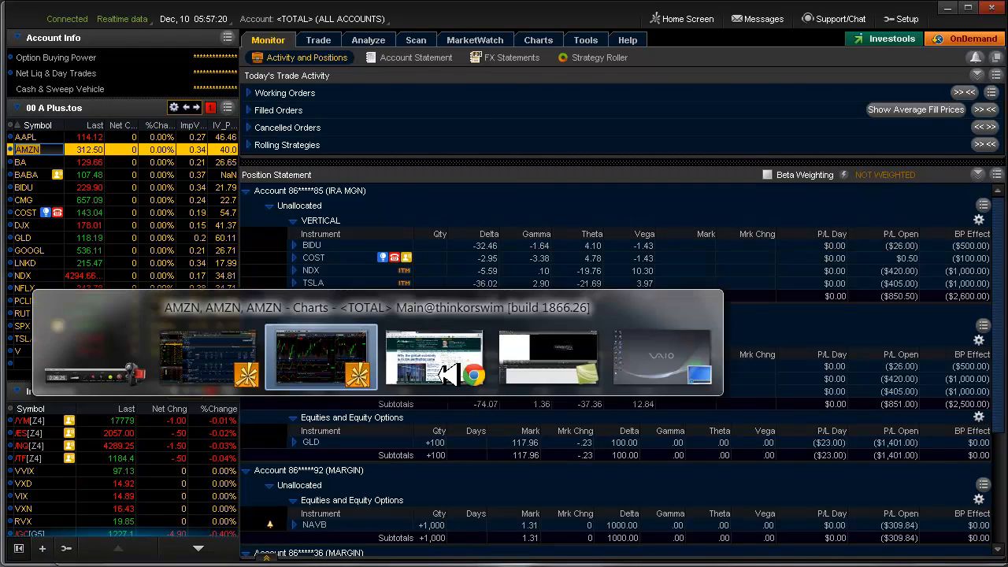
Load BA into the weekly, daily and intraday charts of the detached chart window
left_click(321, 356)
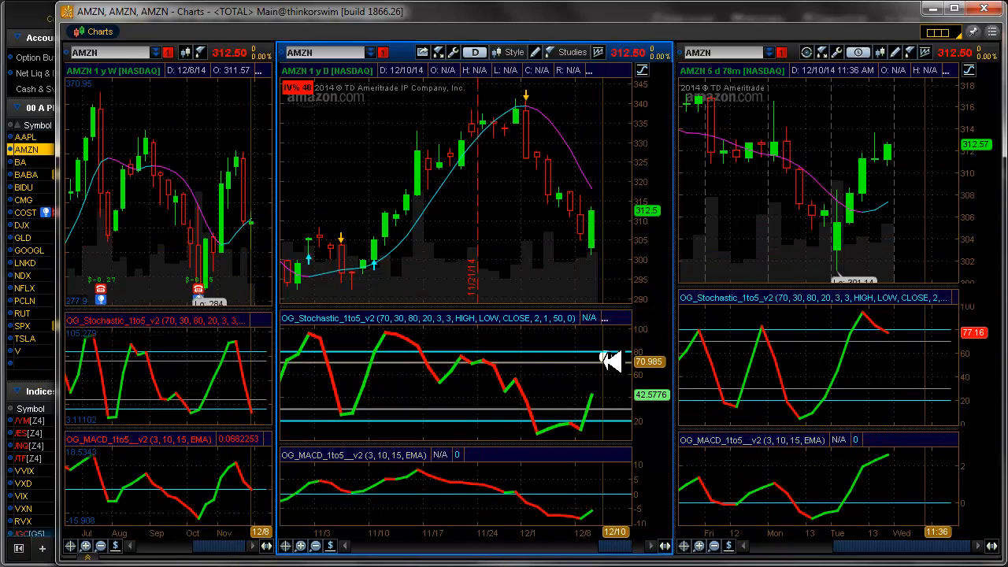
mouse_move(444, 337)
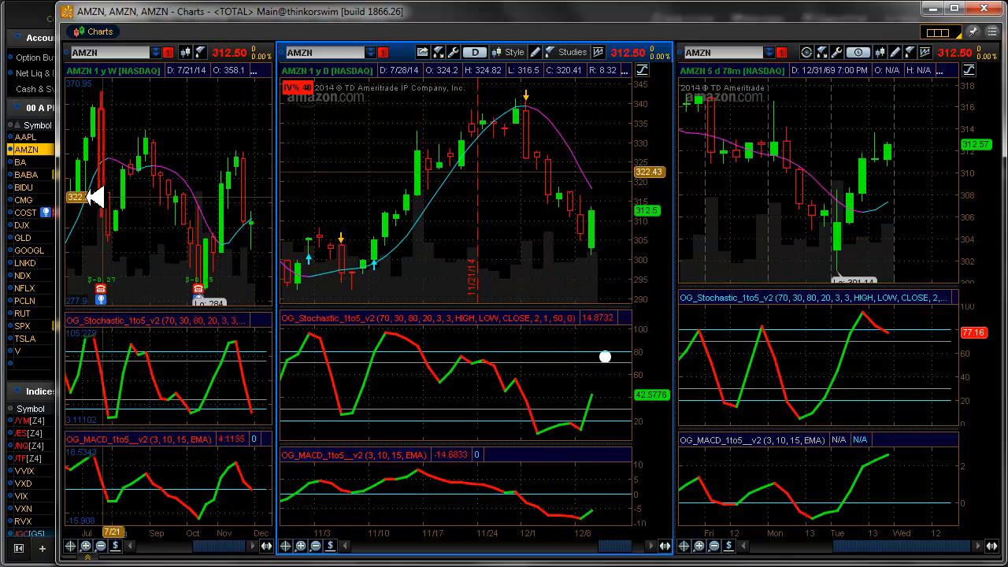
left_click(22, 163)
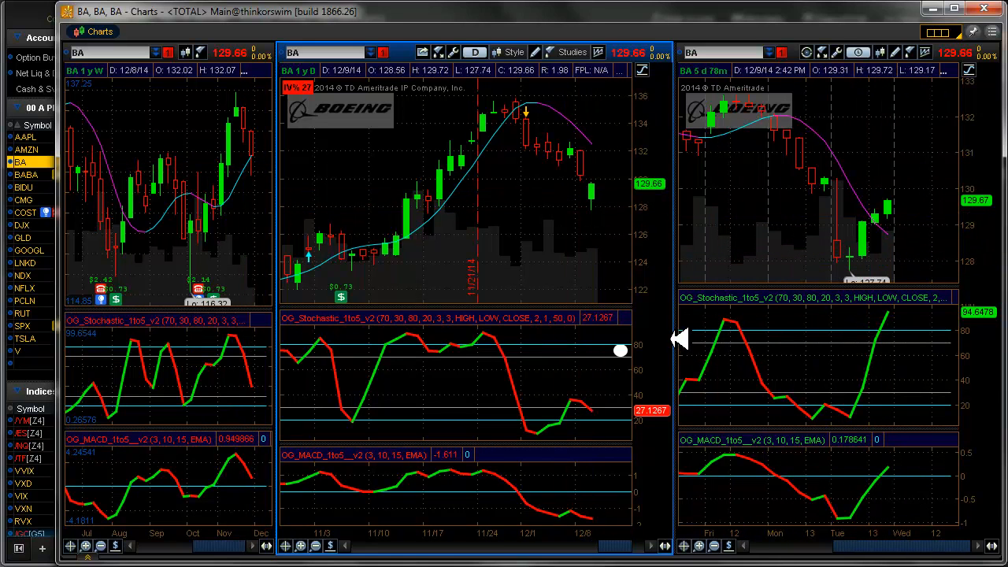
mouse_move(612, 204)
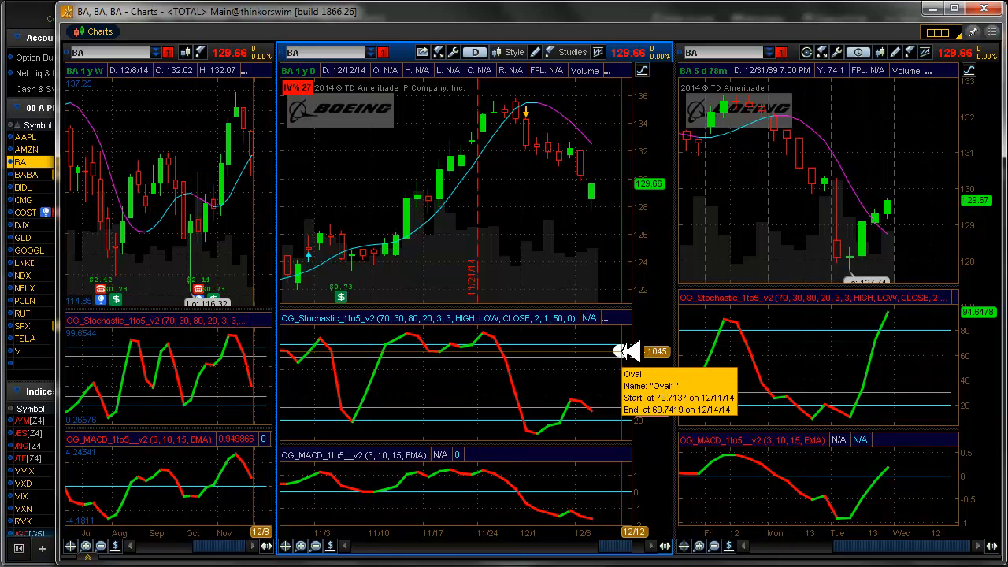
Remove all drawings from the Boeing daily chart via the oval's menu
right_click(630, 350)
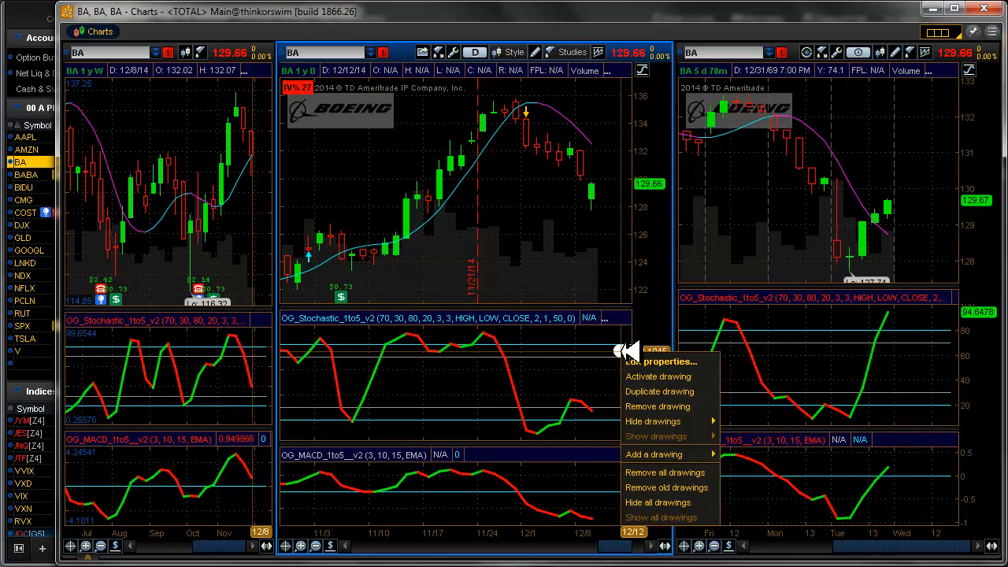
mouse_move(649, 360)
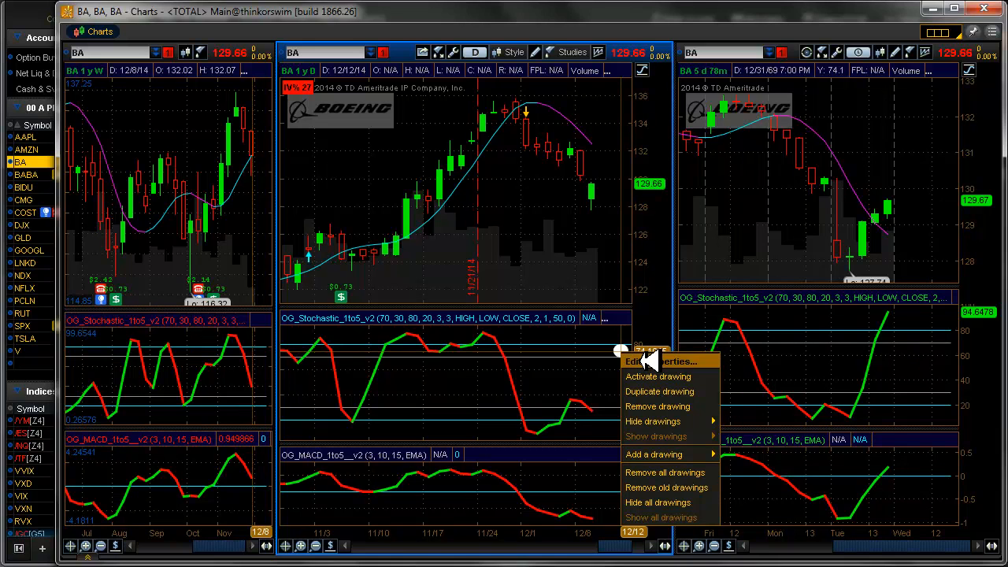
mouse_move(668, 472)
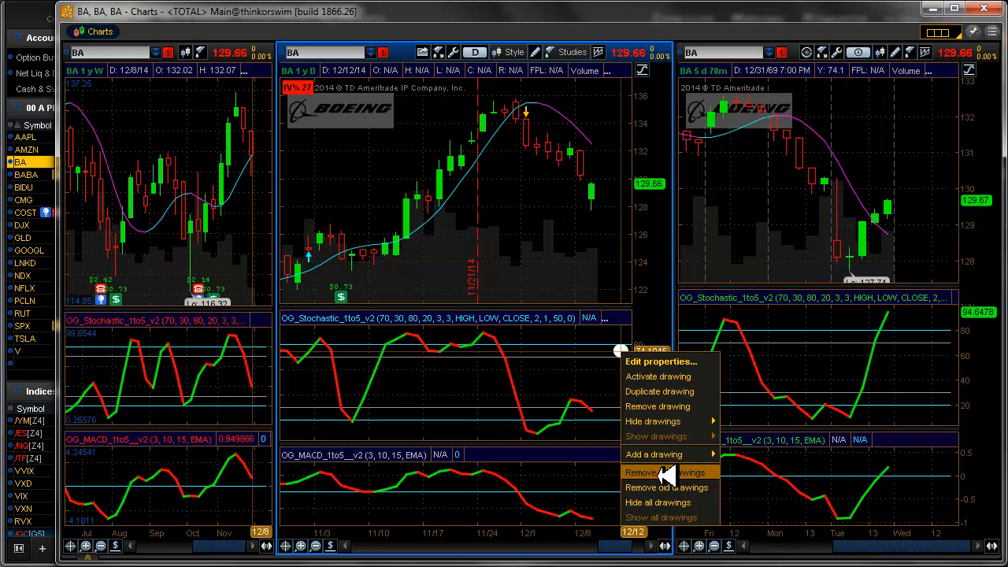
left_click(642, 473)
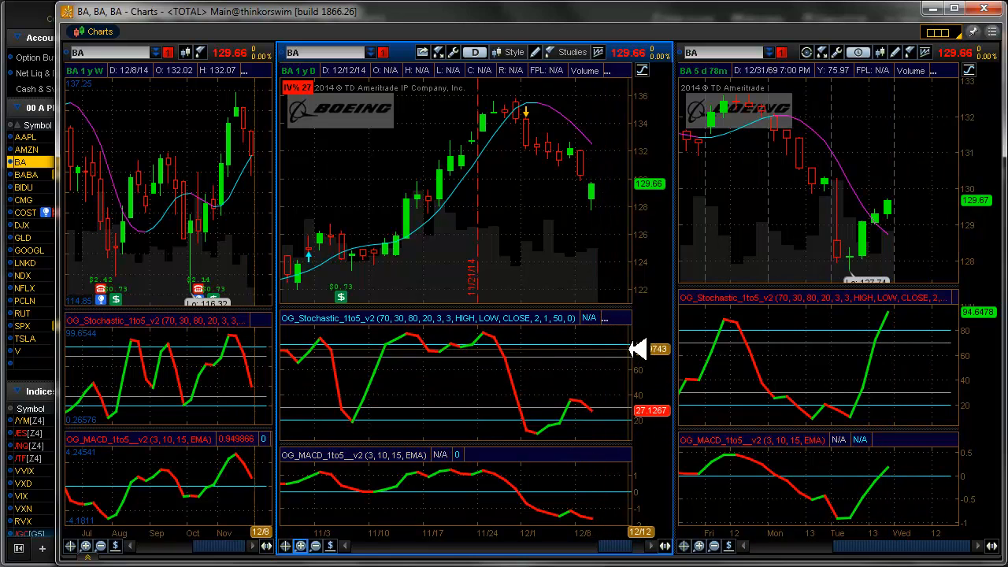
mouse_move(166, 370)
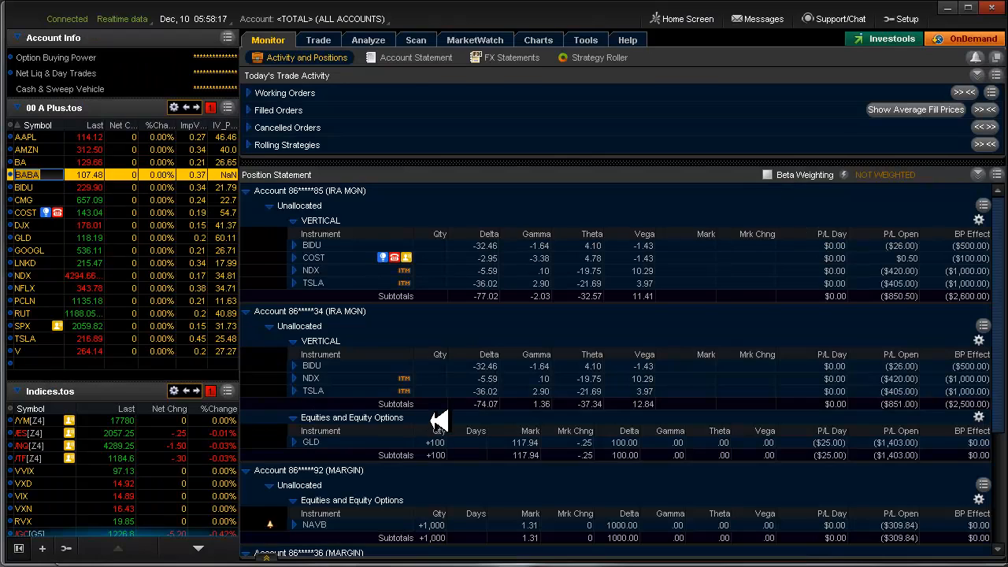
Bring up the multi-chart window showing BABA across the three timeframes
left_click(538, 39)
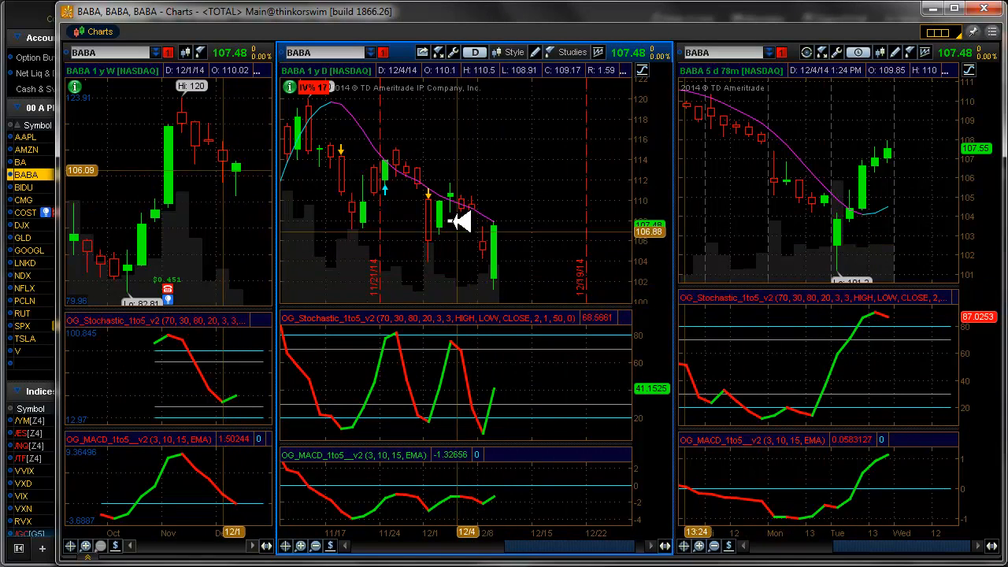
mouse_move(480, 221)
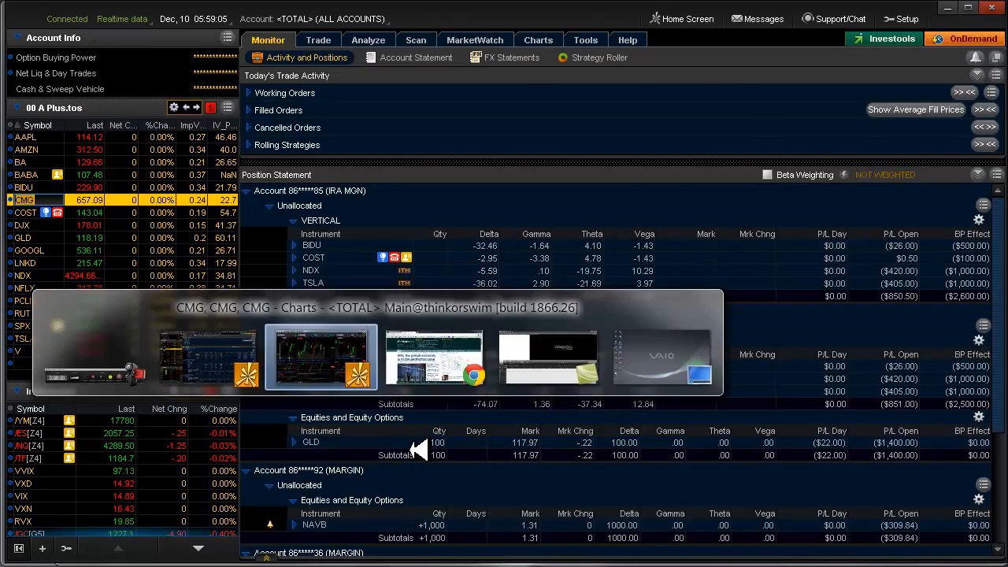
Set the Costco chart to an intraday 3 Days / 5 Min aggregation
left_click(322, 356)
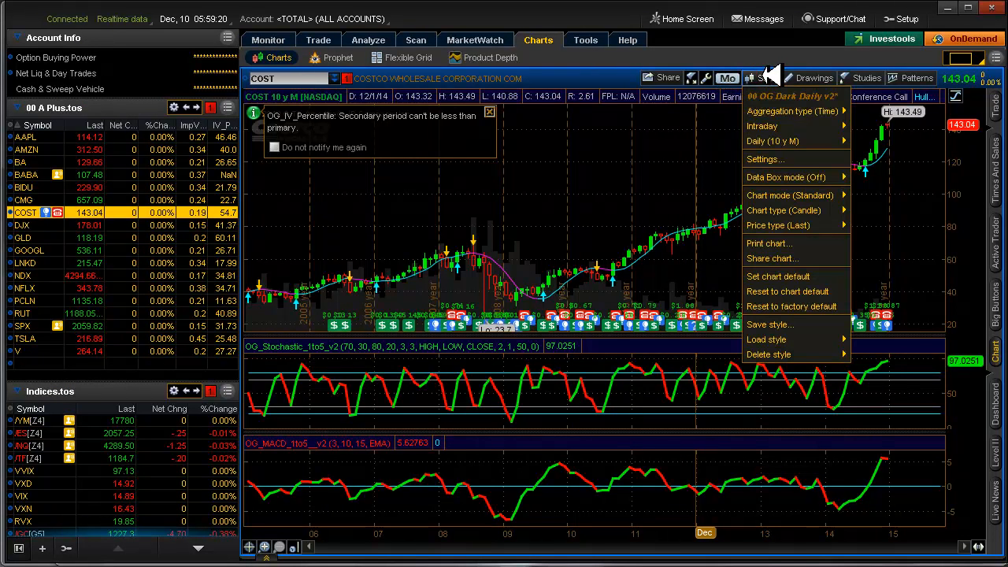
mouse_move(762, 126)
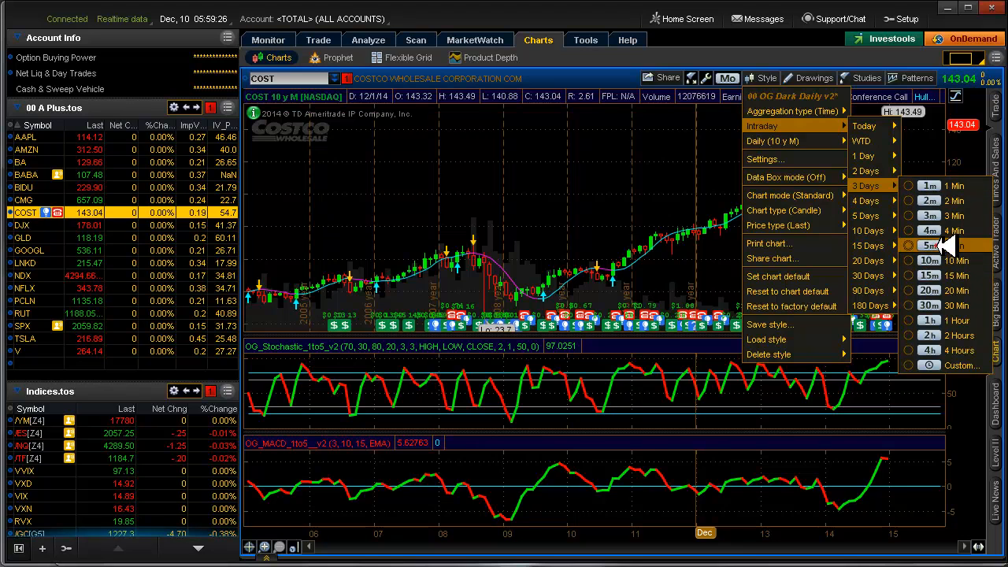
left_click(927, 246)
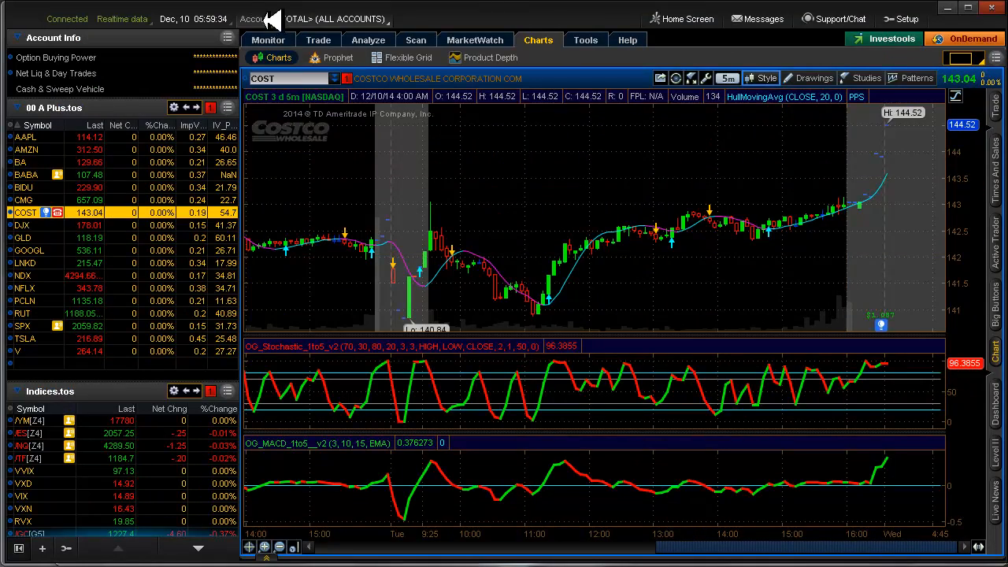
Expand the Costco position into its option legs and send it to the Risk Profile
left_click(267, 40)
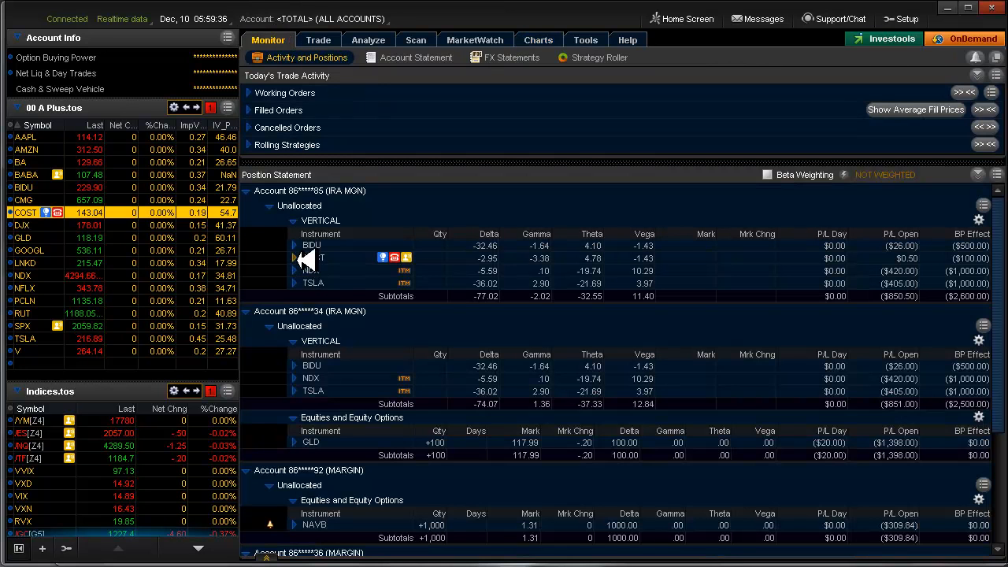
left_click(293, 258)
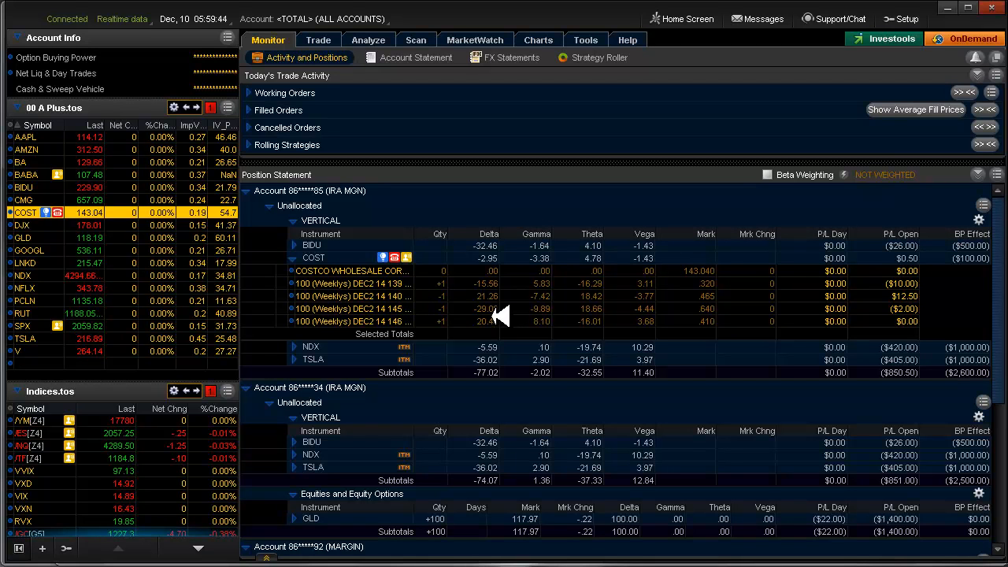
left_click(368, 39)
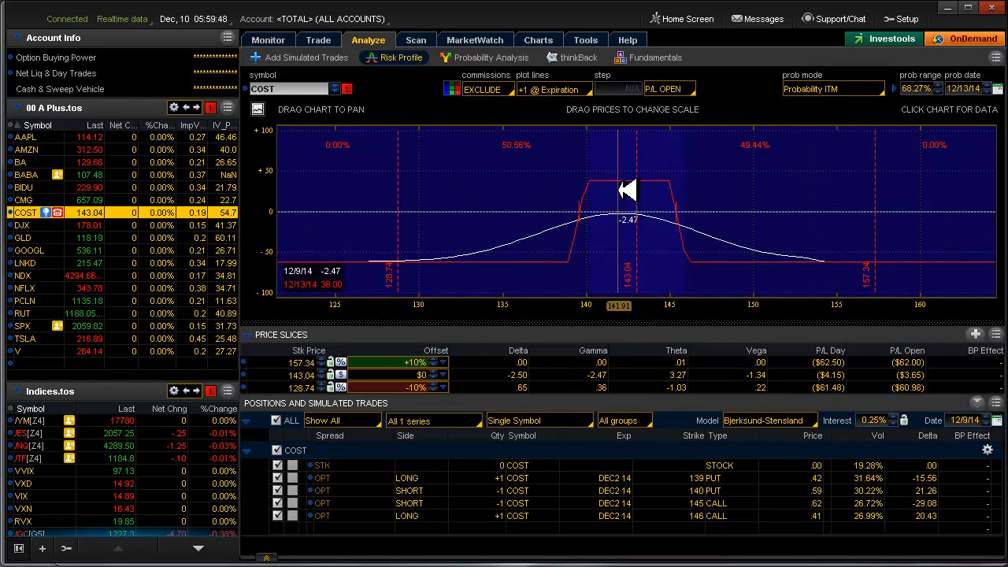
Read the Costco profit-and-loss curve across the price range, including around 150
left_click_drag(628, 190, 543, 239)
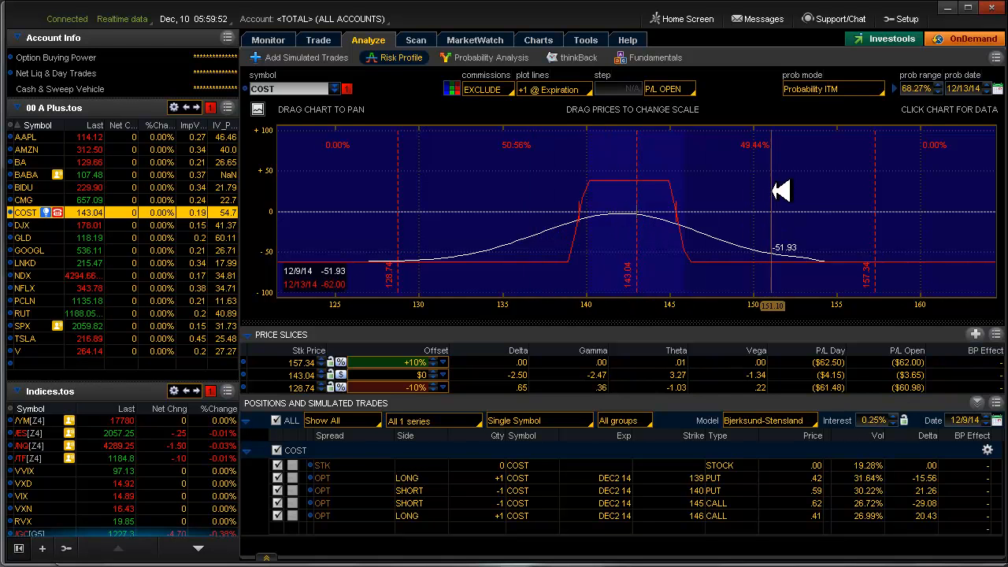
left_click_drag(772, 192, 636, 203)
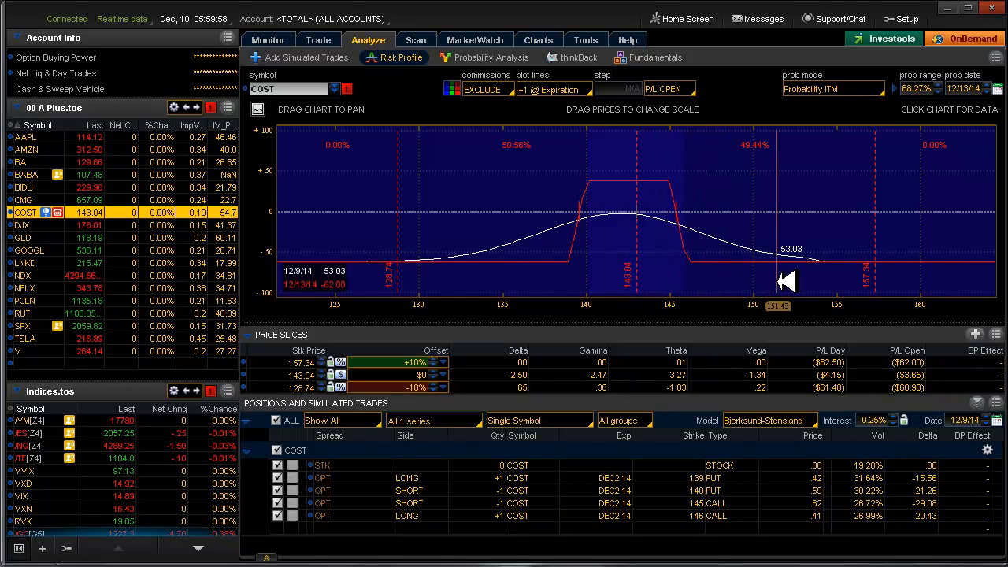
left_click_drag(778, 280, 659, 191)
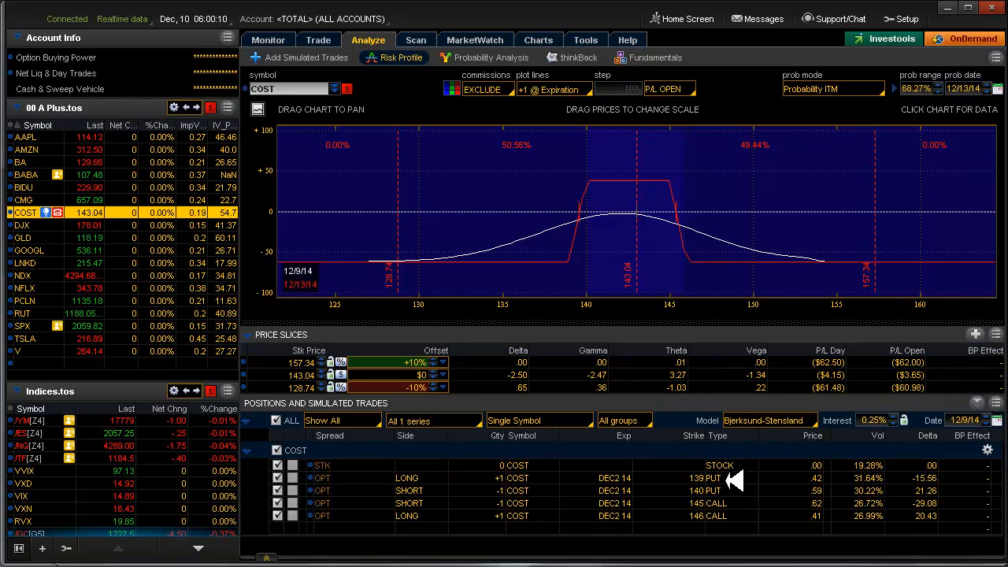
mouse_move(837, 491)
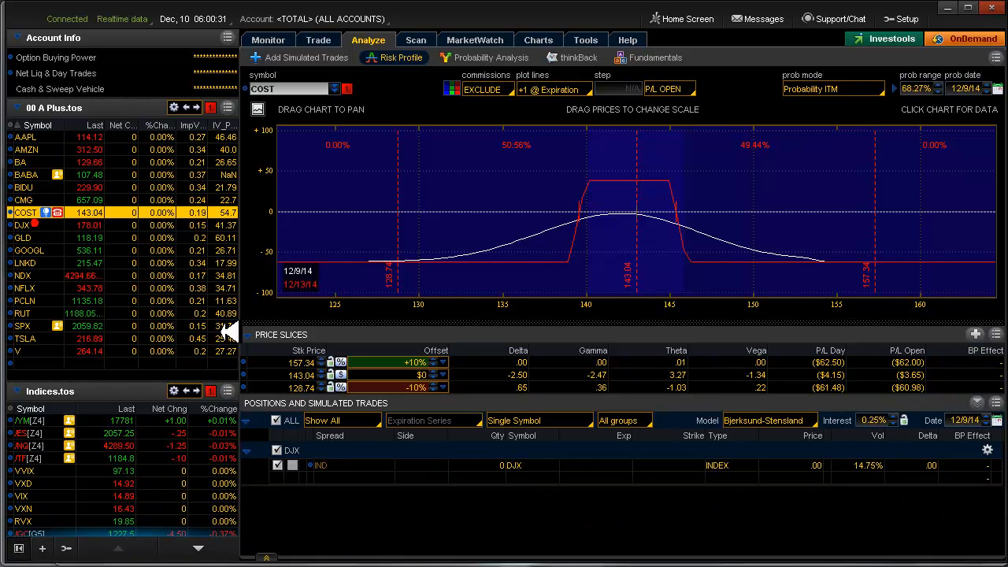
Show DJX in the three-timeframe chart window
left_click(268, 39)
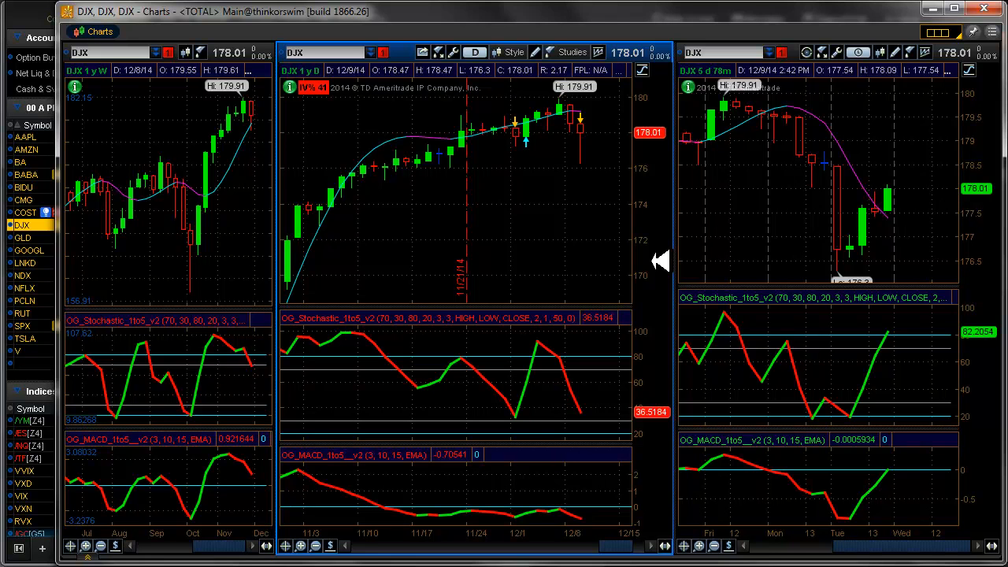
mouse_move(677, 250)
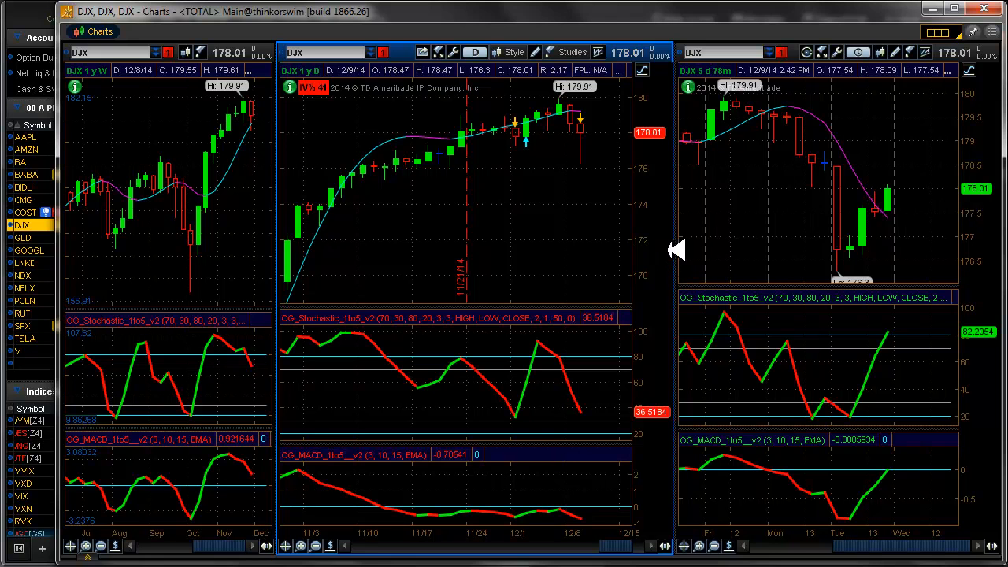
mouse_move(896, 228)
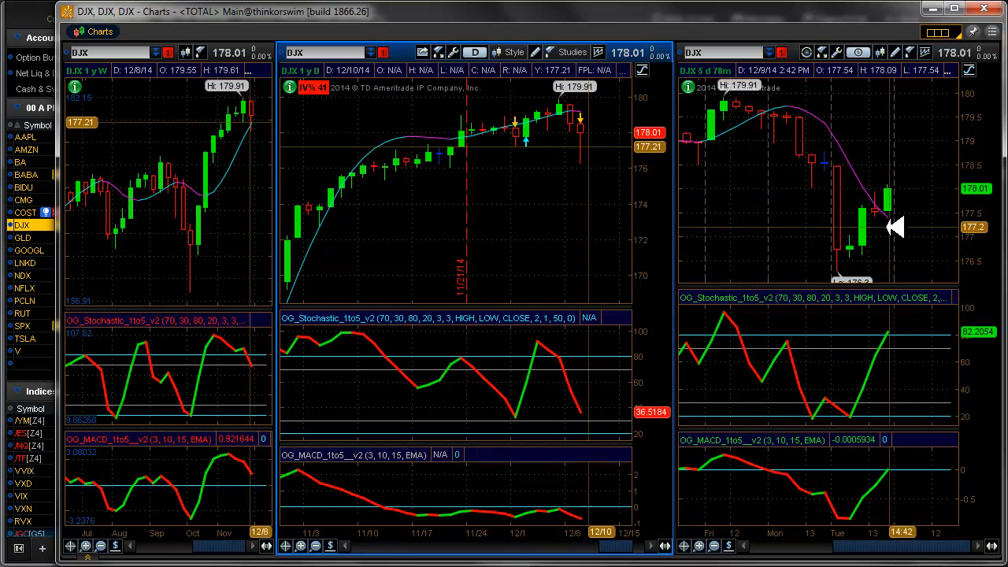
mouse_move(595, 142)
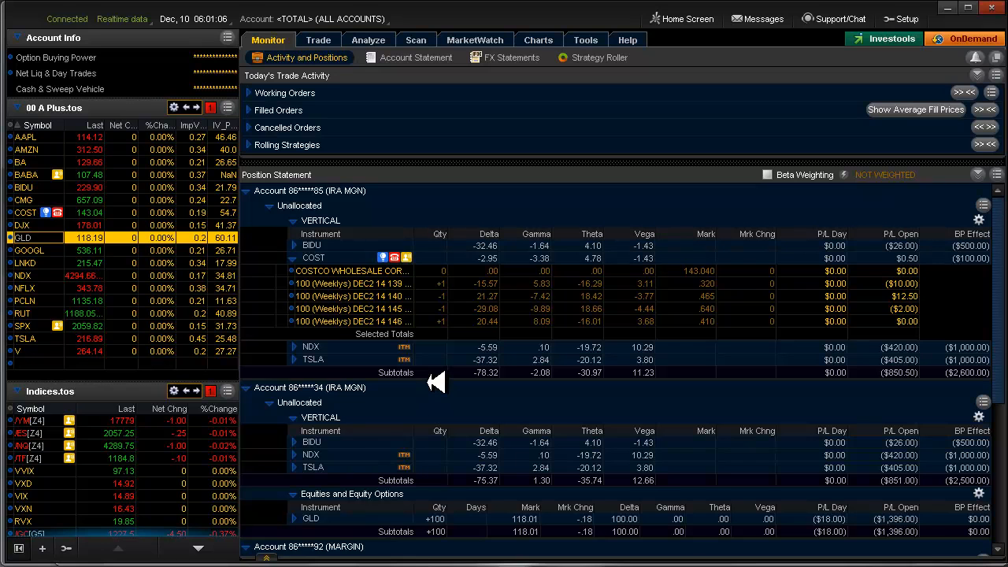
mouse_move(197, 441)
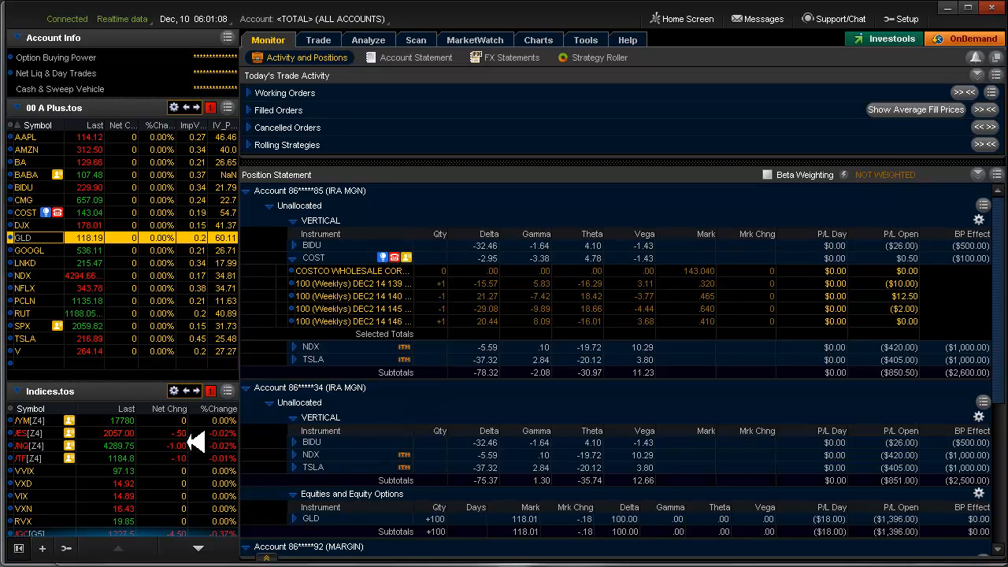
mouse_move(233, 449)
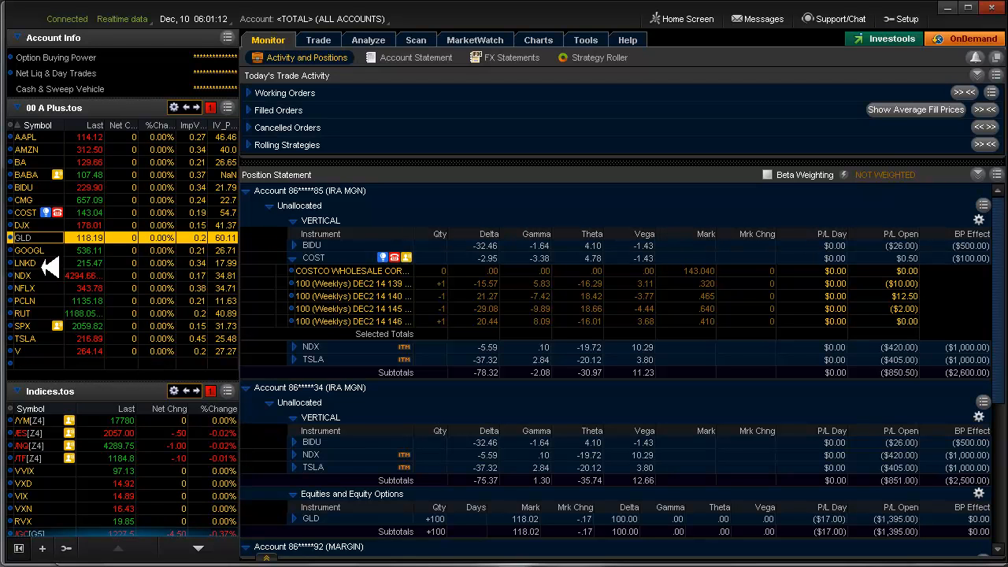
mouse_move(60, 281)
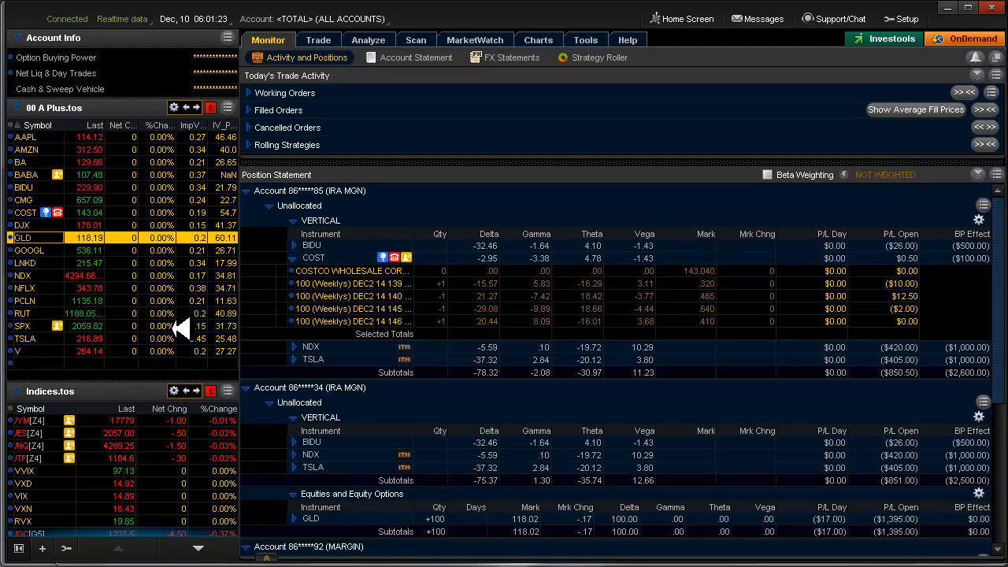
mouse_move(203, 366)
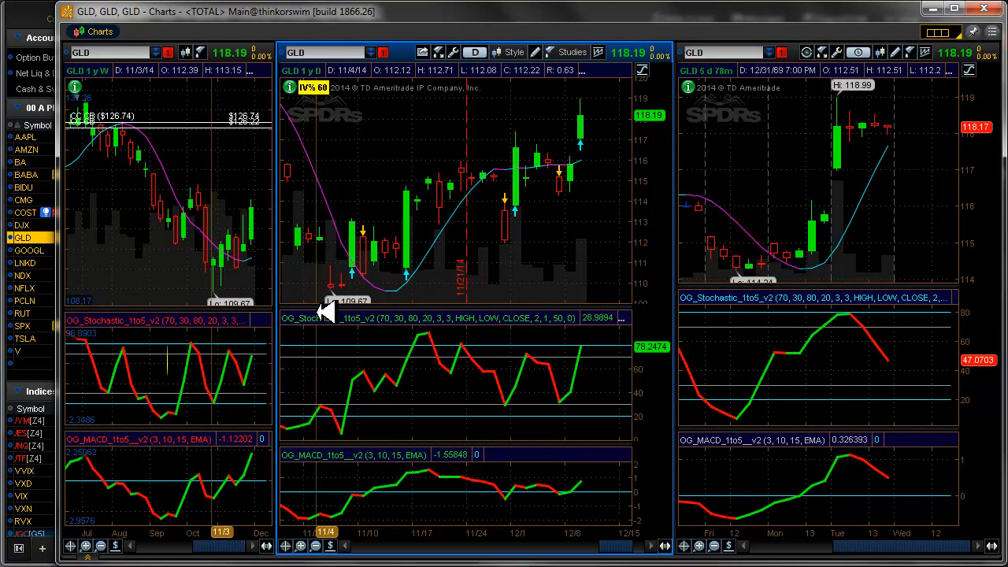
mouse_move(575, 172)
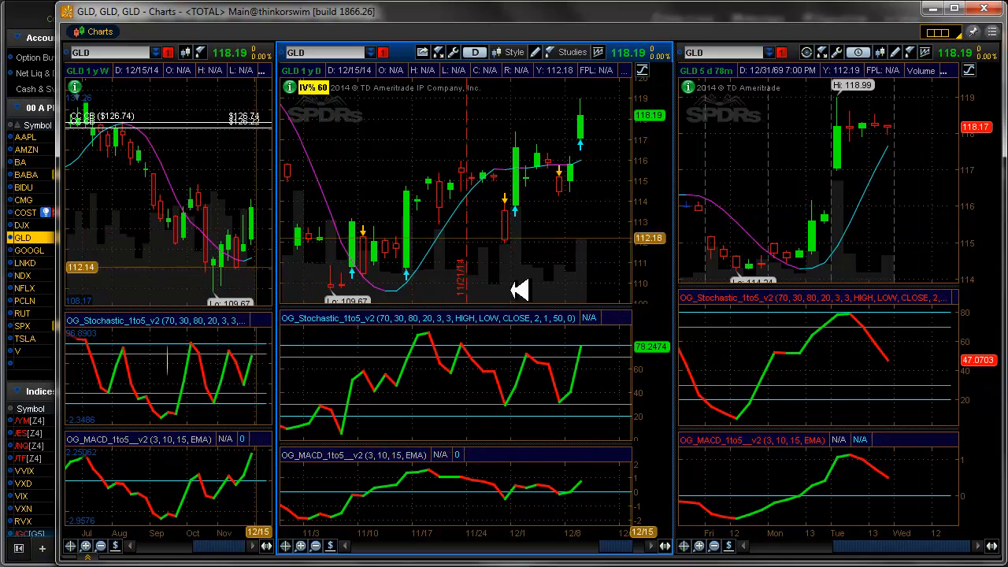
Return to the account positions overview, then chart LNKD from the watchlist
left_click(268, 39)
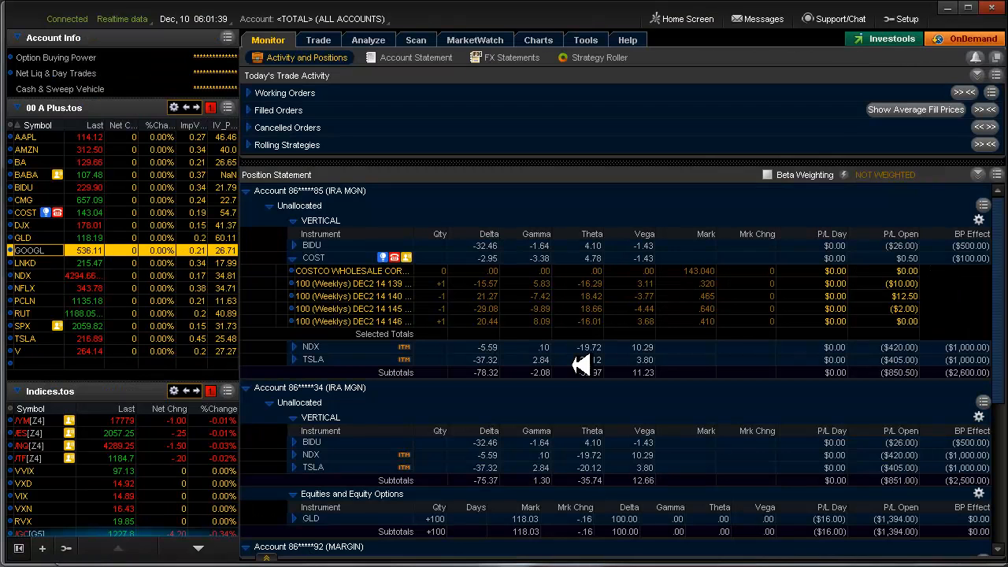
left_click(538, 39)
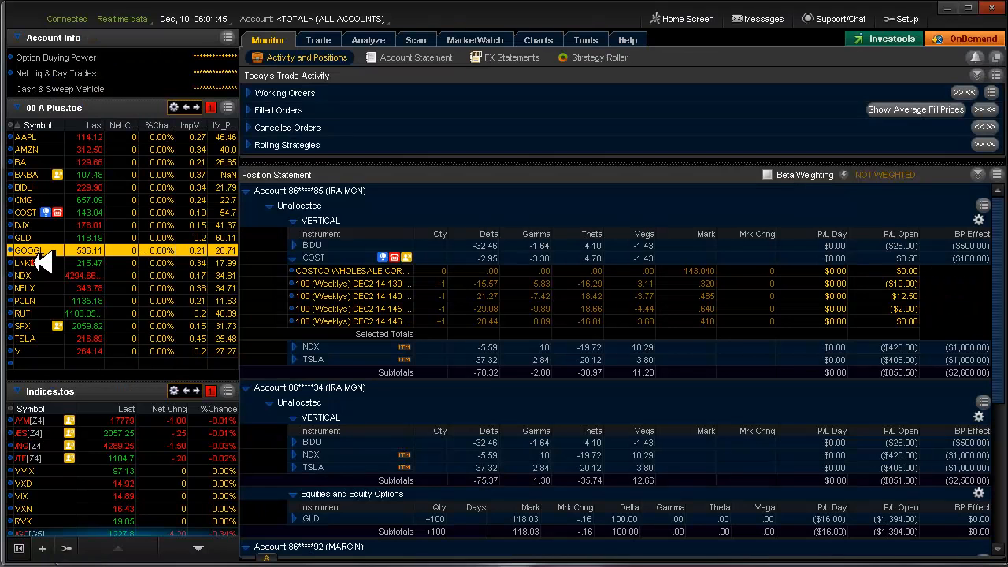
double_click(29, 261)
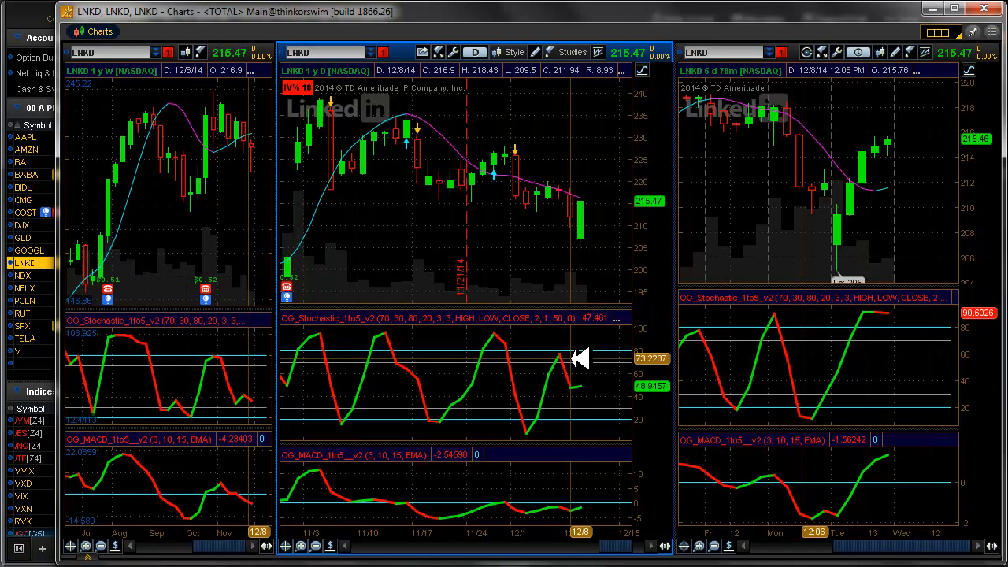
mouse_move(586, 208)
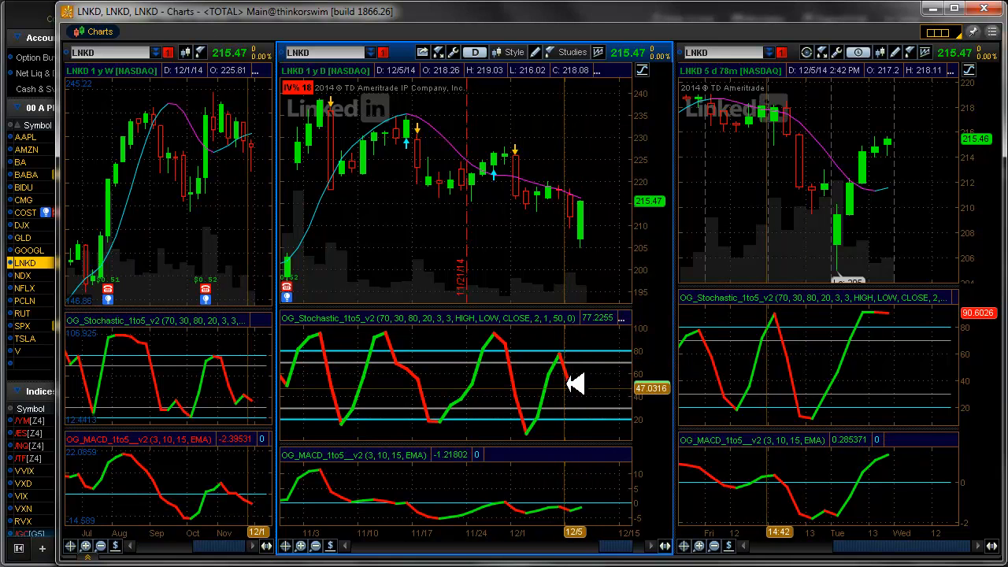
mouse_move(573, 353)
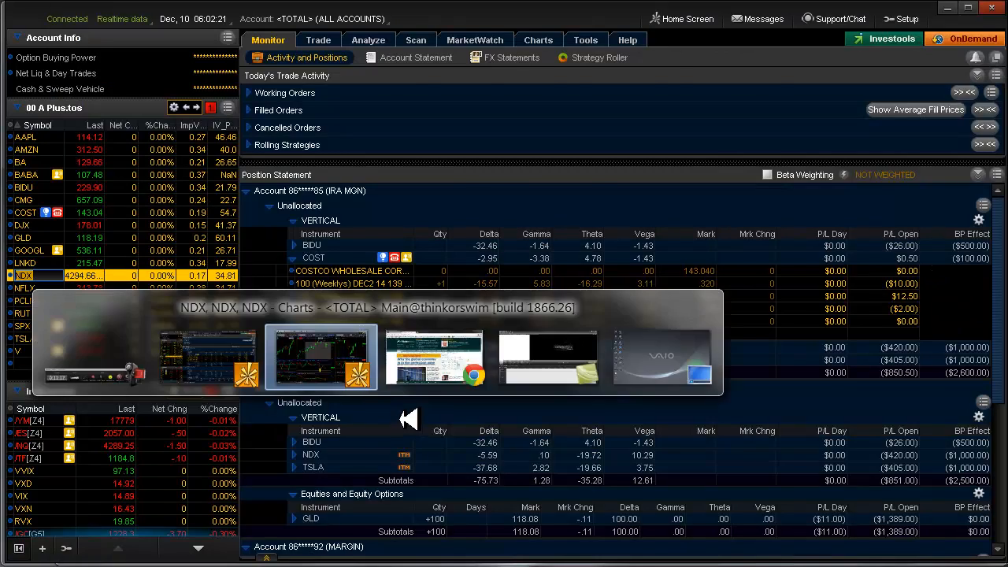
Bring the charts window back for NDX, then switch the chart grid to NFLX
left_click(321, 356)
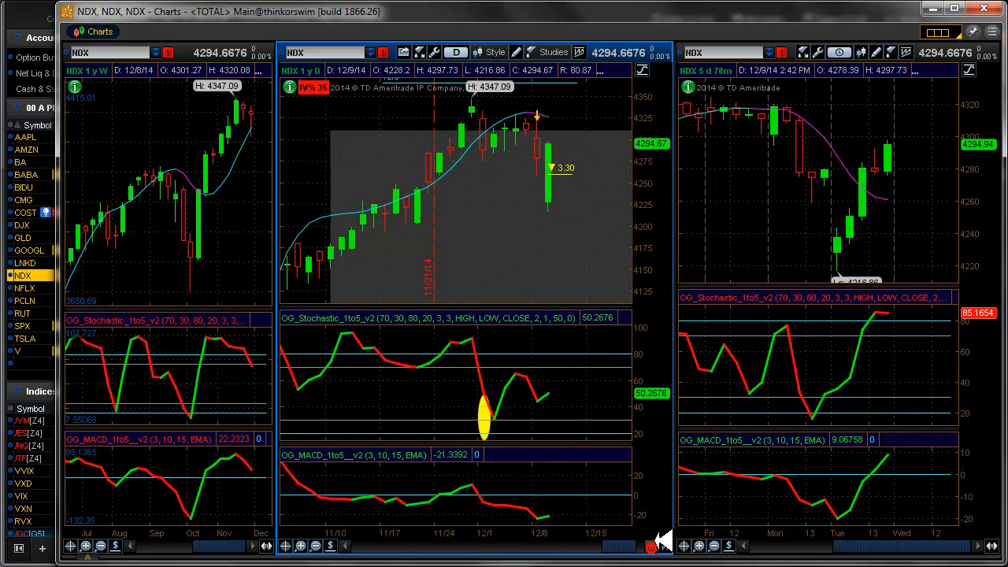
mouse_move(543, 78)
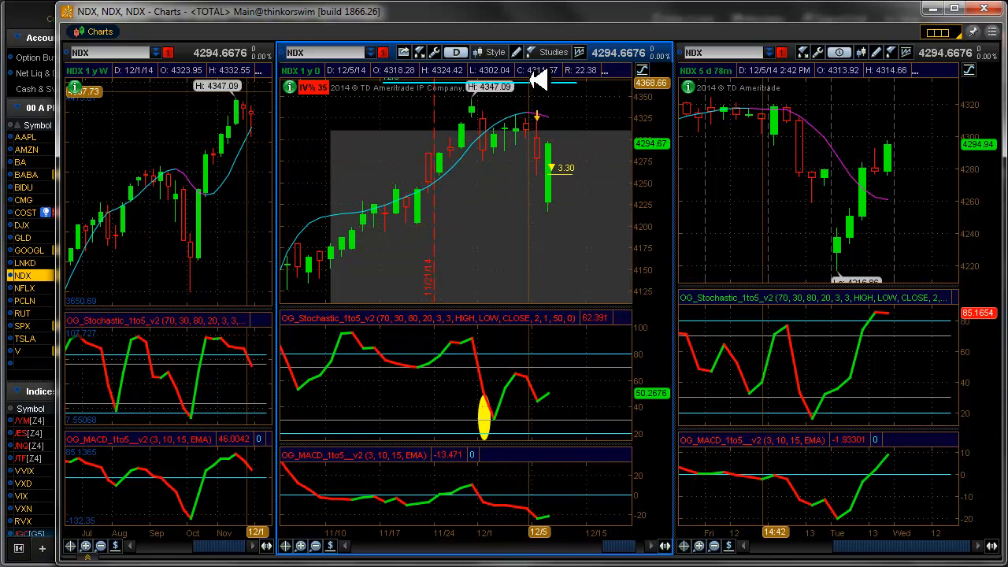
mouse_move(586, 116)
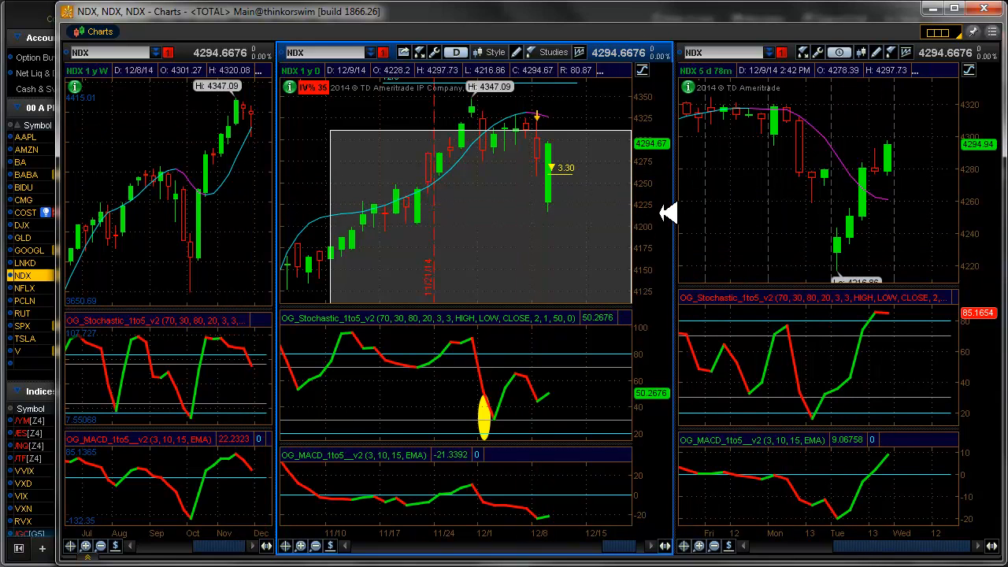
mouse_move(842, 260)
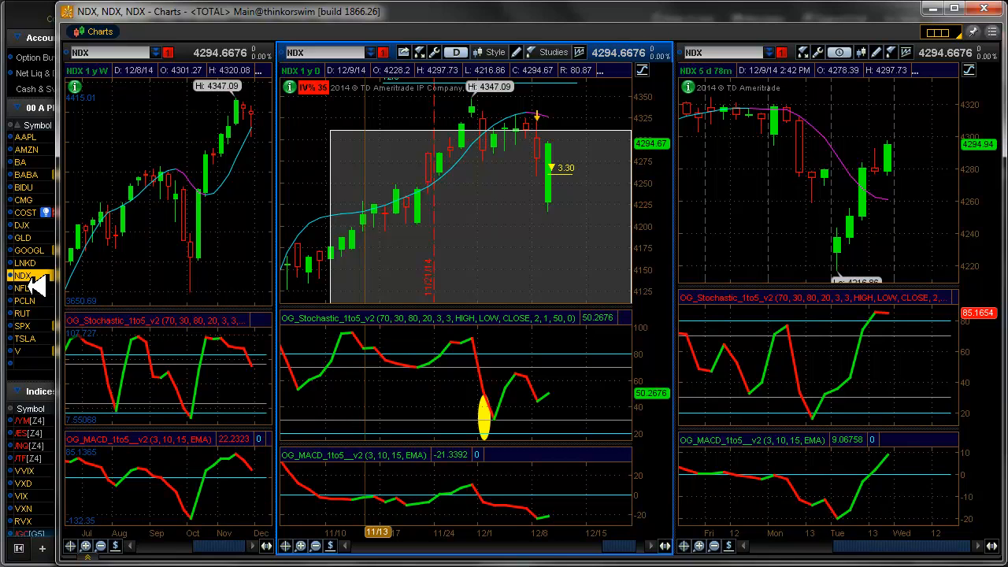
left_click(268, 40)
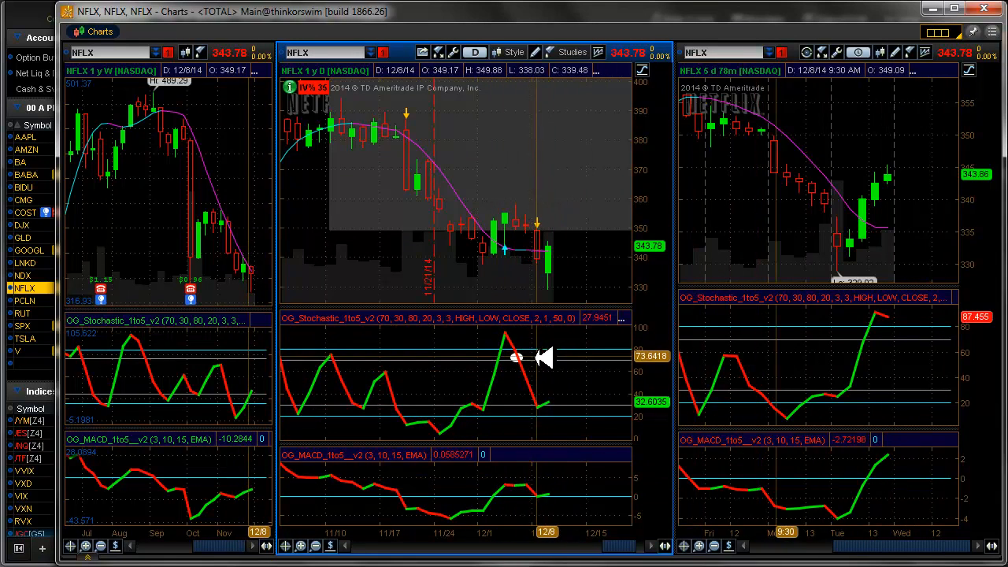
Choose an option from the context menu on the PCLN stochastic-study drawing
right_click(516, 359)
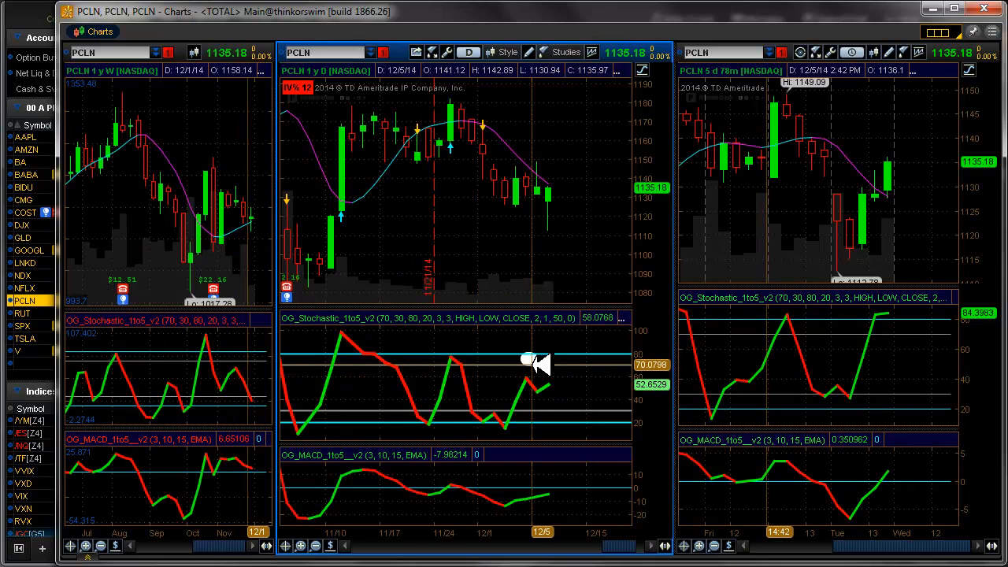
mouse_move(536, 397)
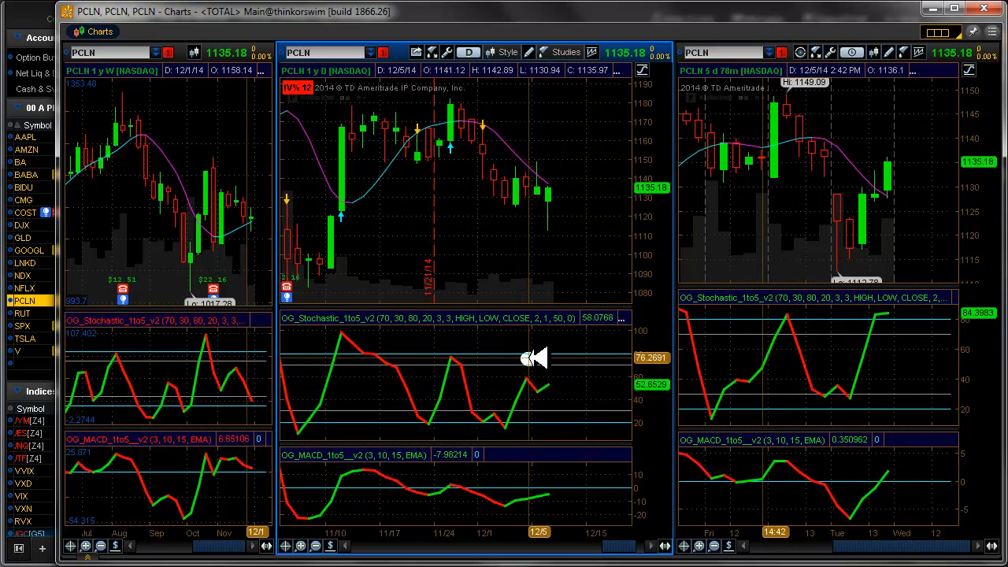
right_click(539, 359)
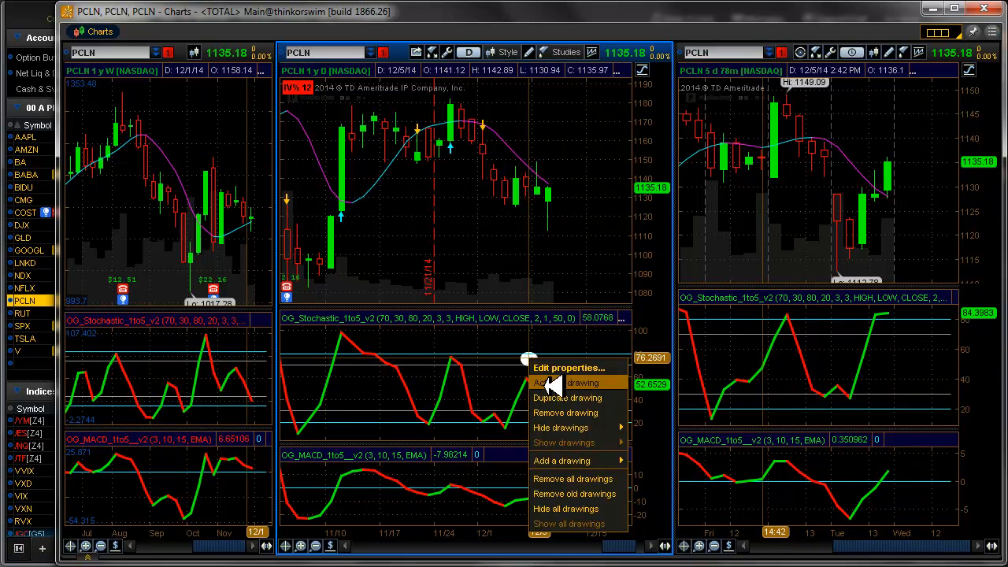
left_click(556, 383)
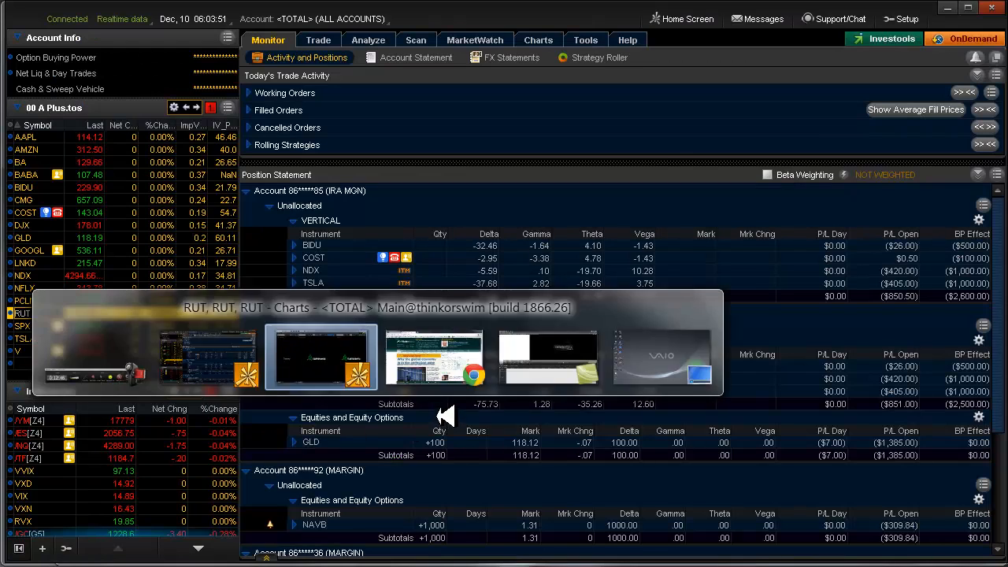
Bring the charts window back up to step through the index charts to SPX
left_click(322, 356)
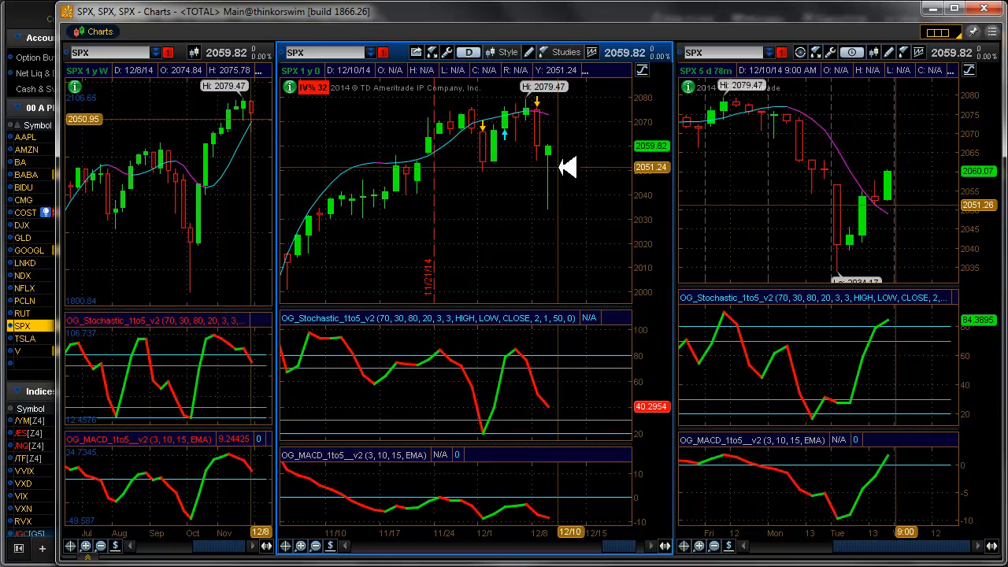
mouse_move(571, 161)
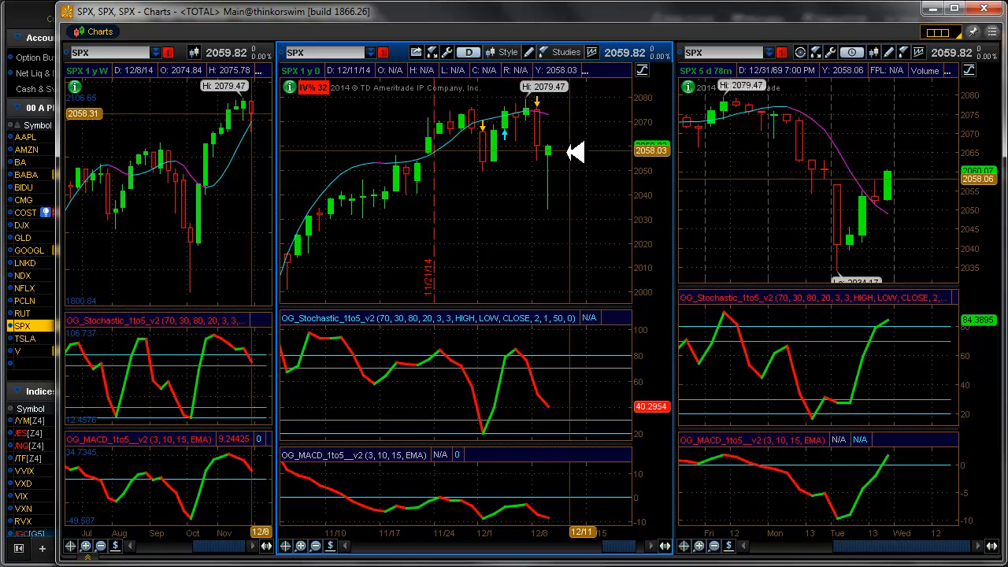
mouse_move(838, 204)
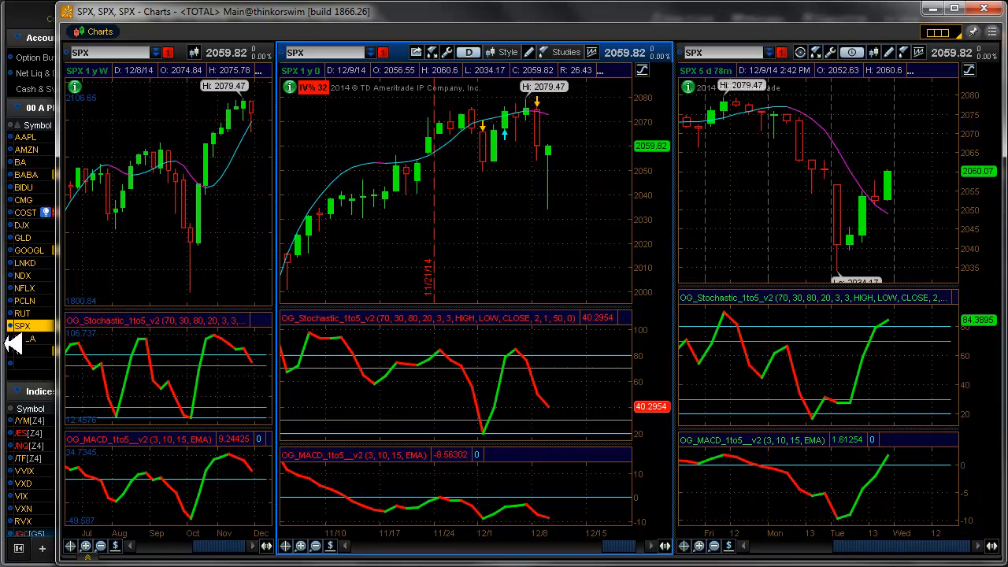
Switch the three-timeframe chart grid from SPX to TSLA
left_click(25, 337)
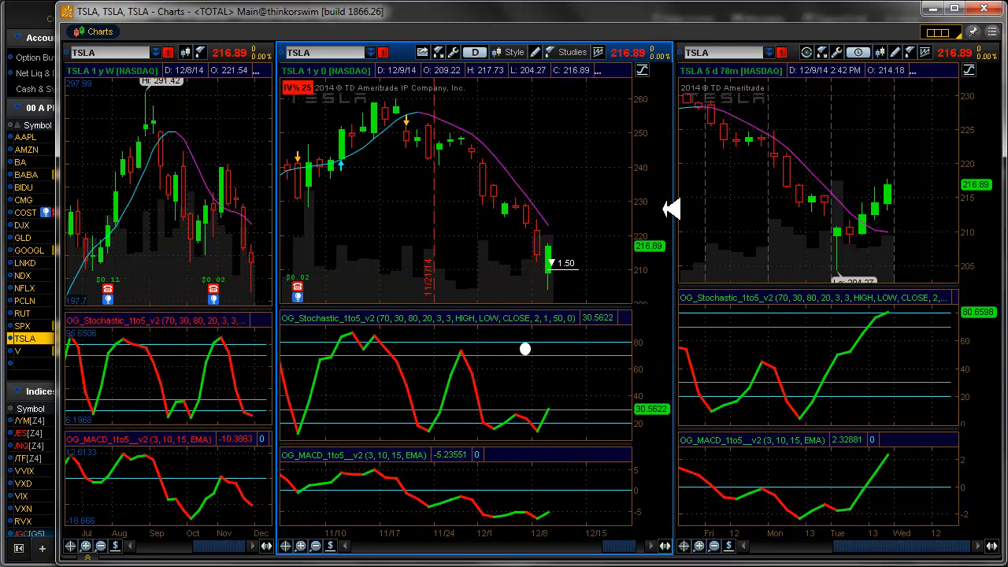
mouse_move(665, 195)
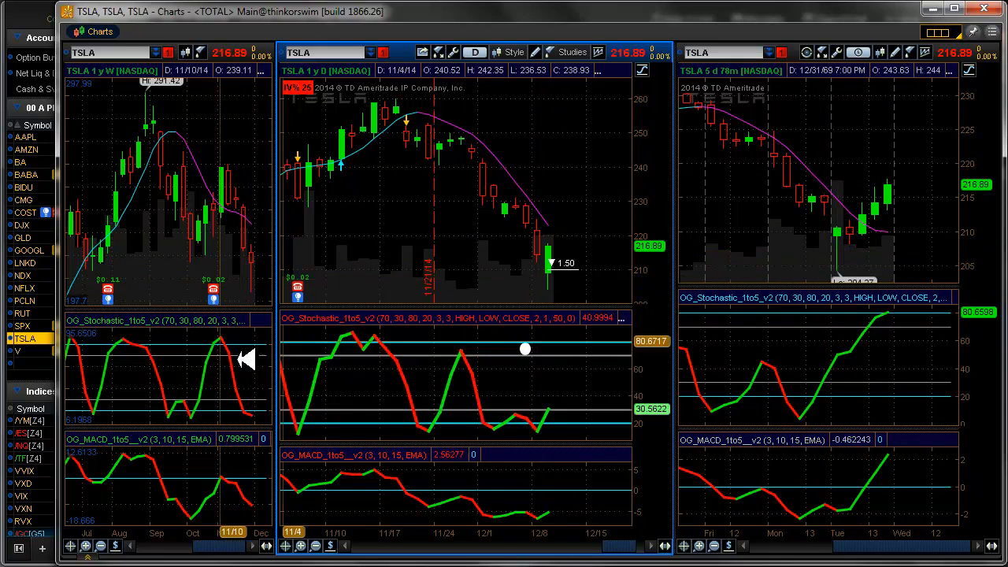
left_click(268, 40)
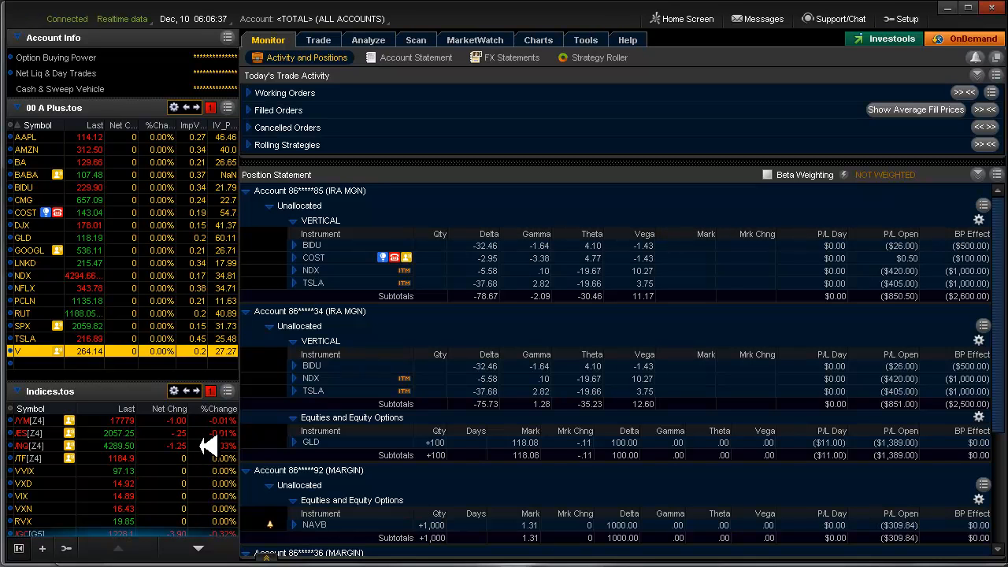
mouse_move(397, 485)
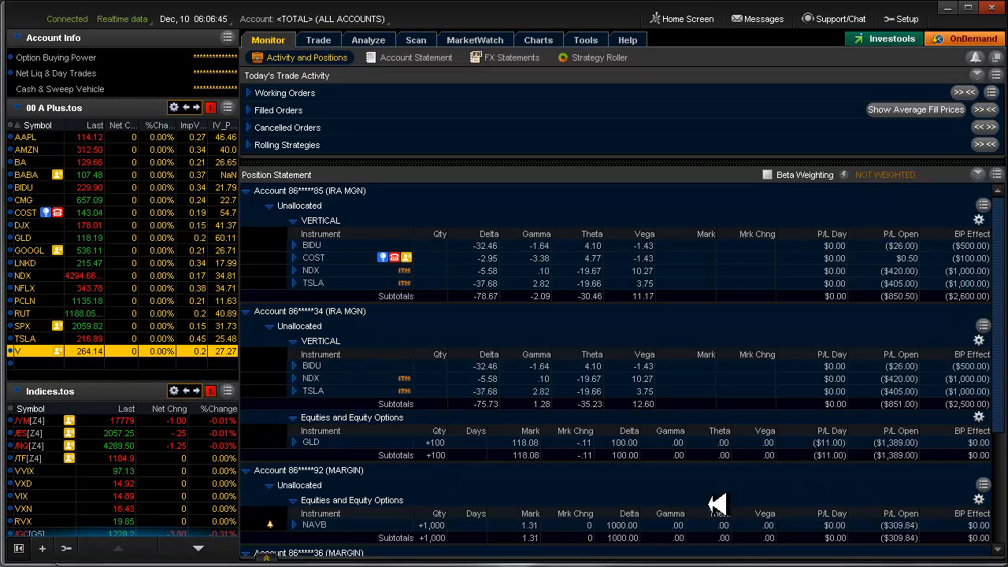
mouse_move(791, 395)
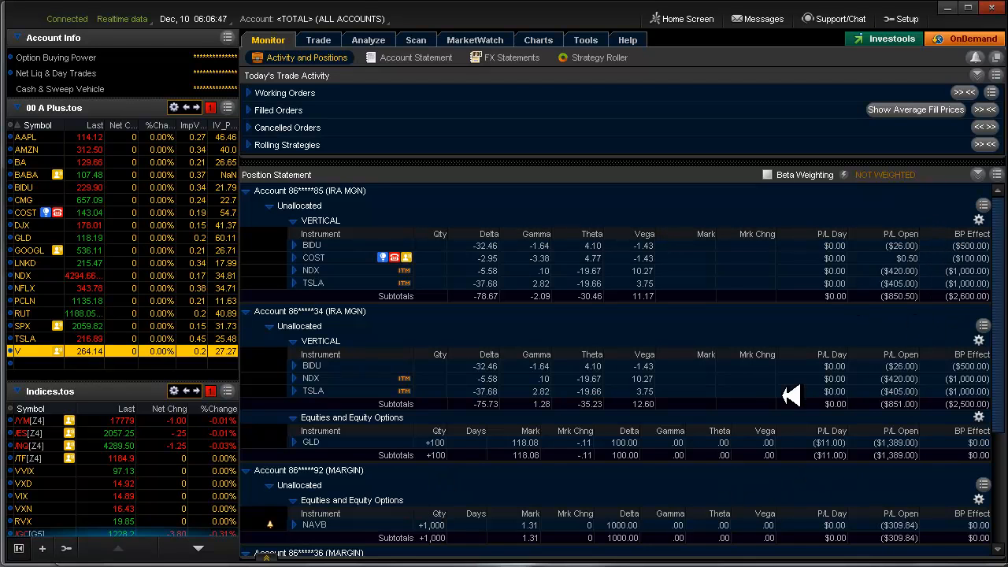
mouse_move(528, 457)
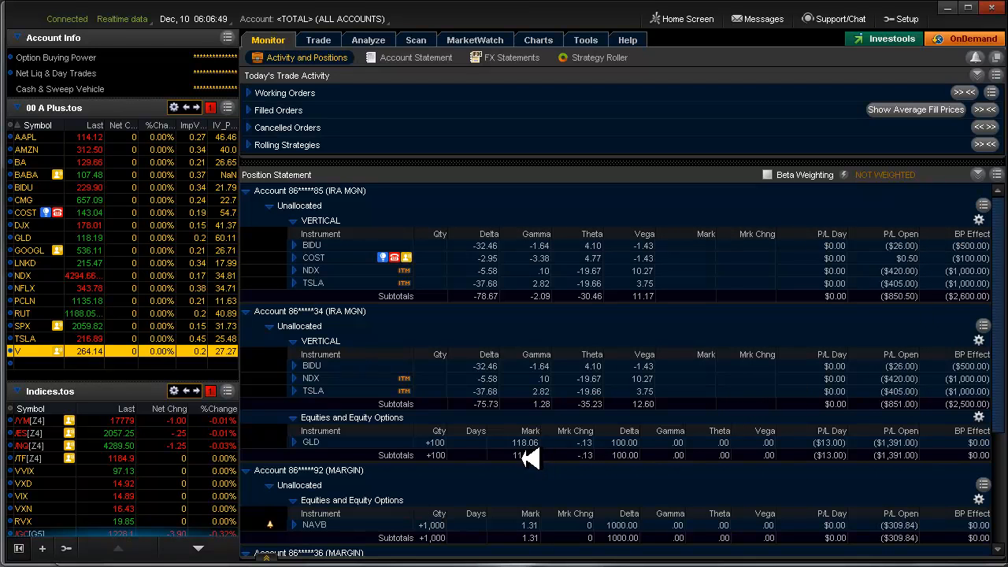
mouse_move(464, 488)
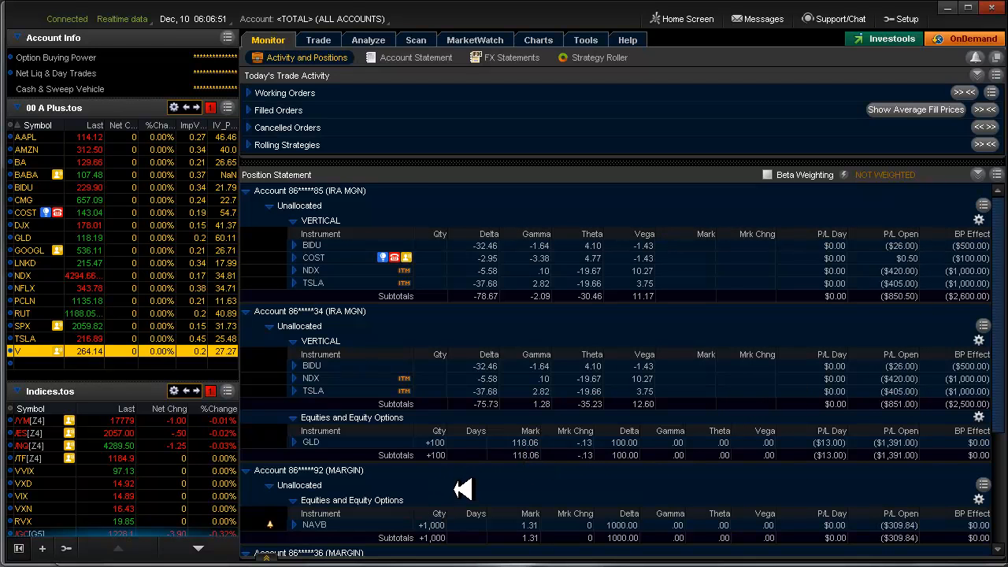